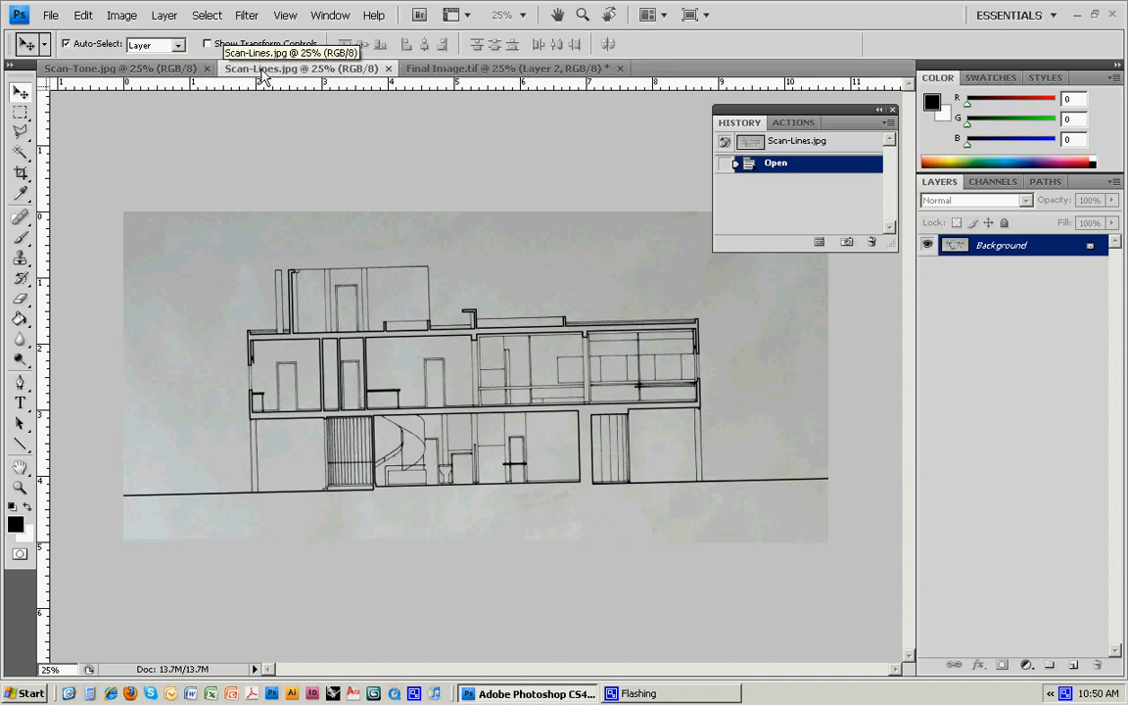
mouse_move(261, 78)
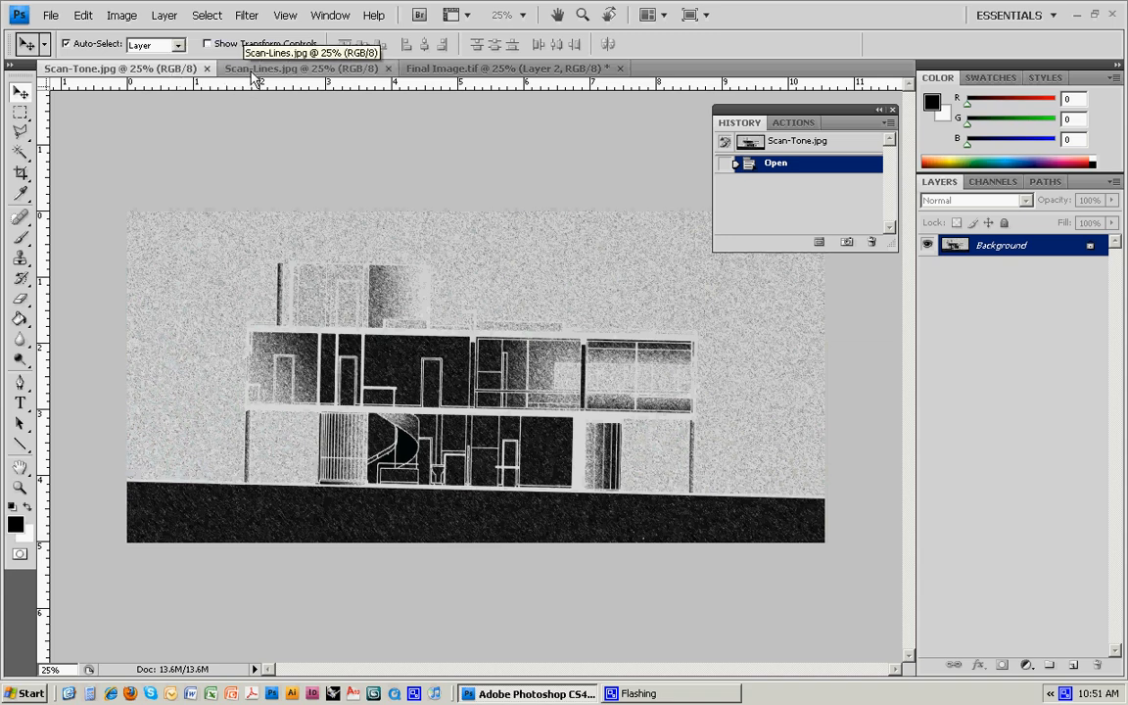
Mark the line scan's ground line with a horizontal guide, select all, and start Free Transform
left_click(298, 68)
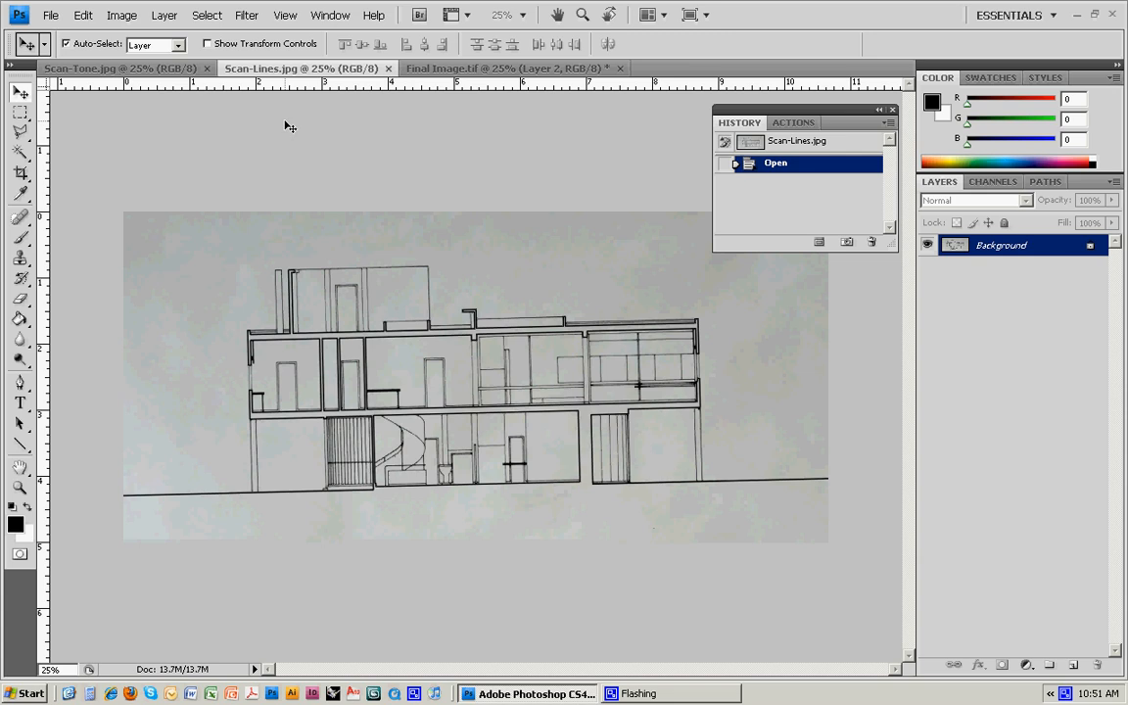
mouse_move(116, 91)
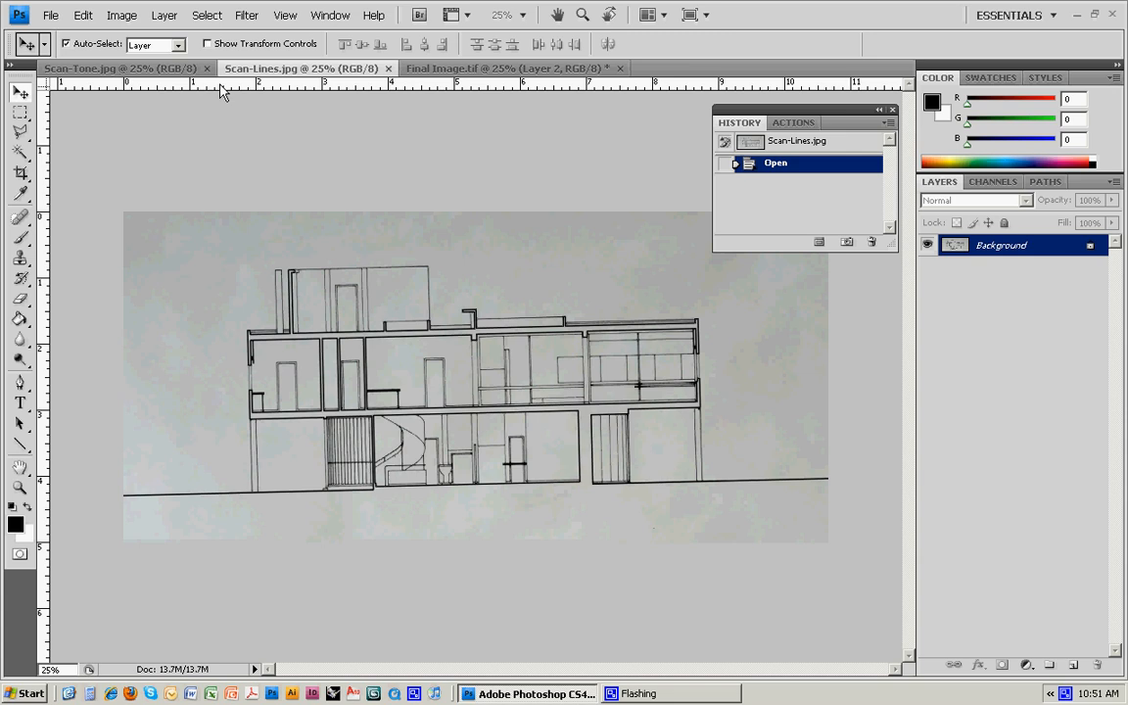
left_click_drag(221, 88, 220, 311)
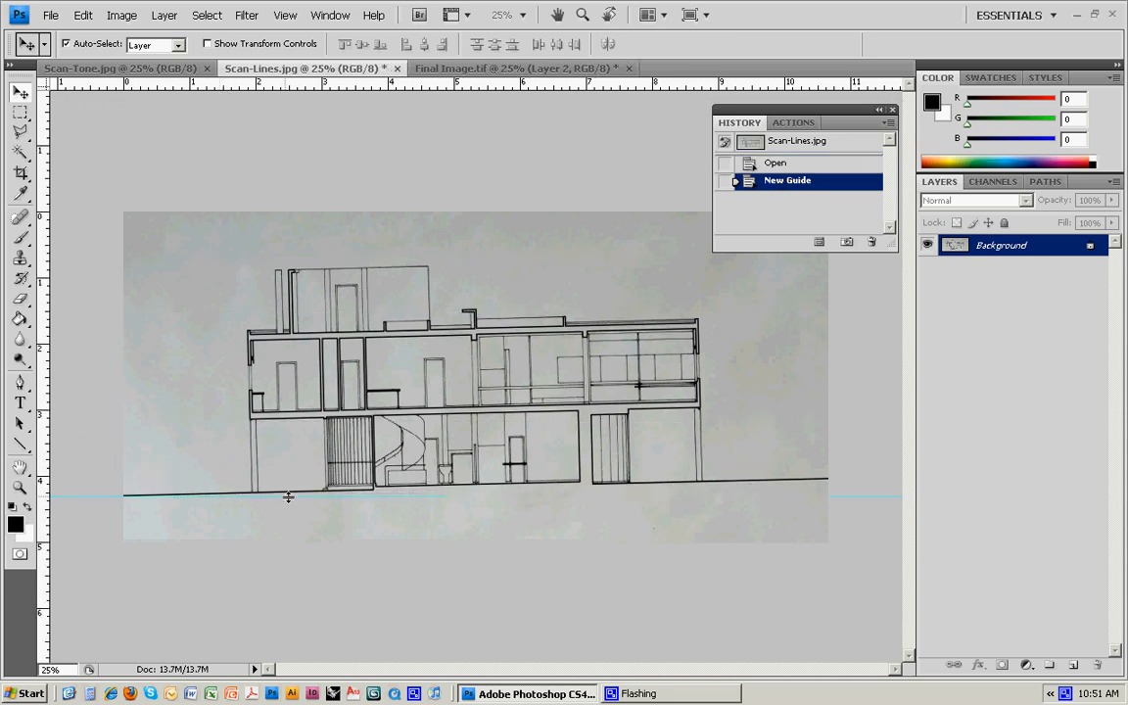
key("ctrl+plus")
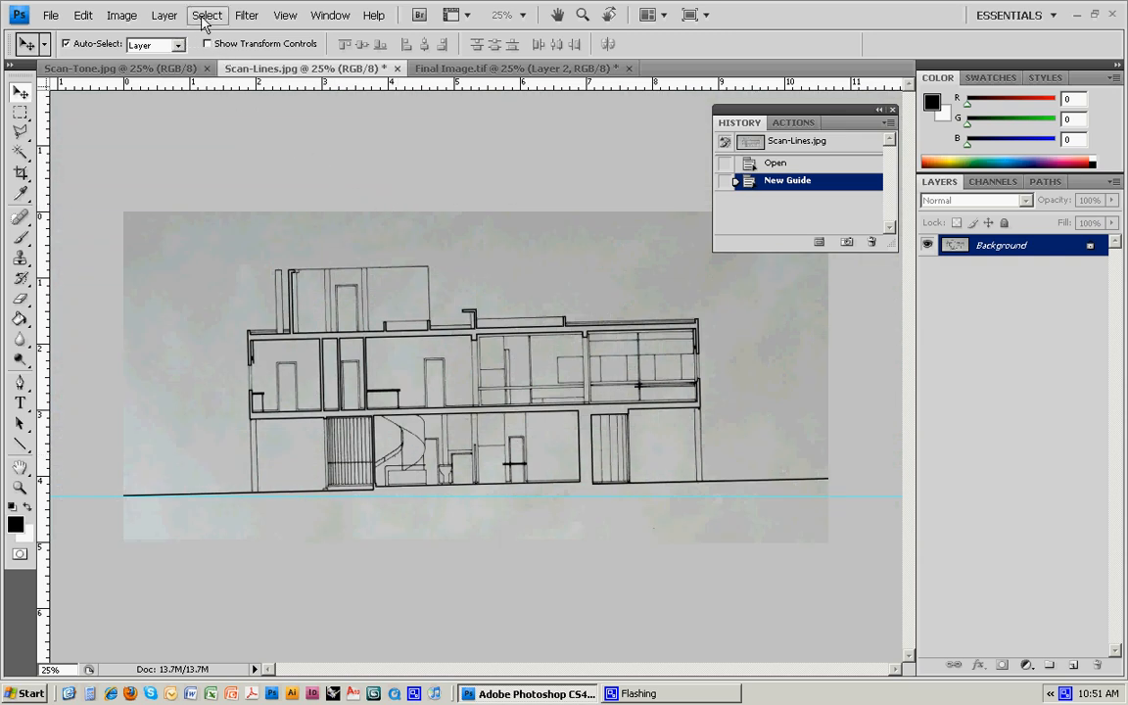
left_click(207, 15)
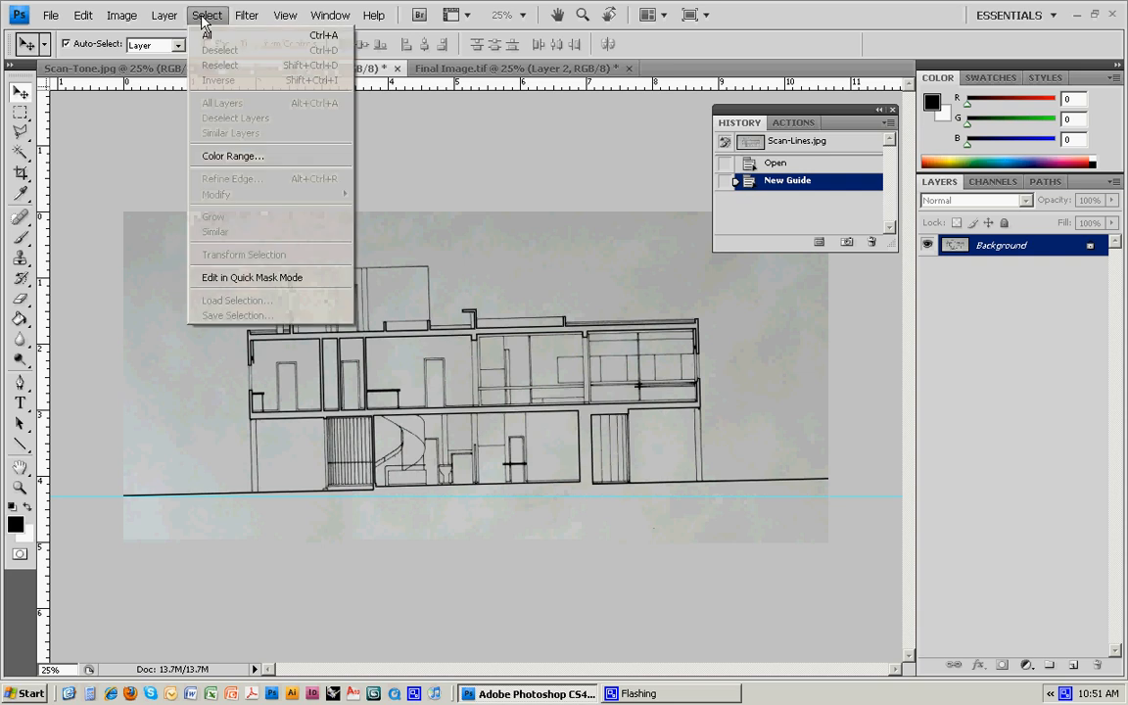
mouse_move(210, 35)
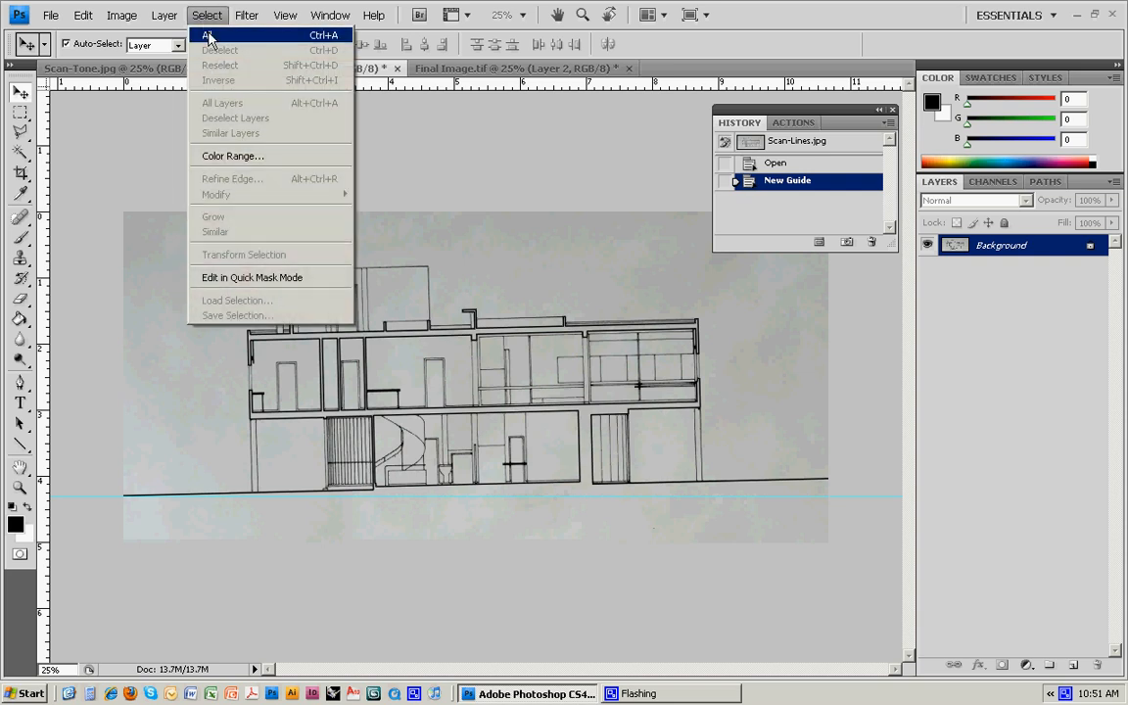
left_click(209, 35)
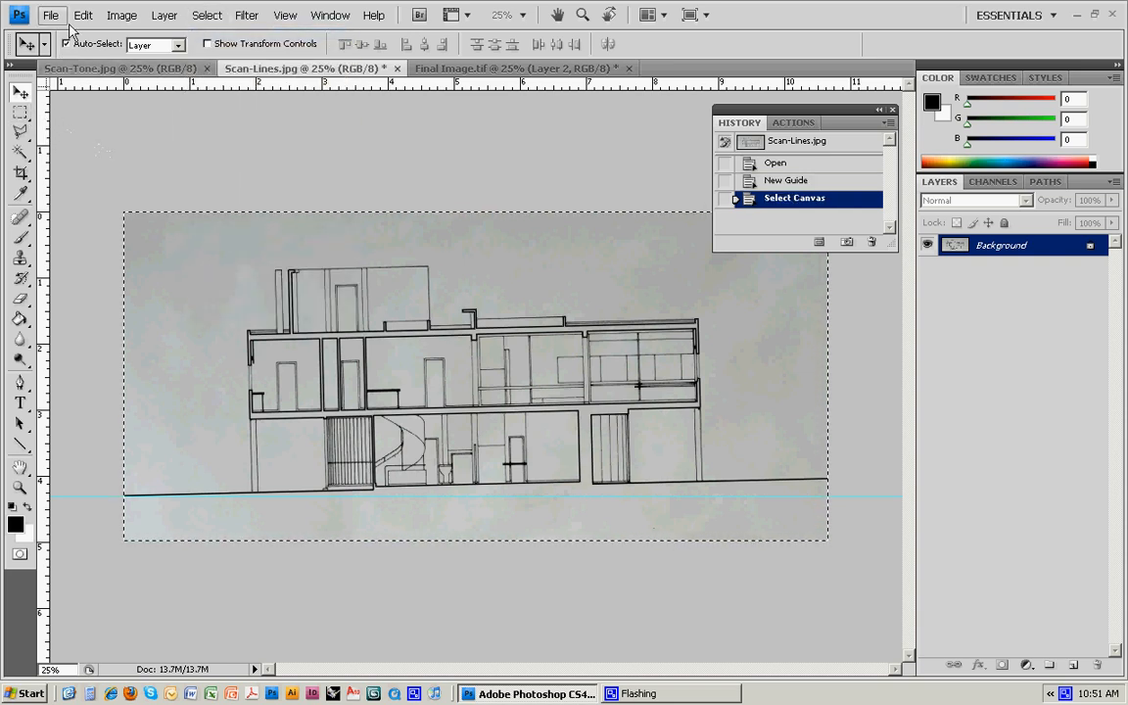
left_click(82, 14)
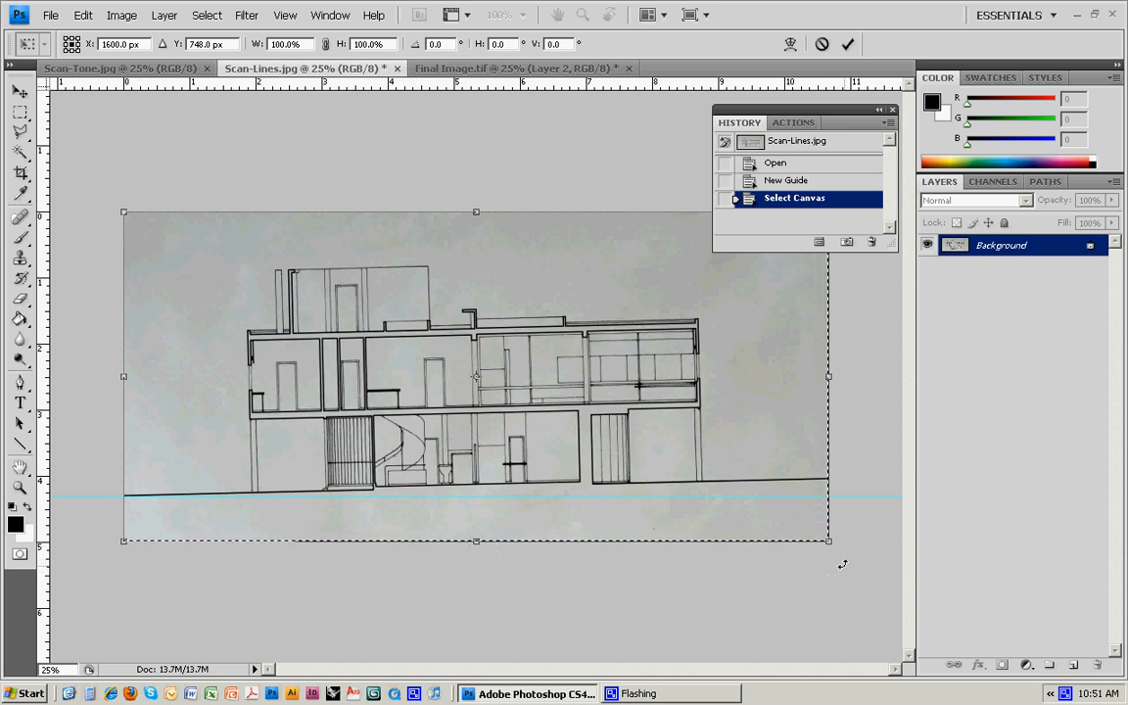
mouse_move(108, 196)
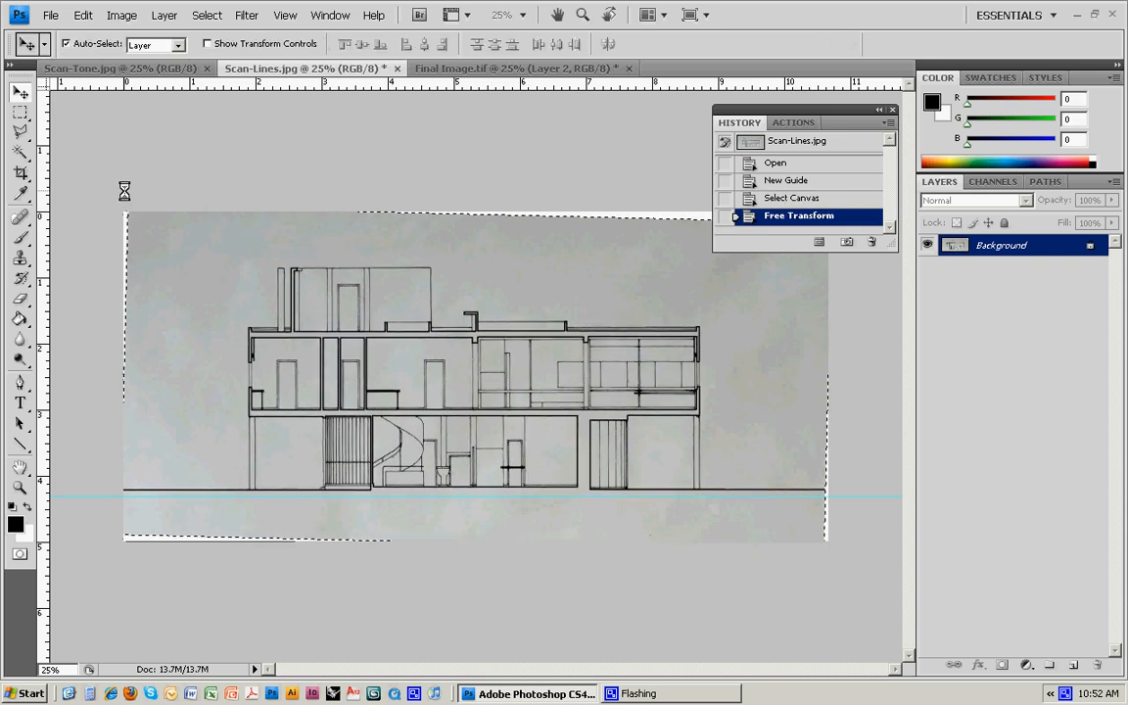
Deselect the drawing, review earlier History states, then return to the straightened, deselected state
left_click(206, 15)
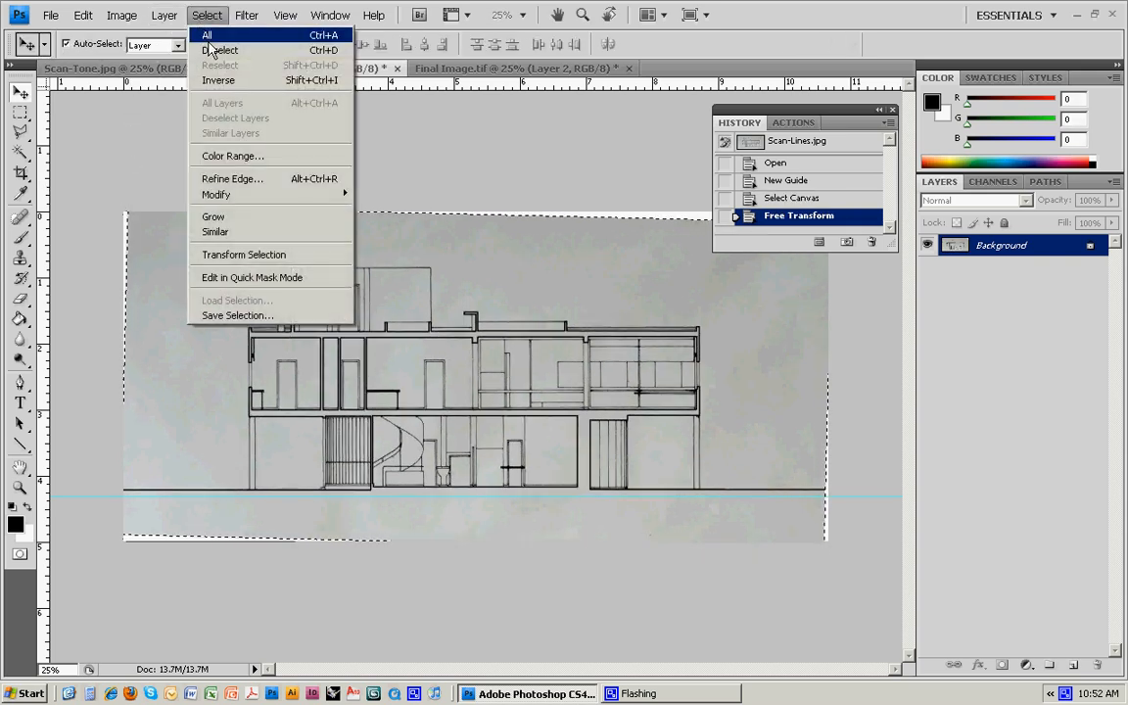
left_click(220, 50)
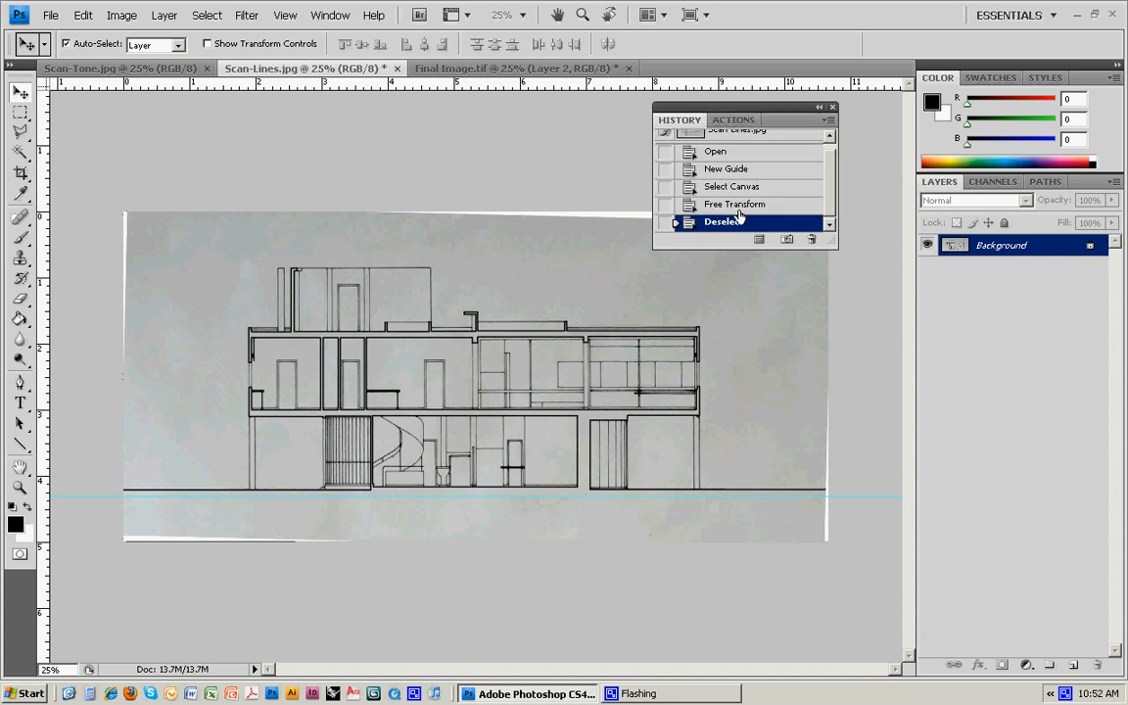
left_click(330, 15)
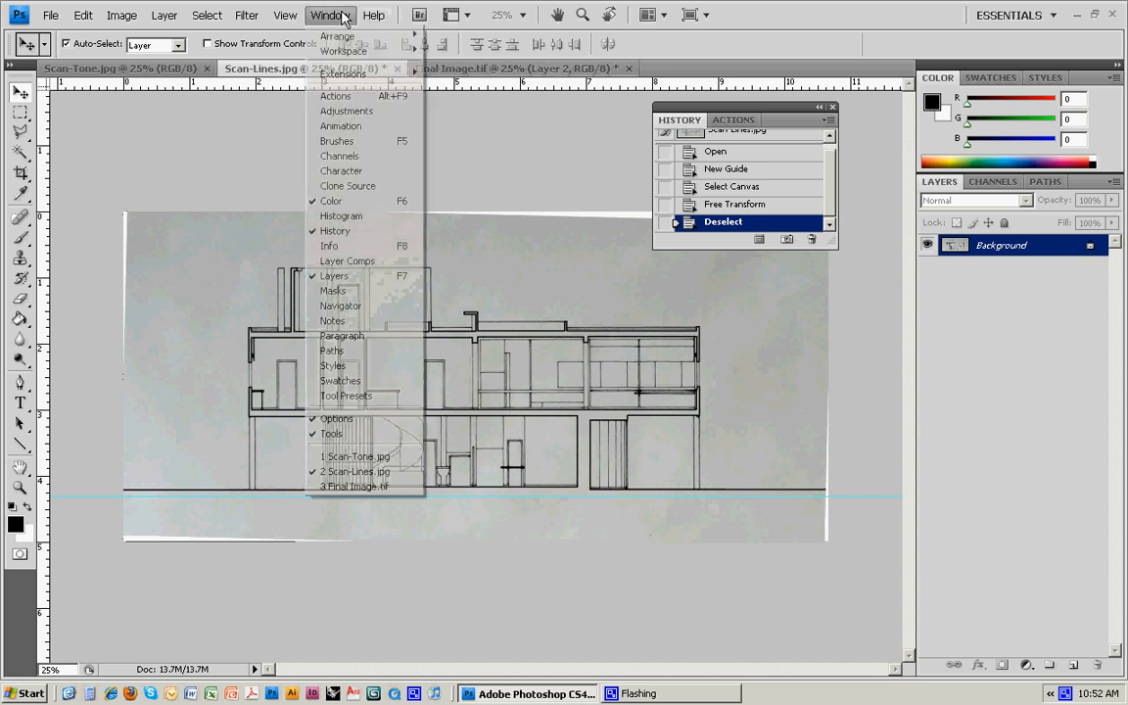
mouse_move(339, 156)
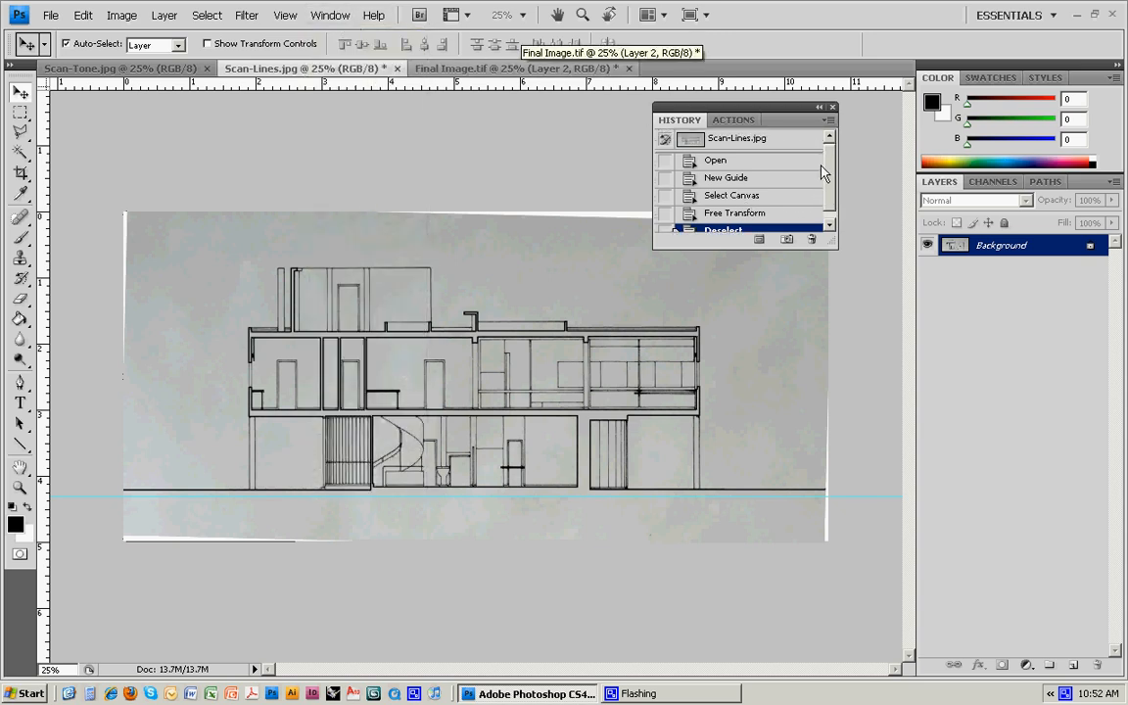
left_click(739, 204)
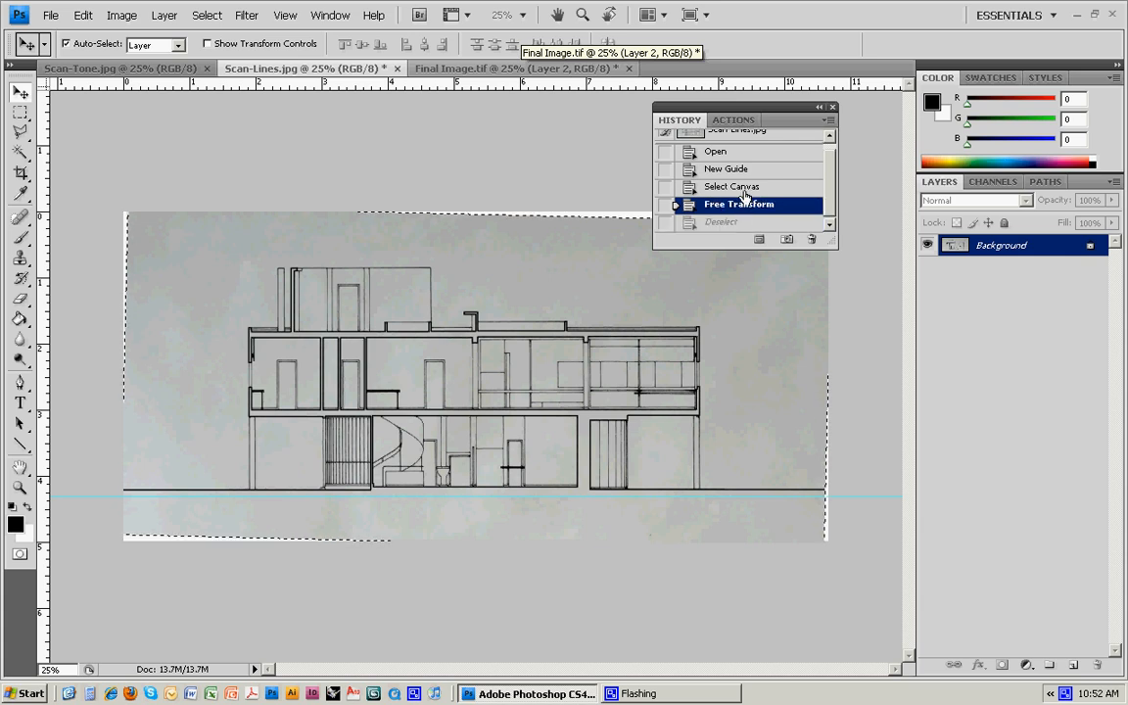
left_click(732, 186)
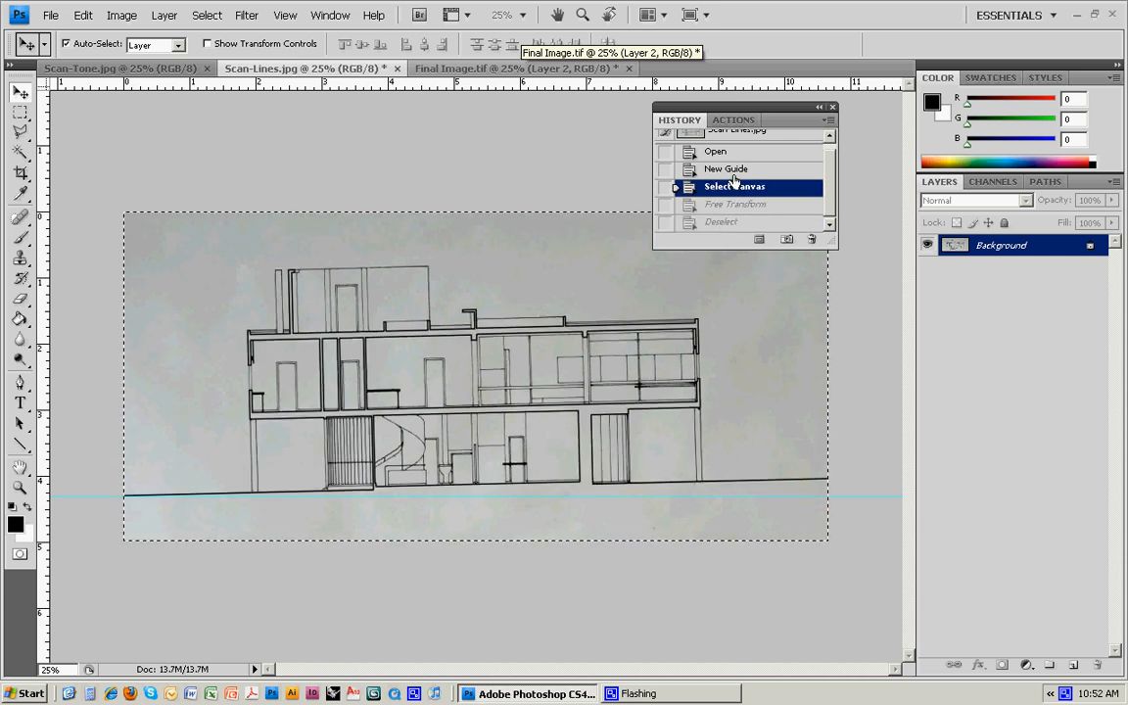
left_click(739, 203)
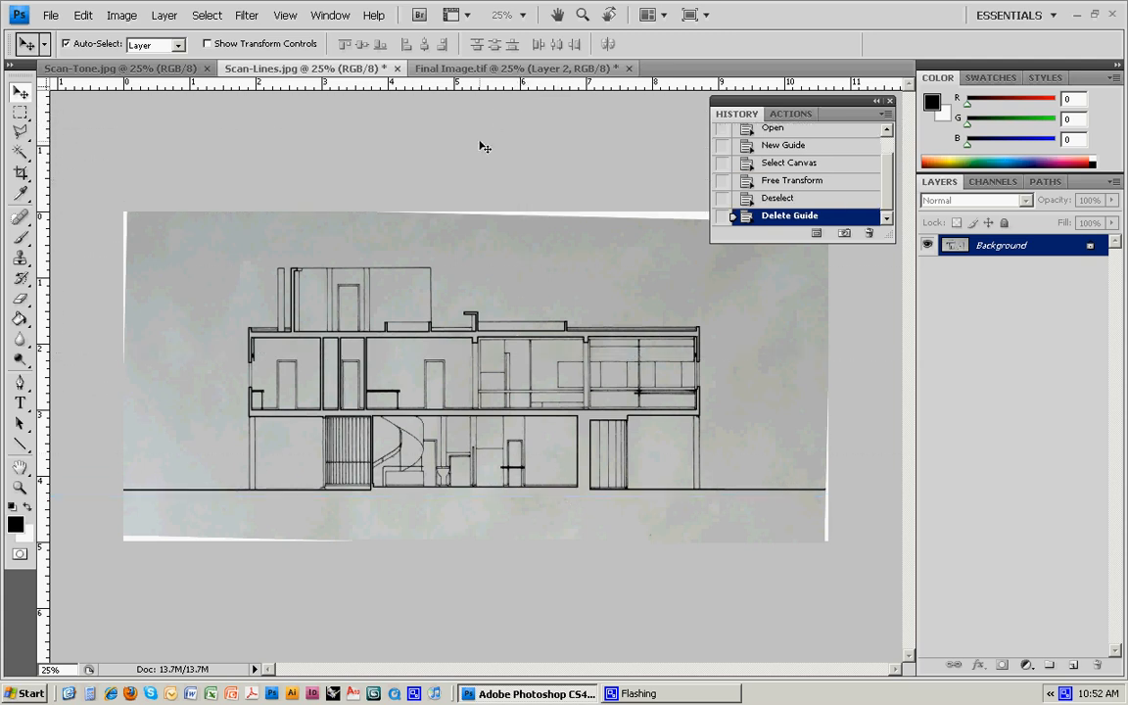
mouse_move(463, 236)
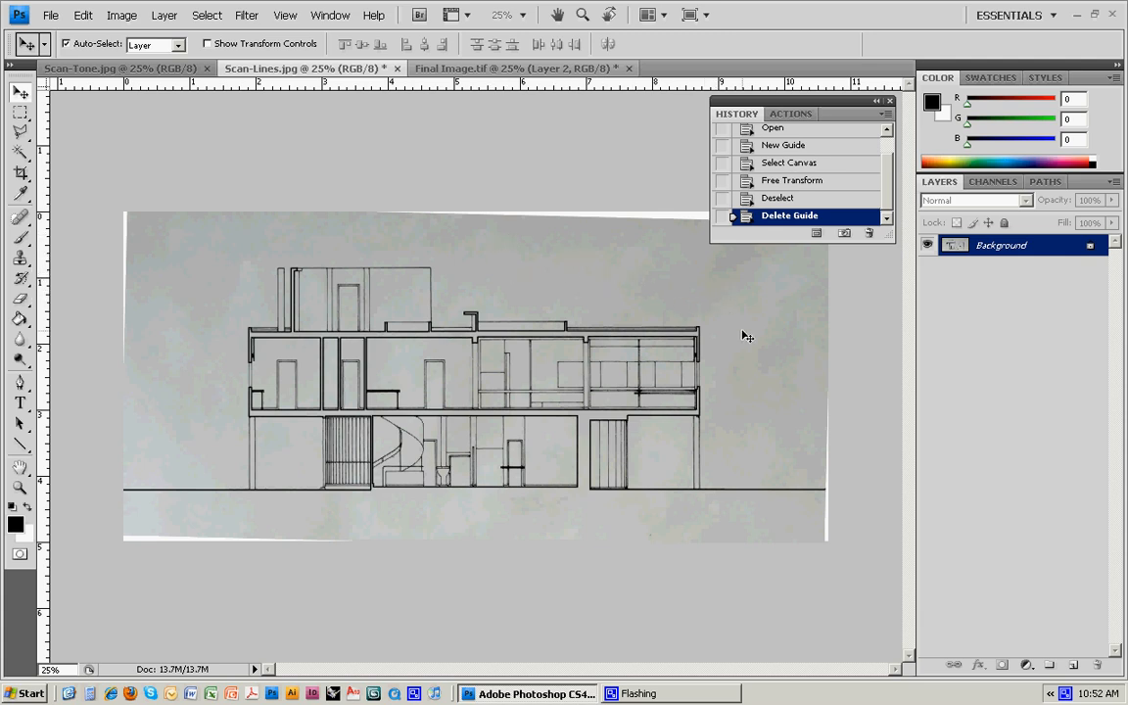
mouse_move(196, 359)
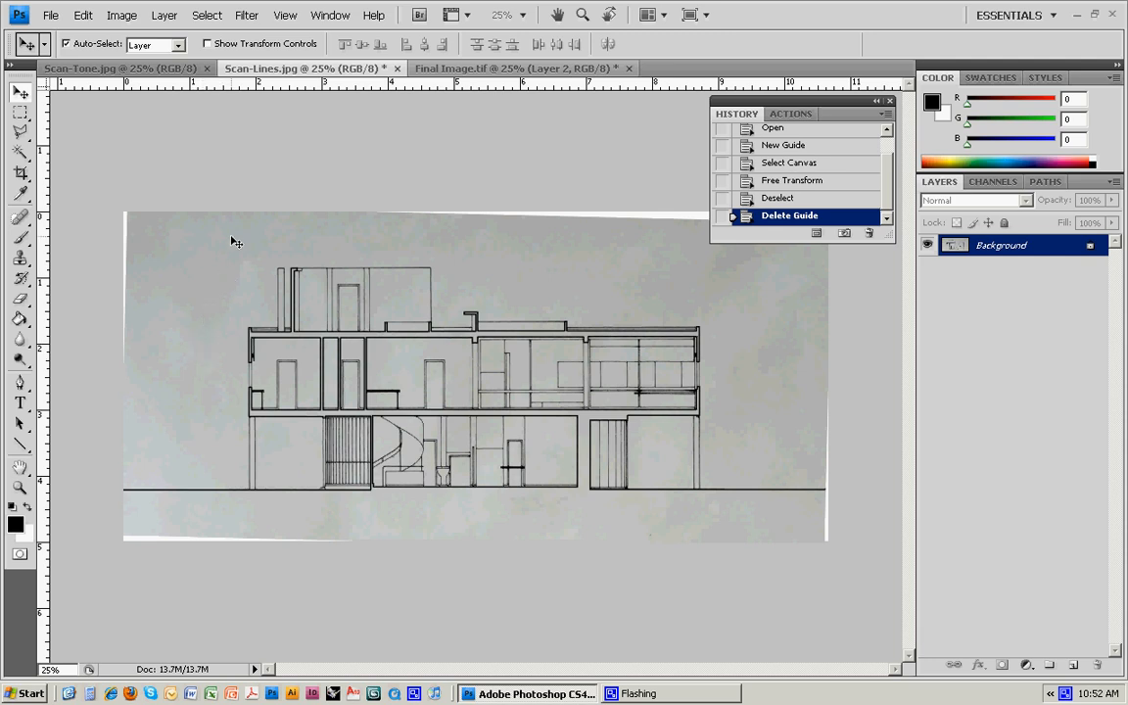
Apply Levels to the Scan-Lines drawing with input black 24 and white 172
left_click(122, 15)
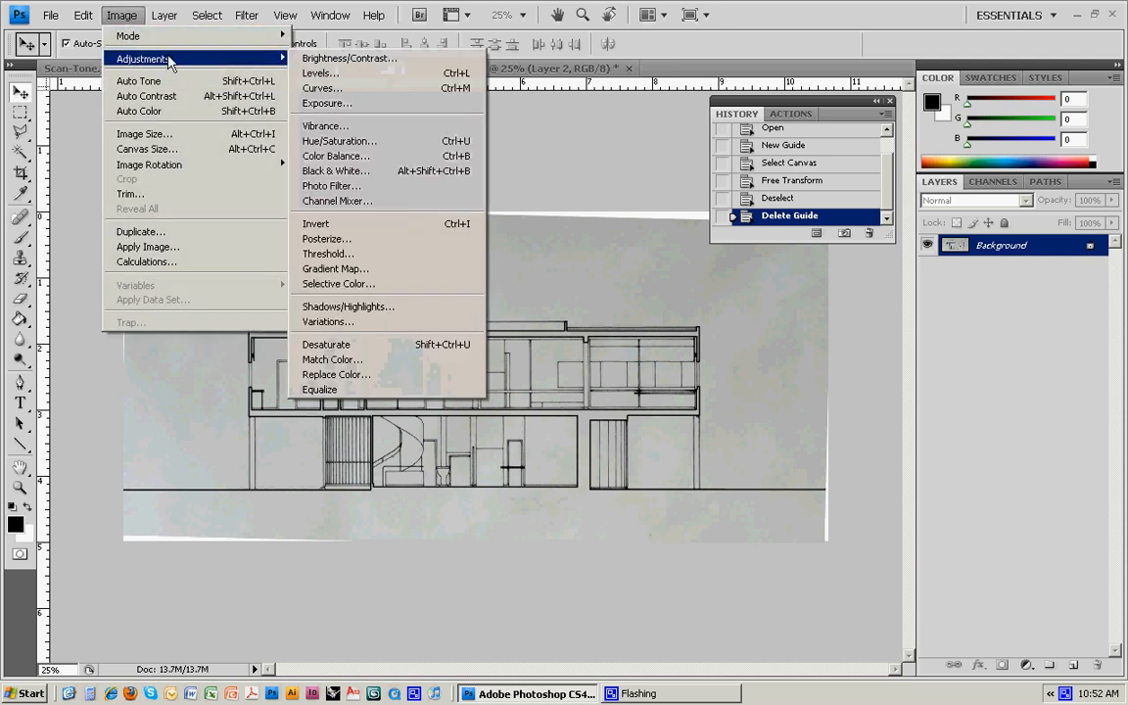
left_click(319, 72)
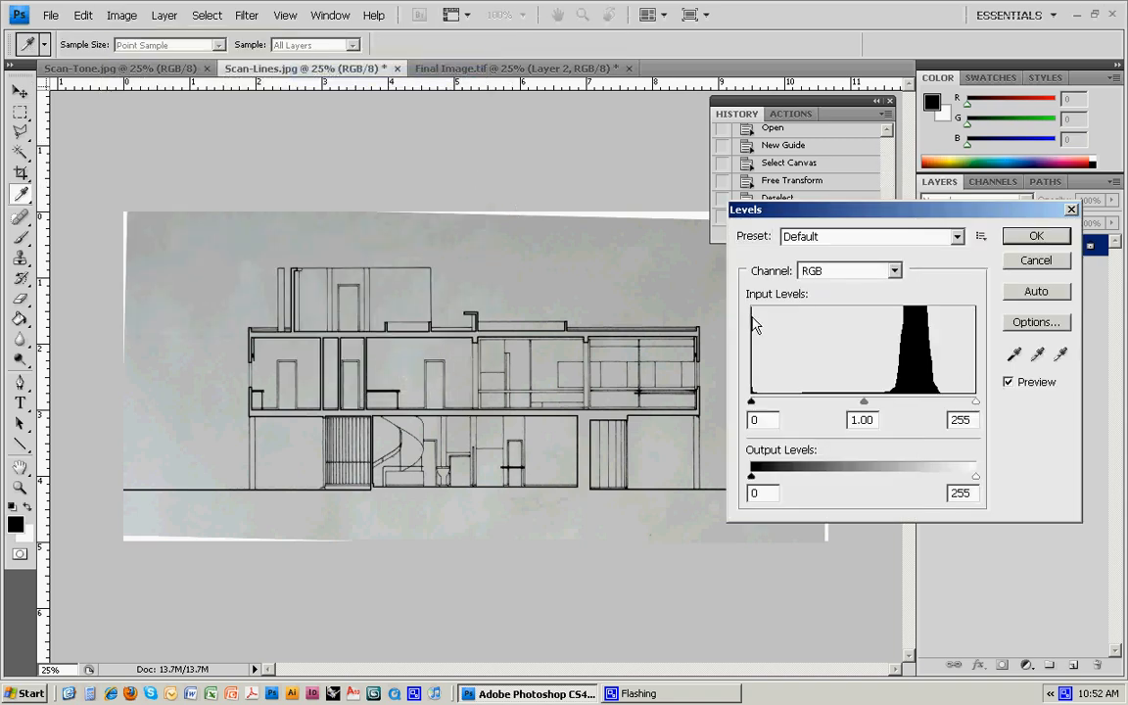
left_click_drag(976, 401, 970, 401)
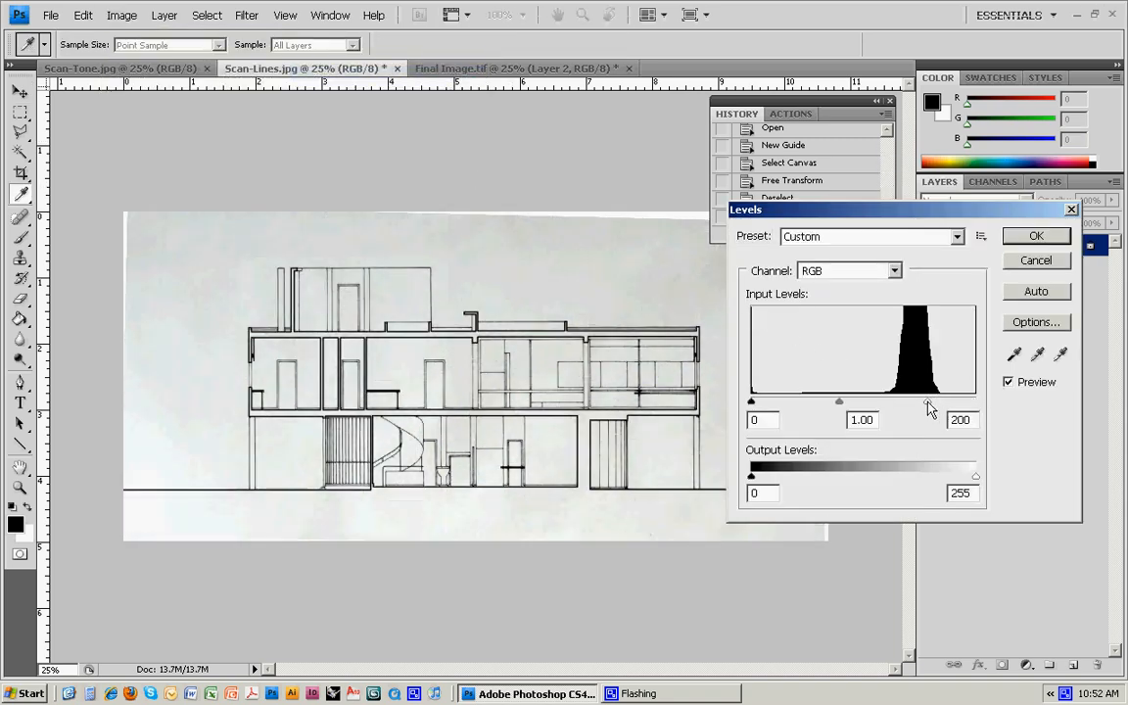
left_click_drag(930, 401, 914, 402)
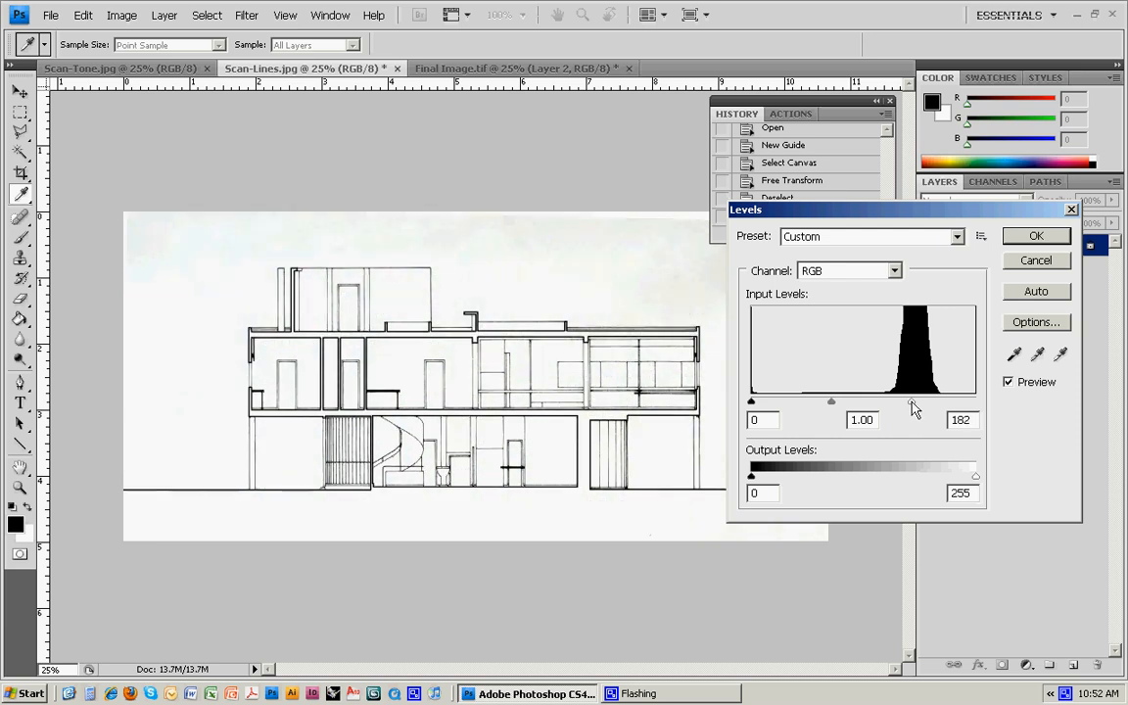
left_click_drag(916, 407, 912, 408)
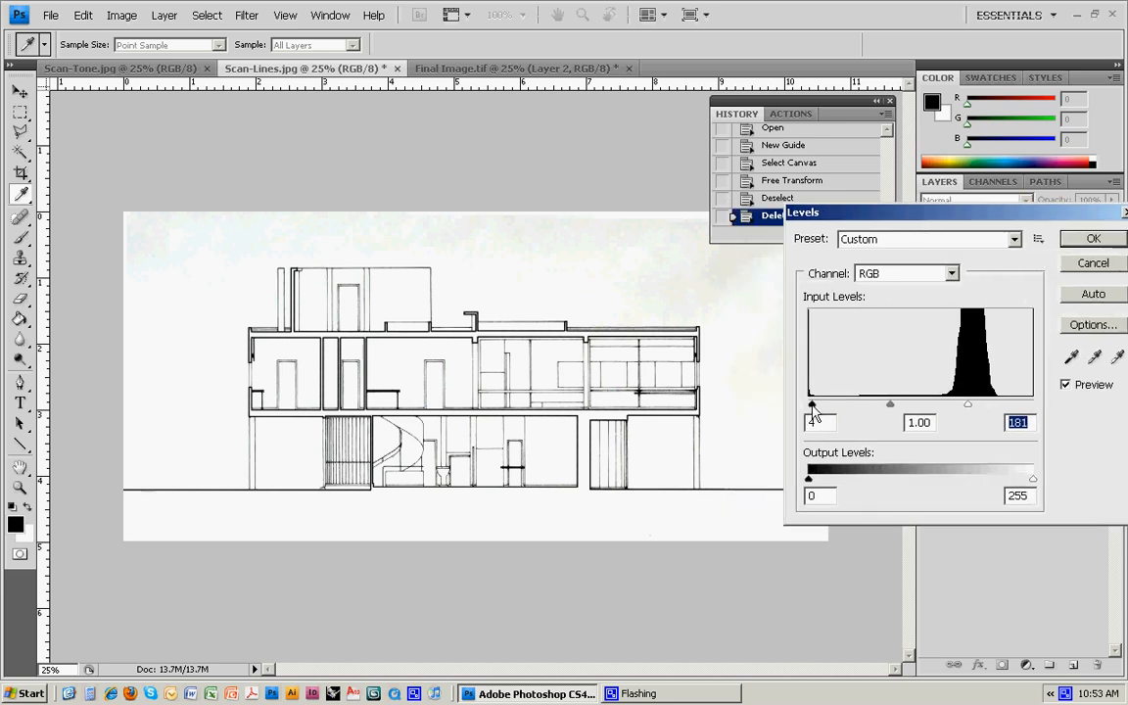
left_click_drag(809, 405, 826, 405)
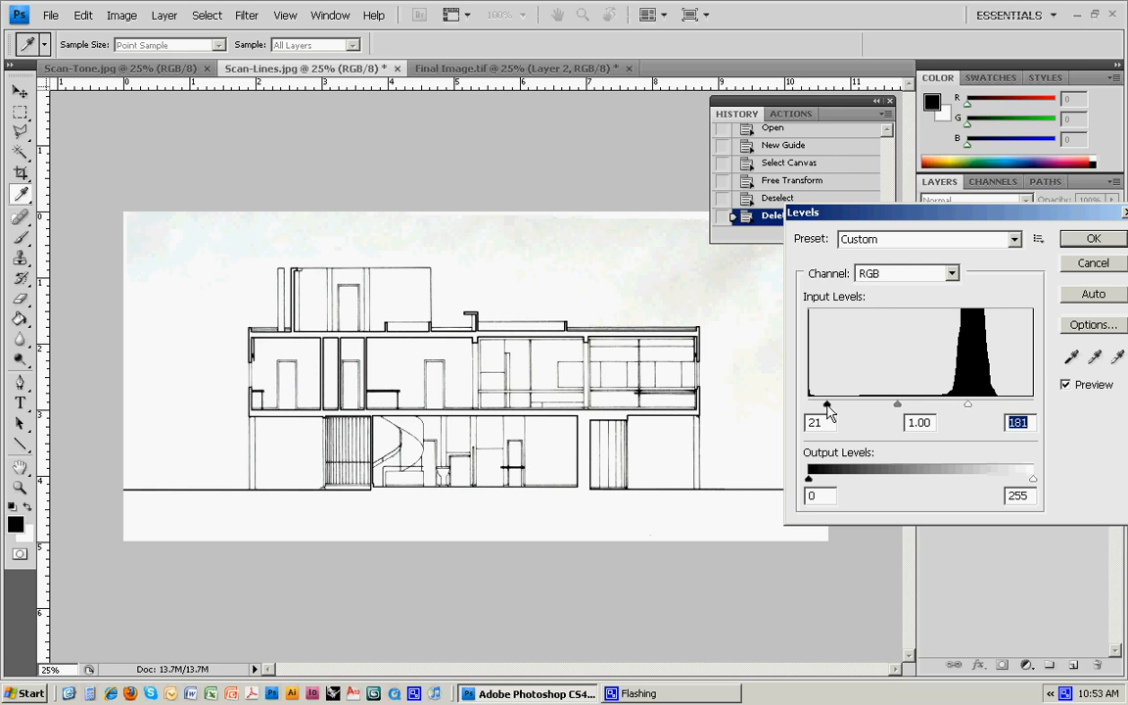
left_click_drag(825, 404, 829, 403)
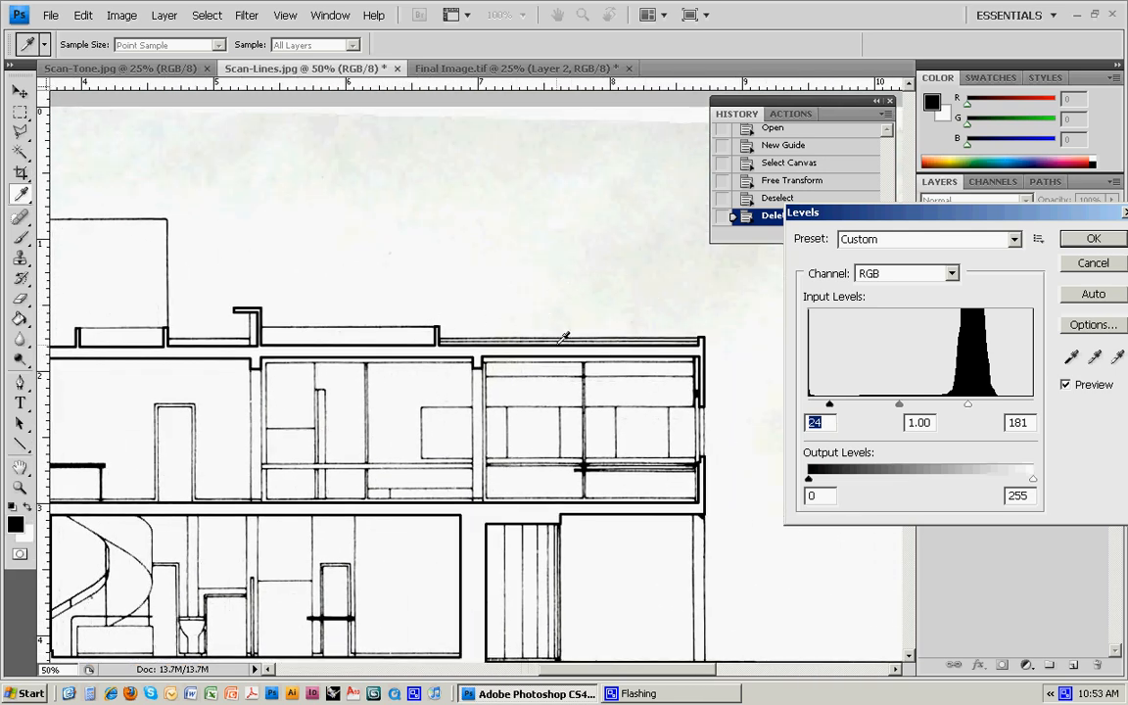
mouse_move(967, 409)
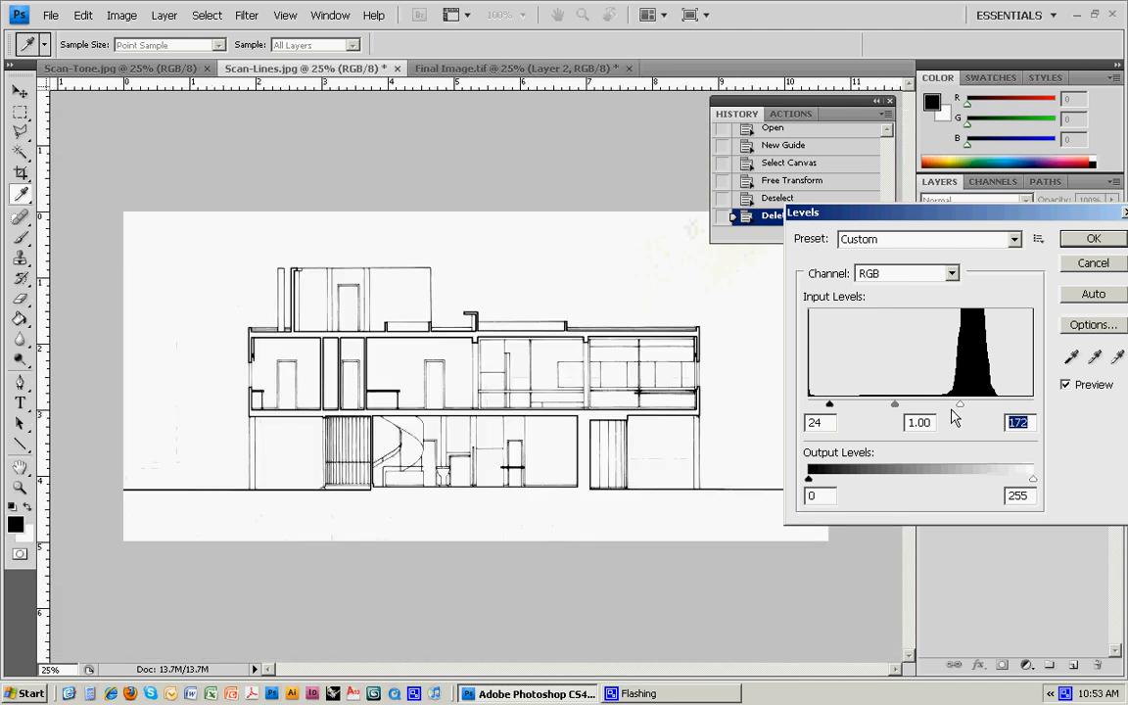
mouse_move(773, 145)
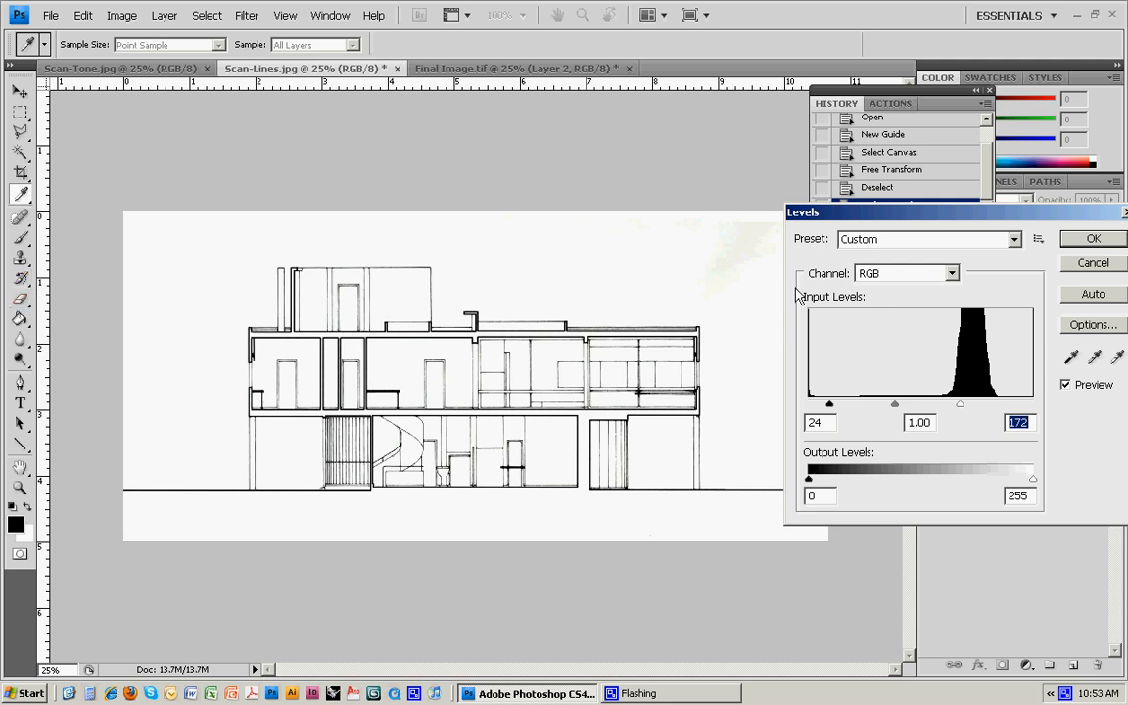
left_click(1093, 238)
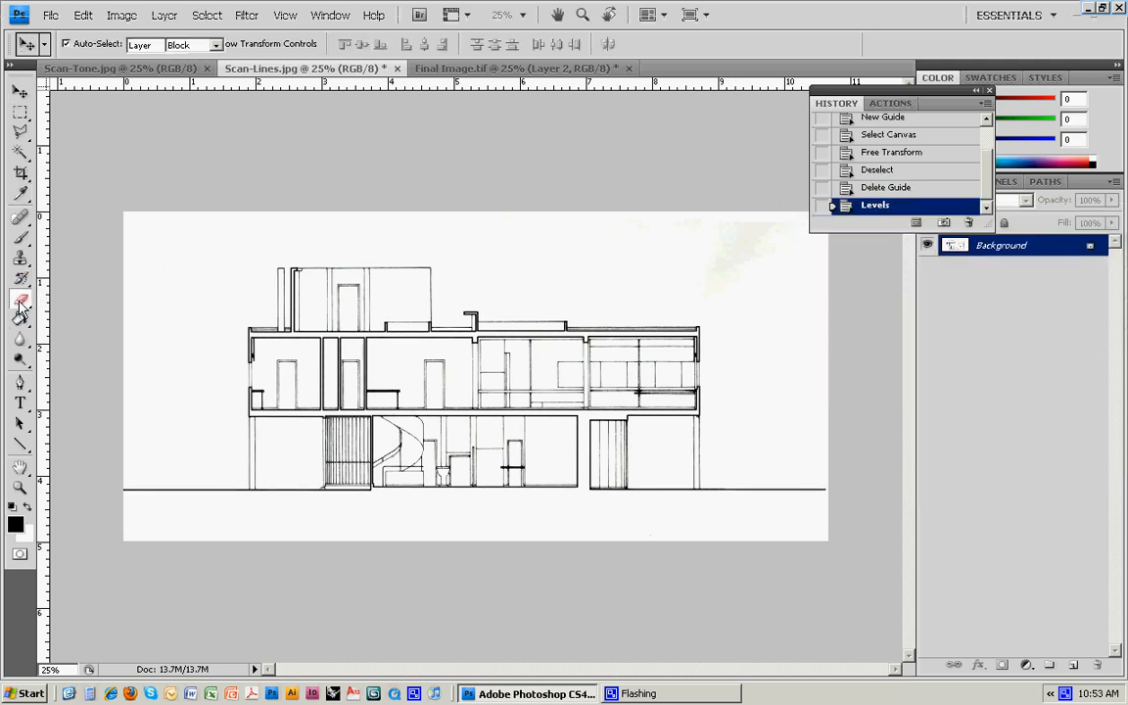
Erase stray marks from the leveled line drawing with the Eraser tool
left_click(20, 299)
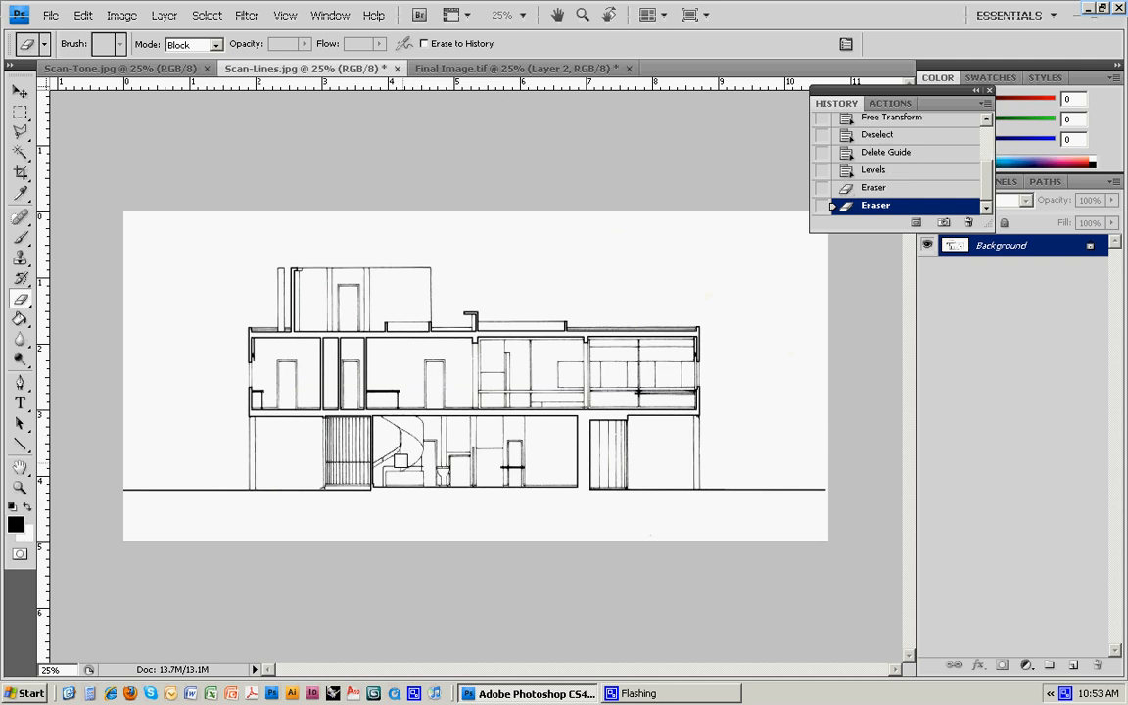
left_click(20, 91)
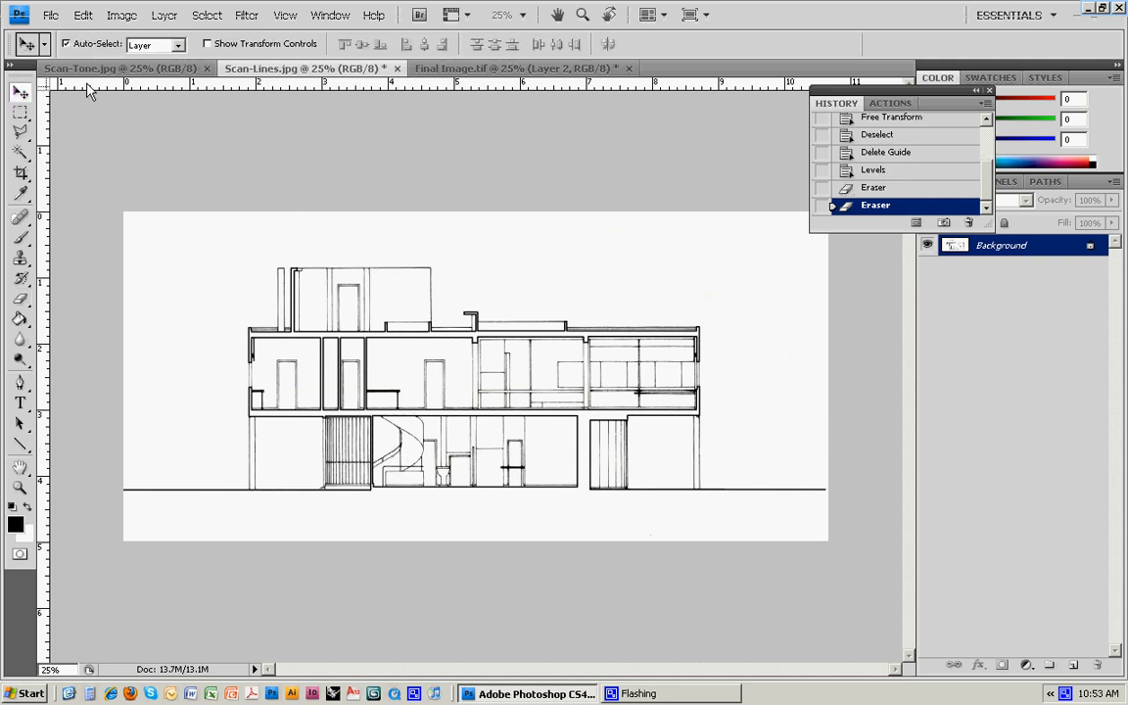
mouse_move(104, 73)
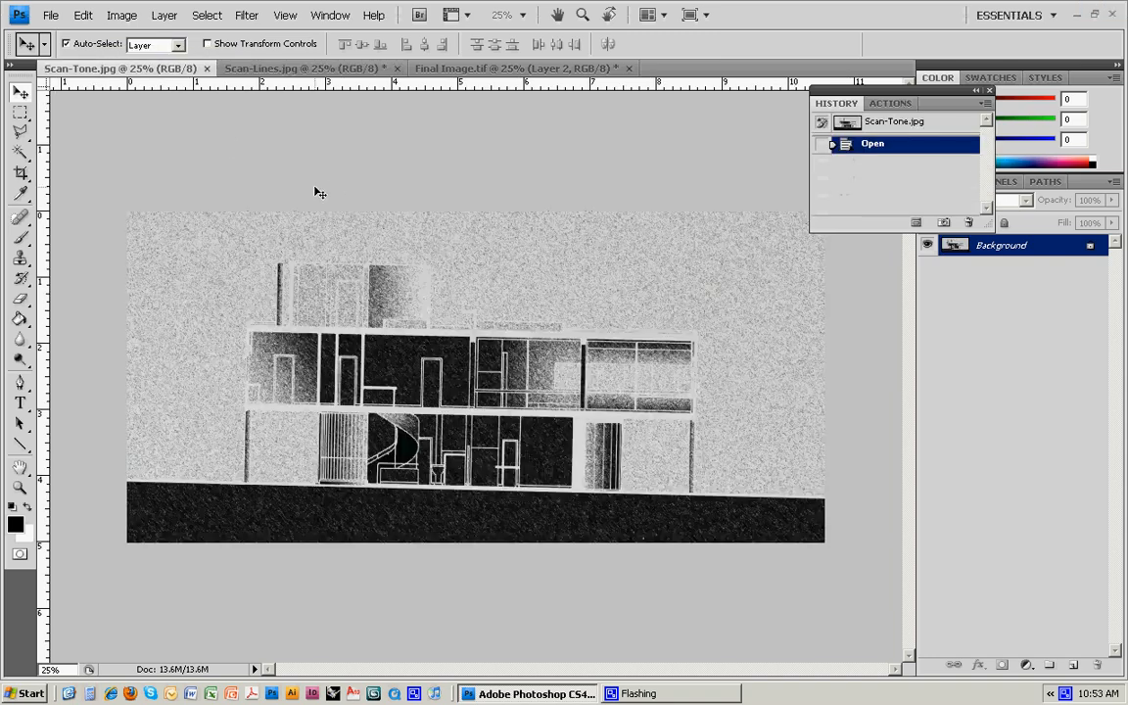
Select the whole tone scan, rotate it level with Free Transform, and deselect
left_click(207, 14)
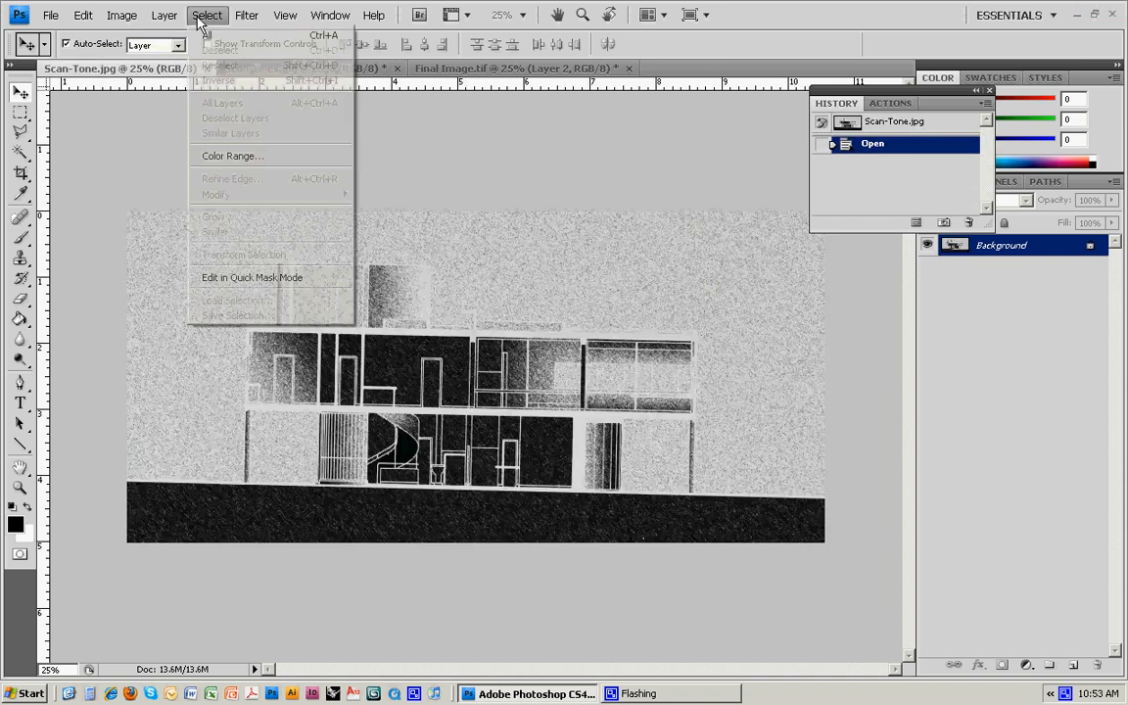
left_click(83, 15)
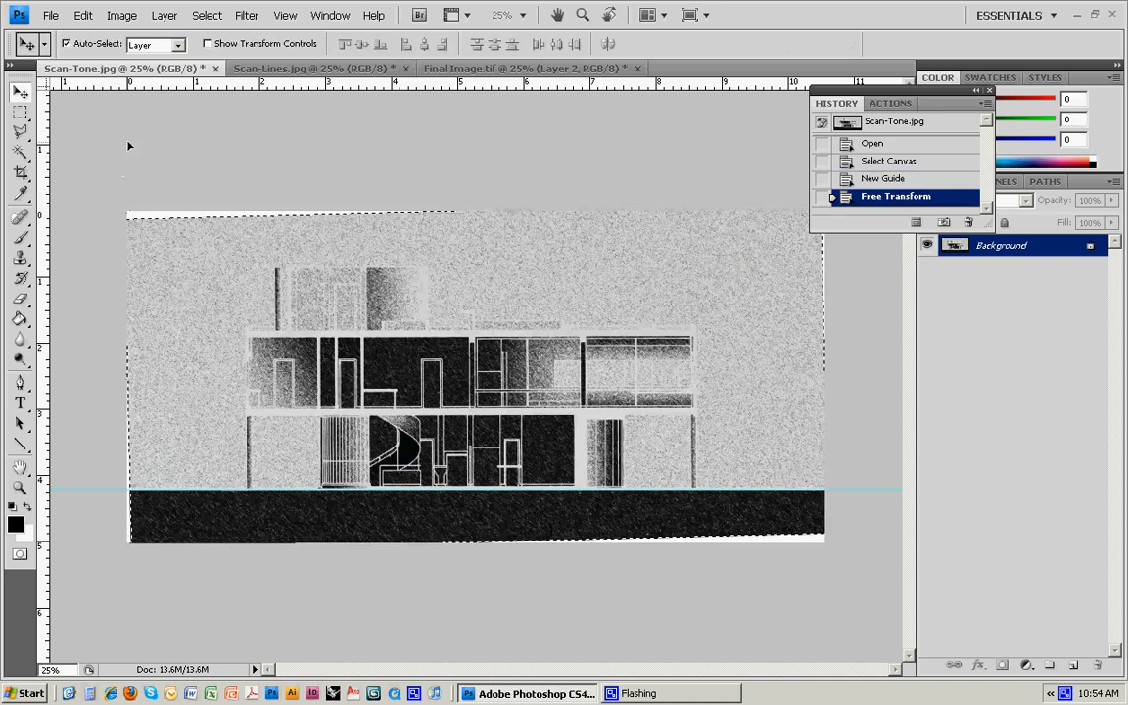
key("ctrl+d")
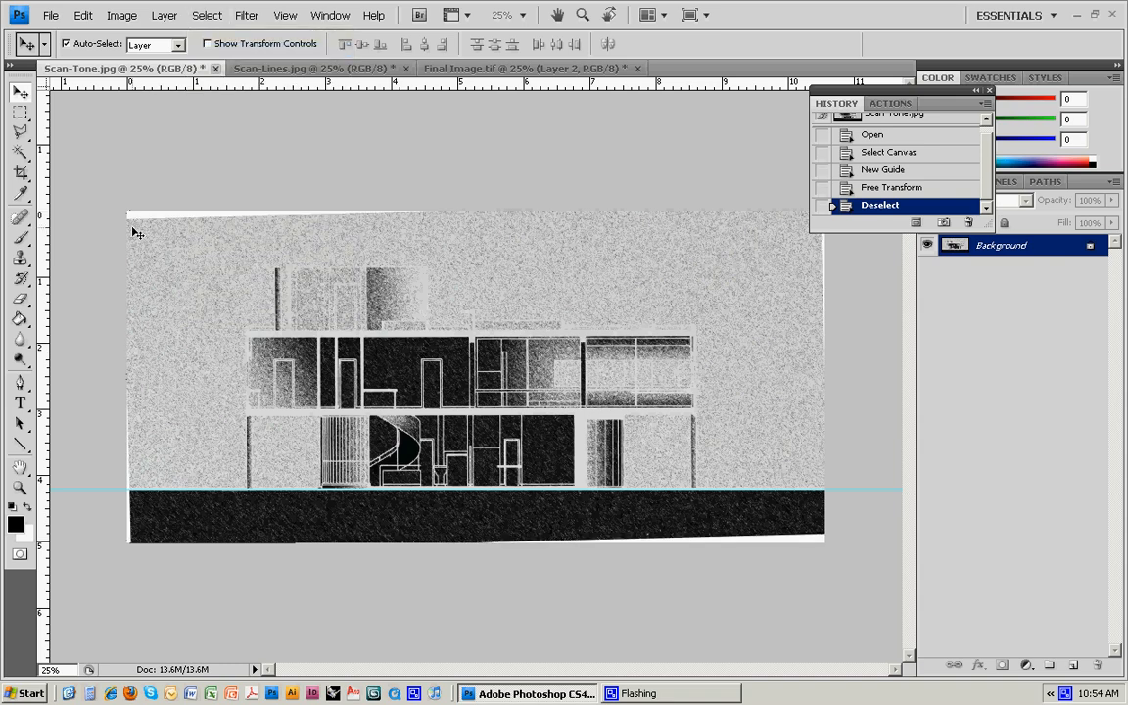
mouse_move(169, 233)
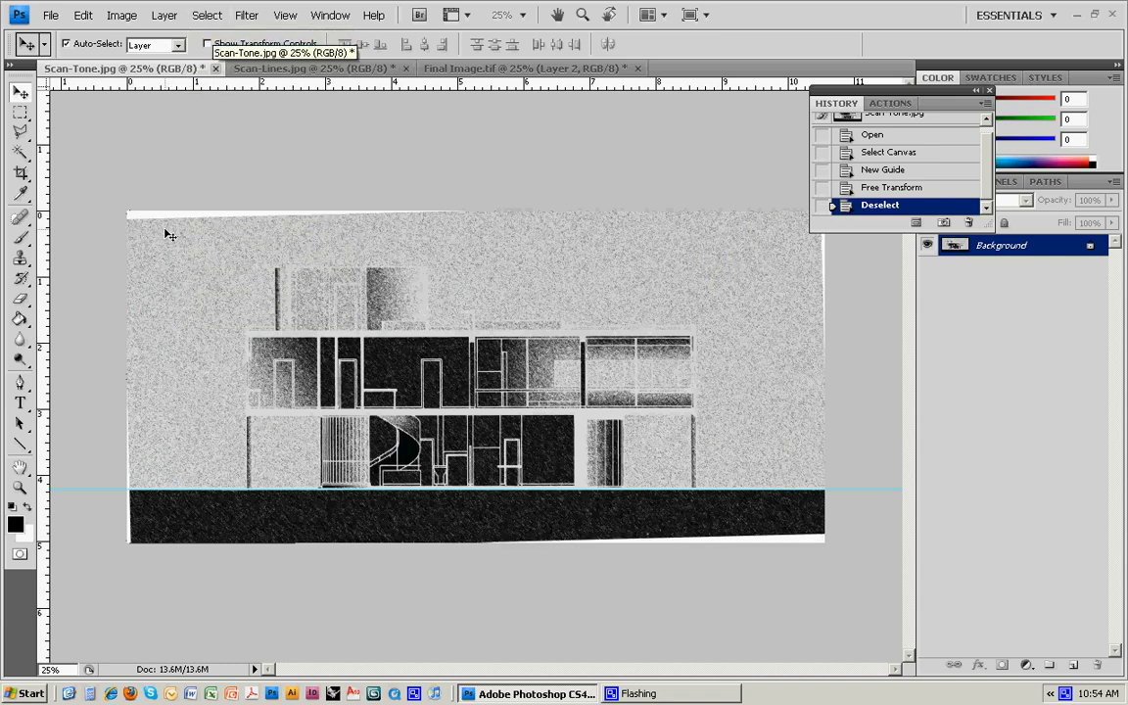
mouse_move(218, 338)
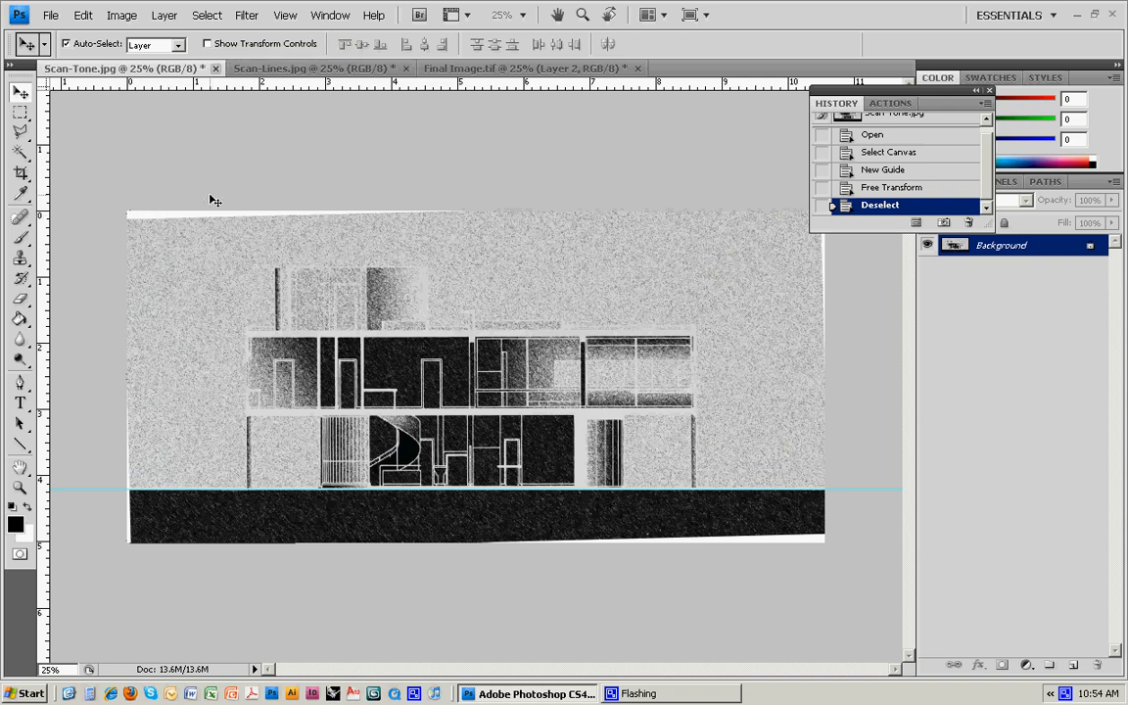
left_click(207, 14)
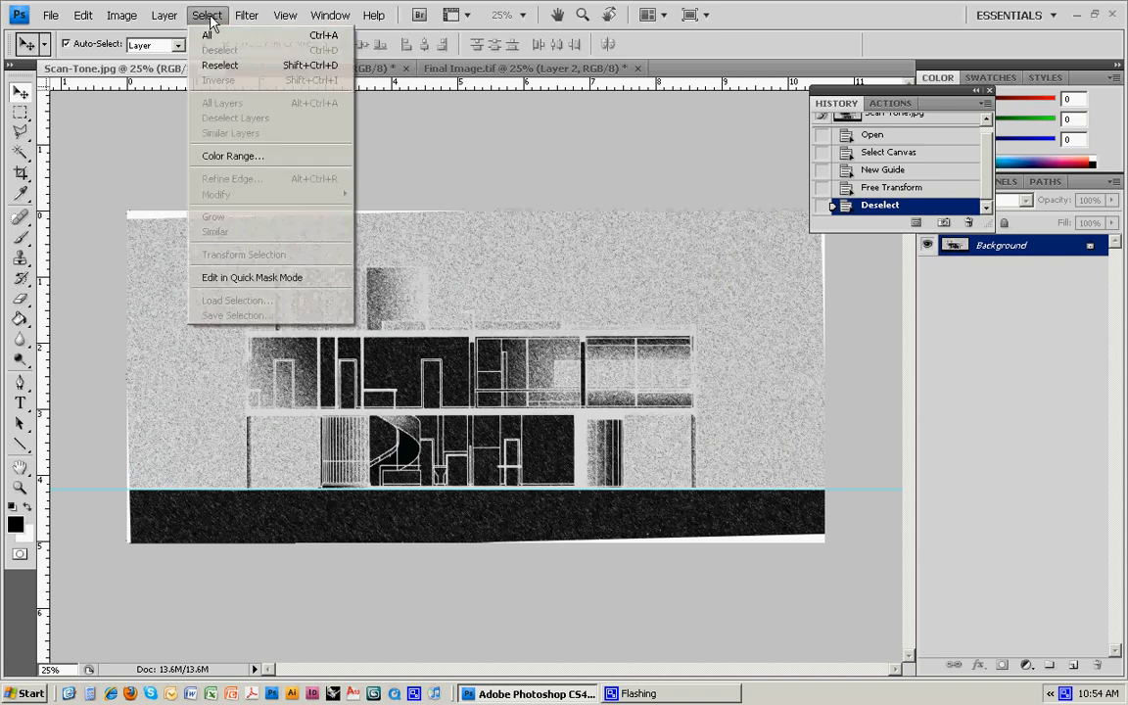
Apply Levels to the tone scan with input black 15 and white 199
left_click(121, 14)
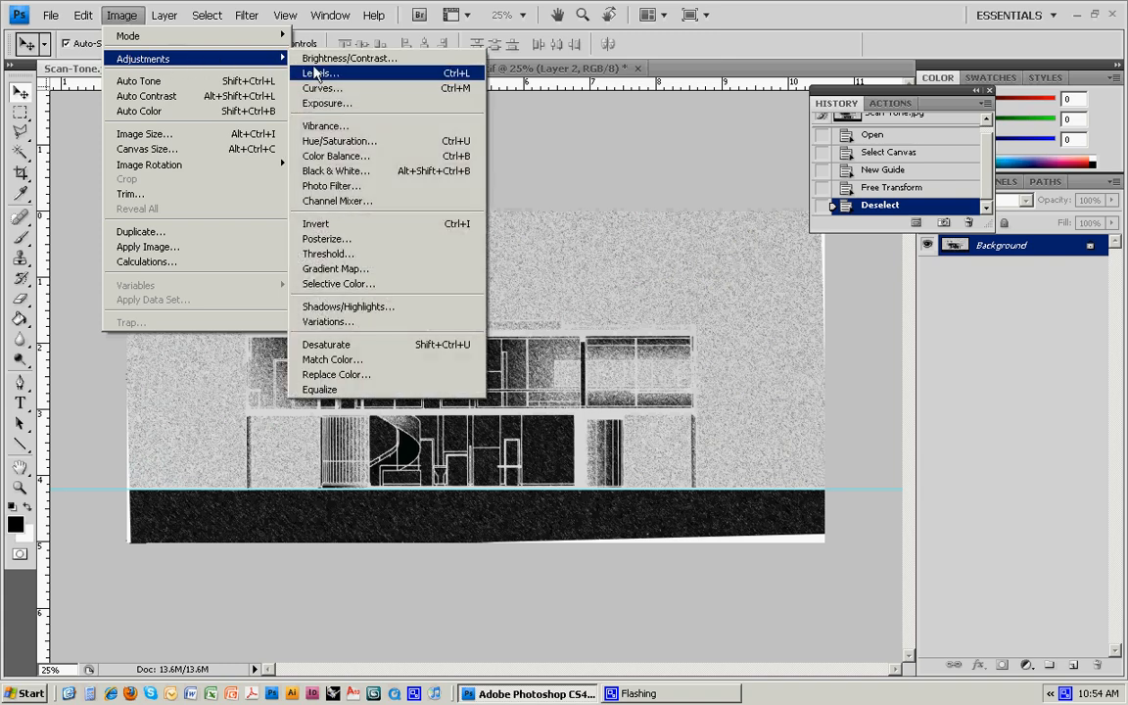
left_click(316, 73)
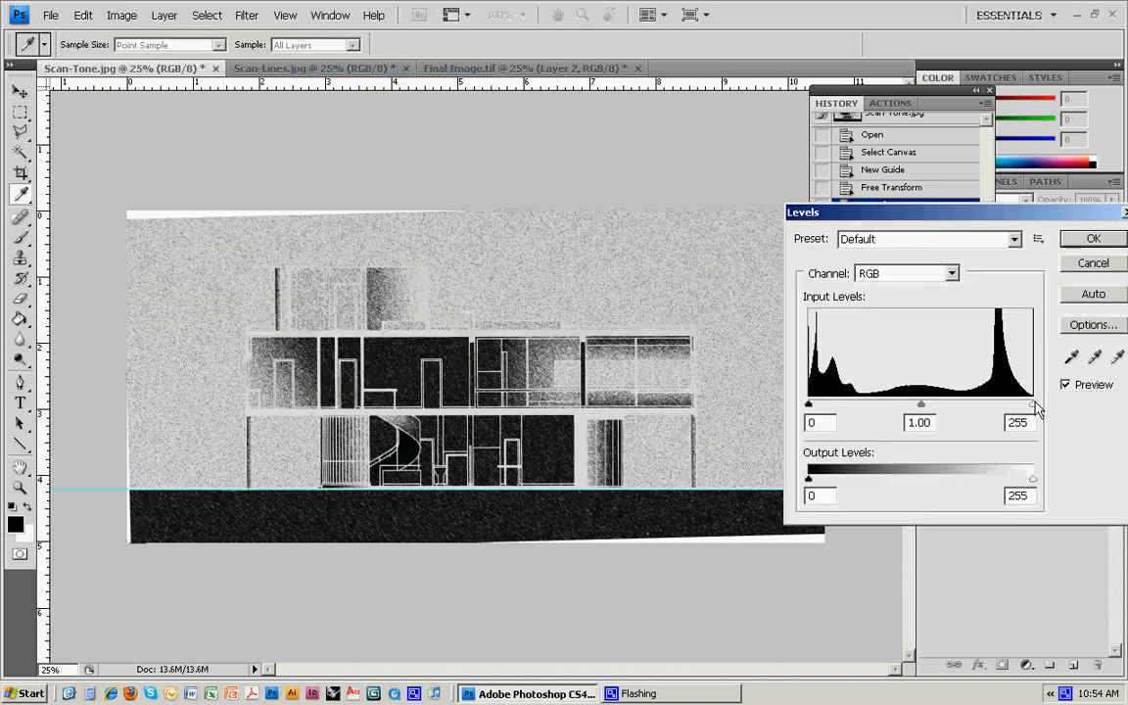
left_click_drag(1033, 403, 1018, 403)
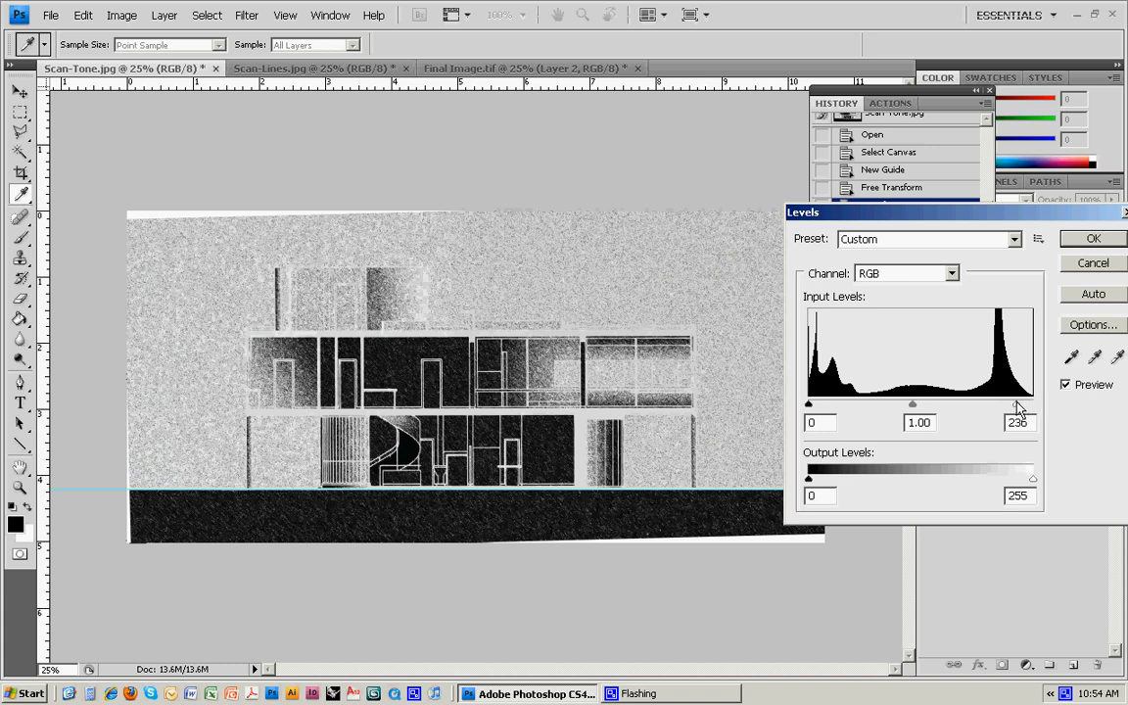
left_click_drag(1018, 404, 988, 404)
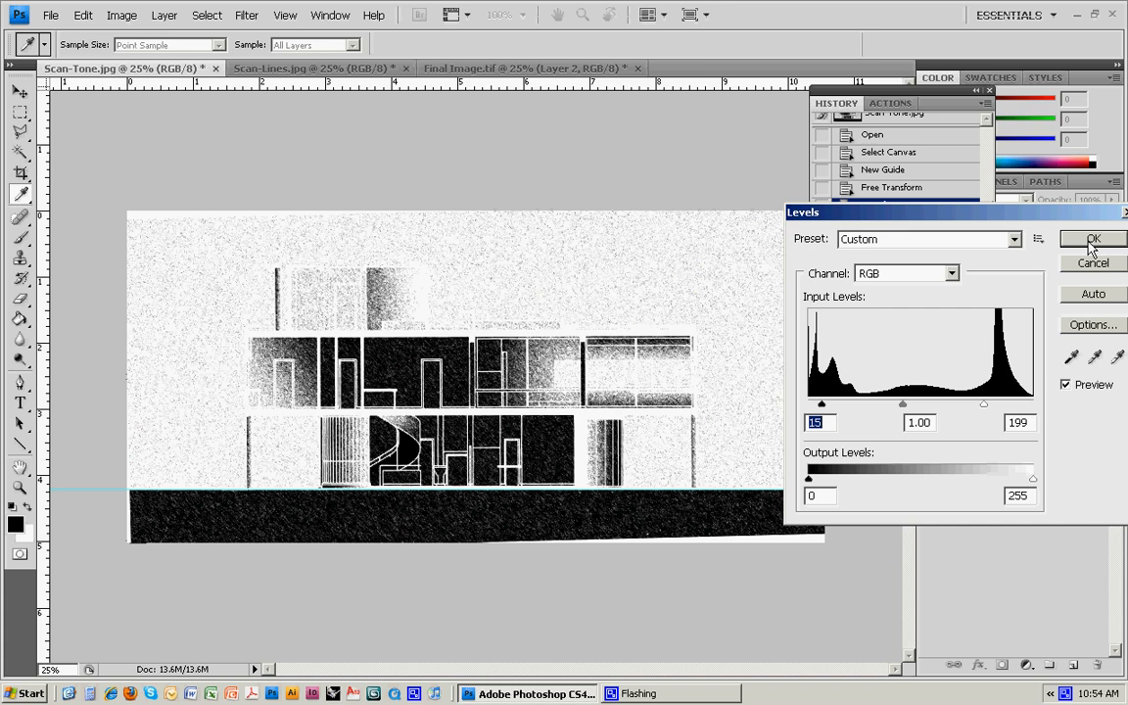
left_click(1093, 239)
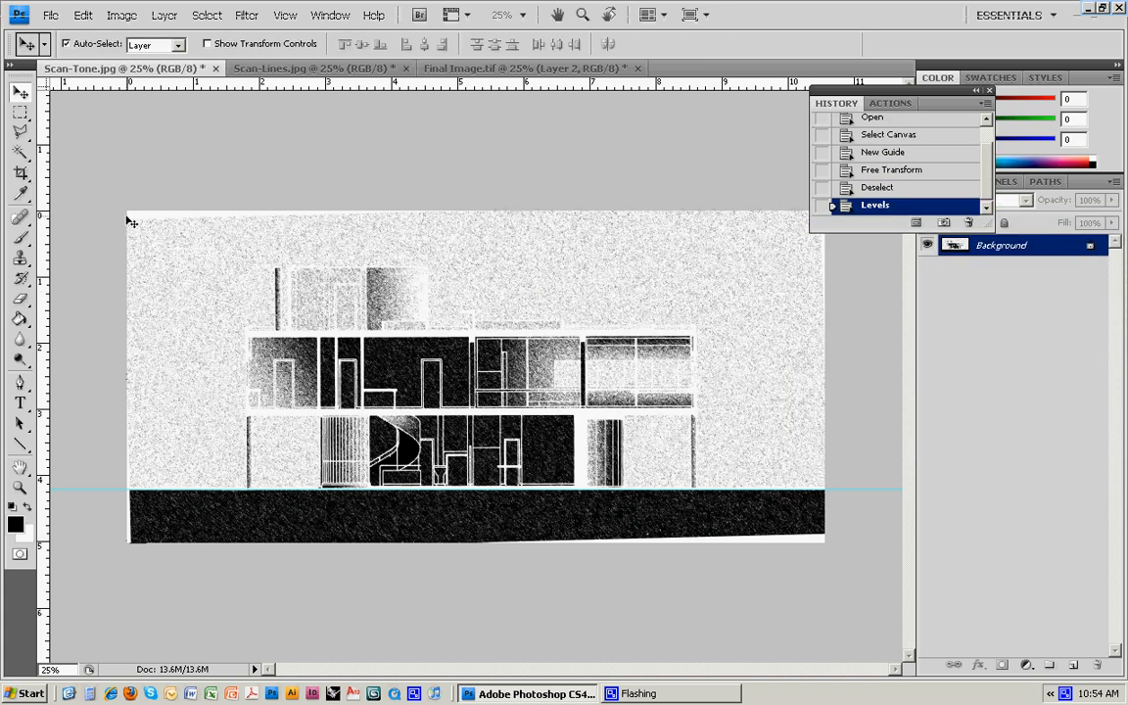
mouse_move(328, 68)
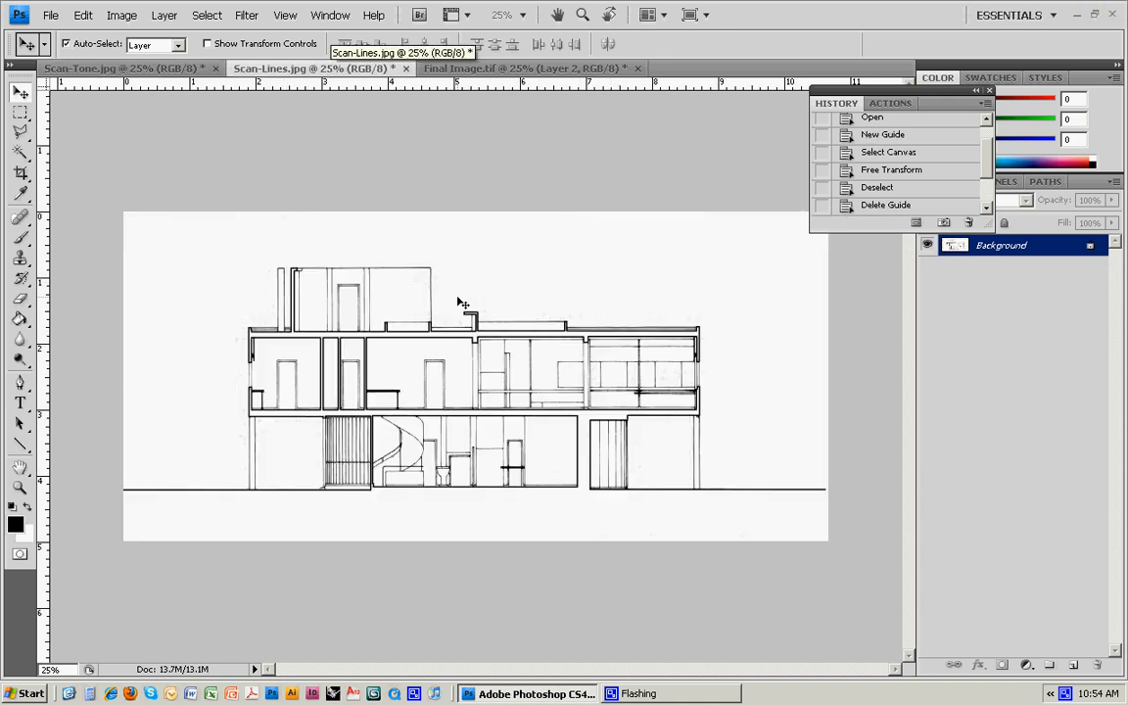
mouse_move(138, 256)
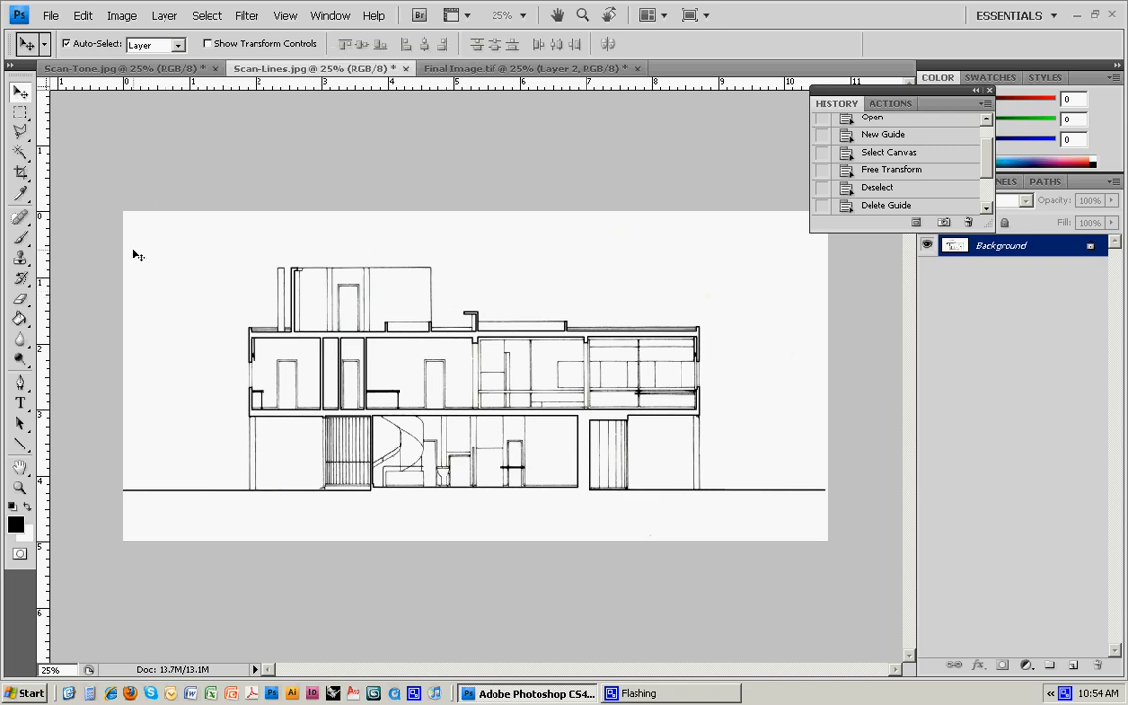
Paste the line drawing into Scan-Tone as Layer 1, hide it, and select Background
left_click(82, 14)
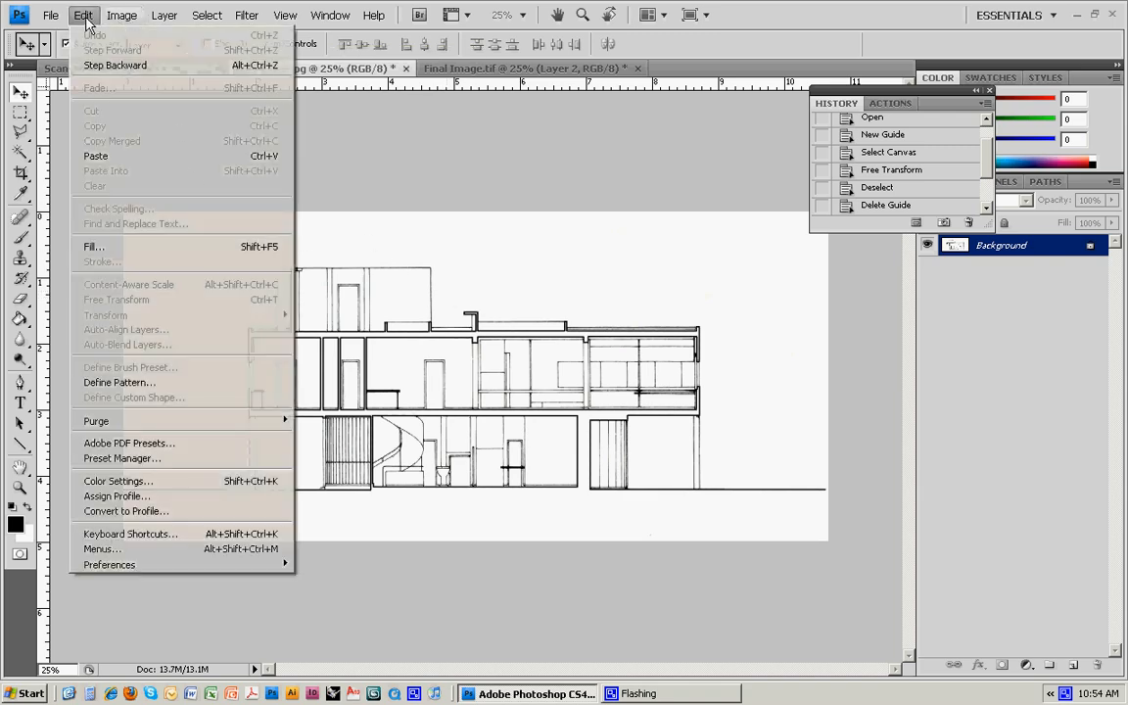
left_click(207, 15)
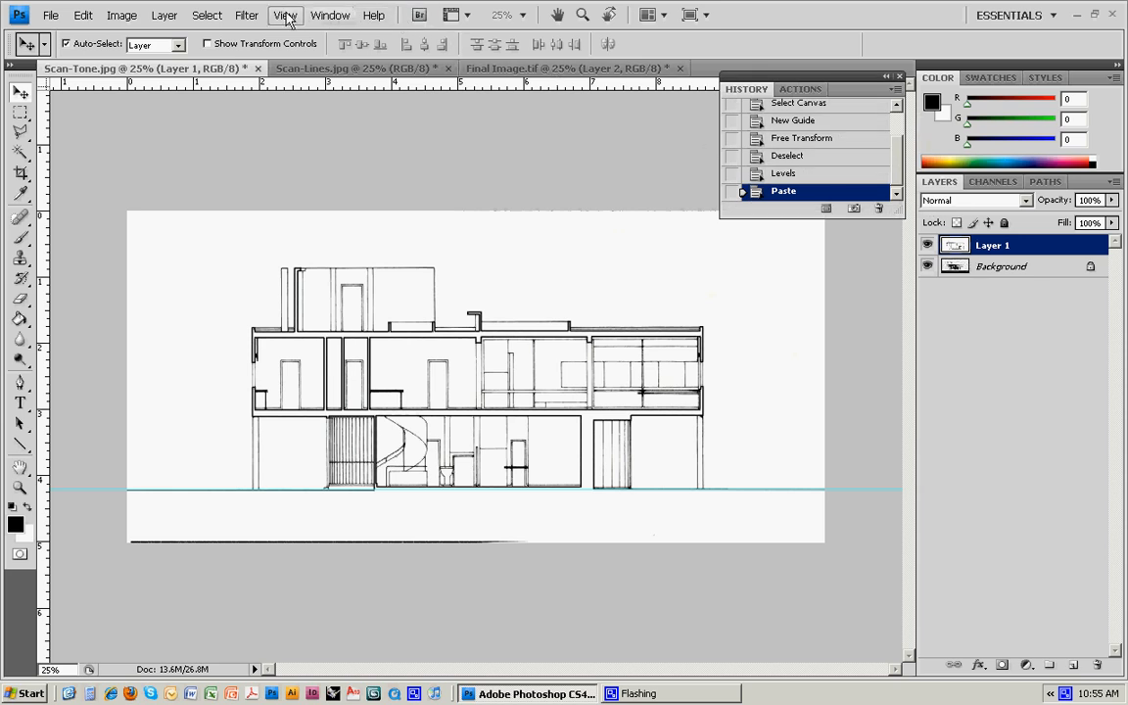
left_click(330, 15)
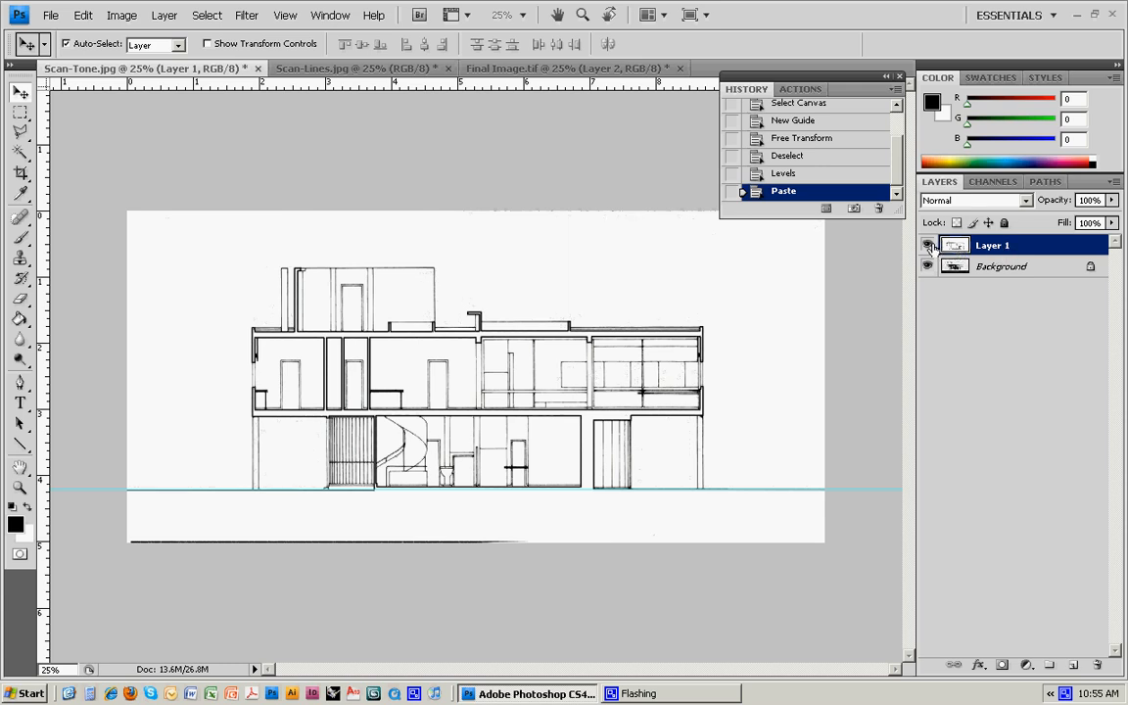
mouse_move(928, 245)
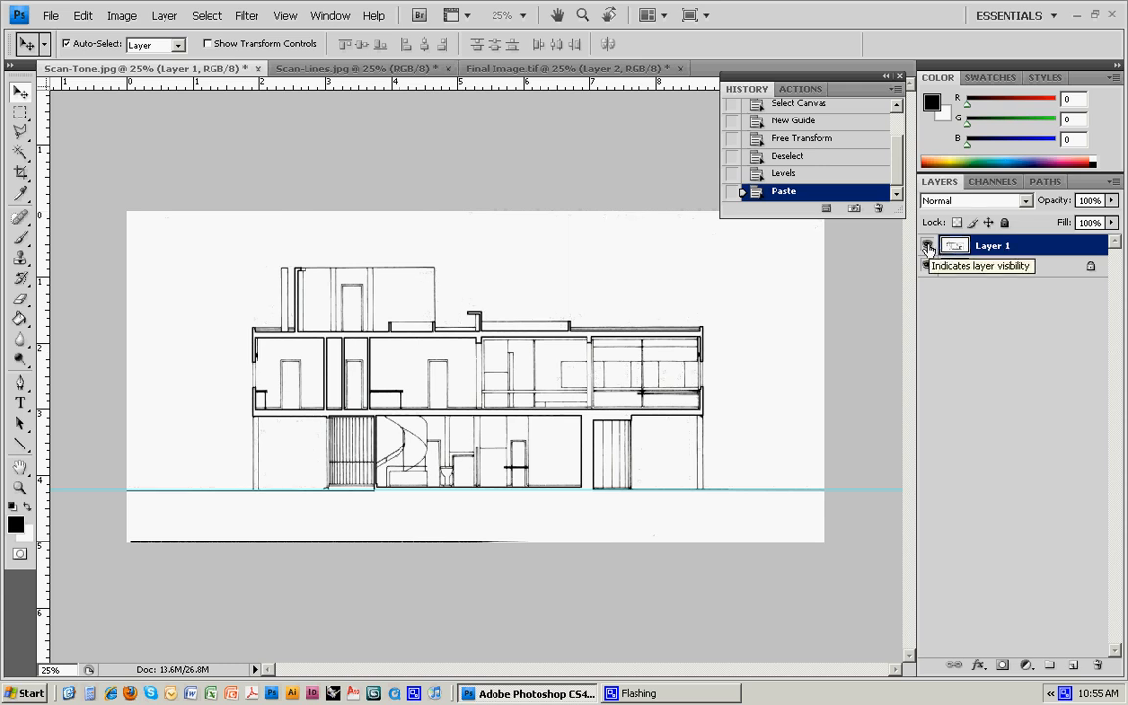
left_click(926, 267)
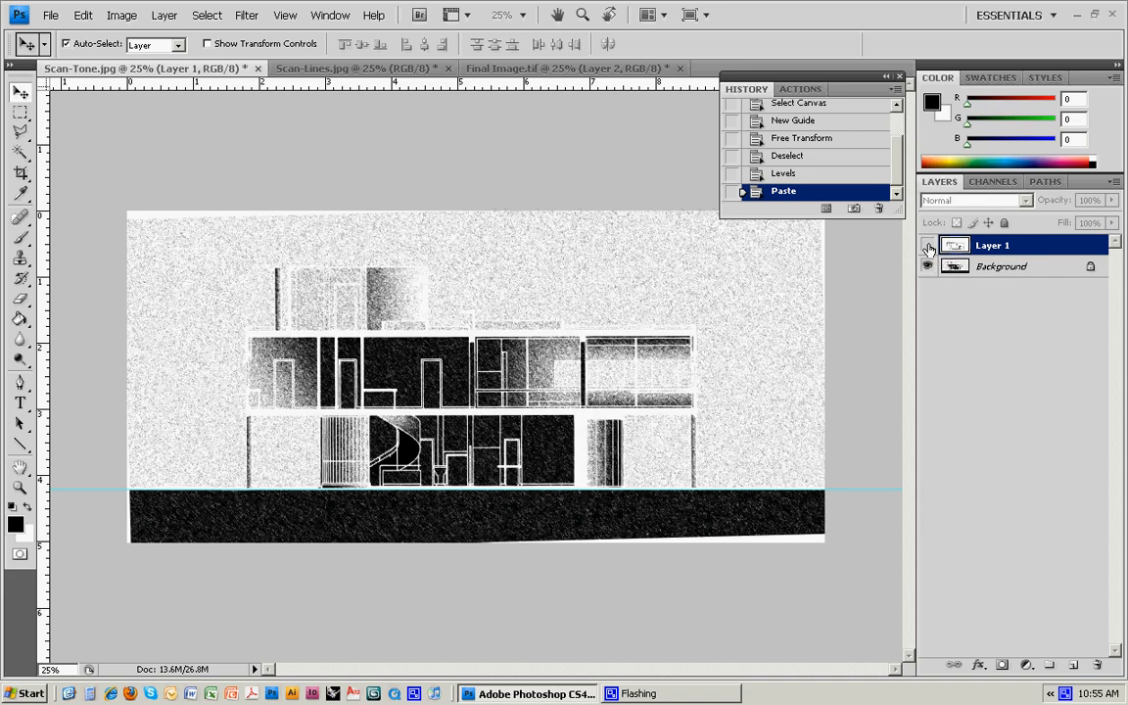
left_click(926, 245)
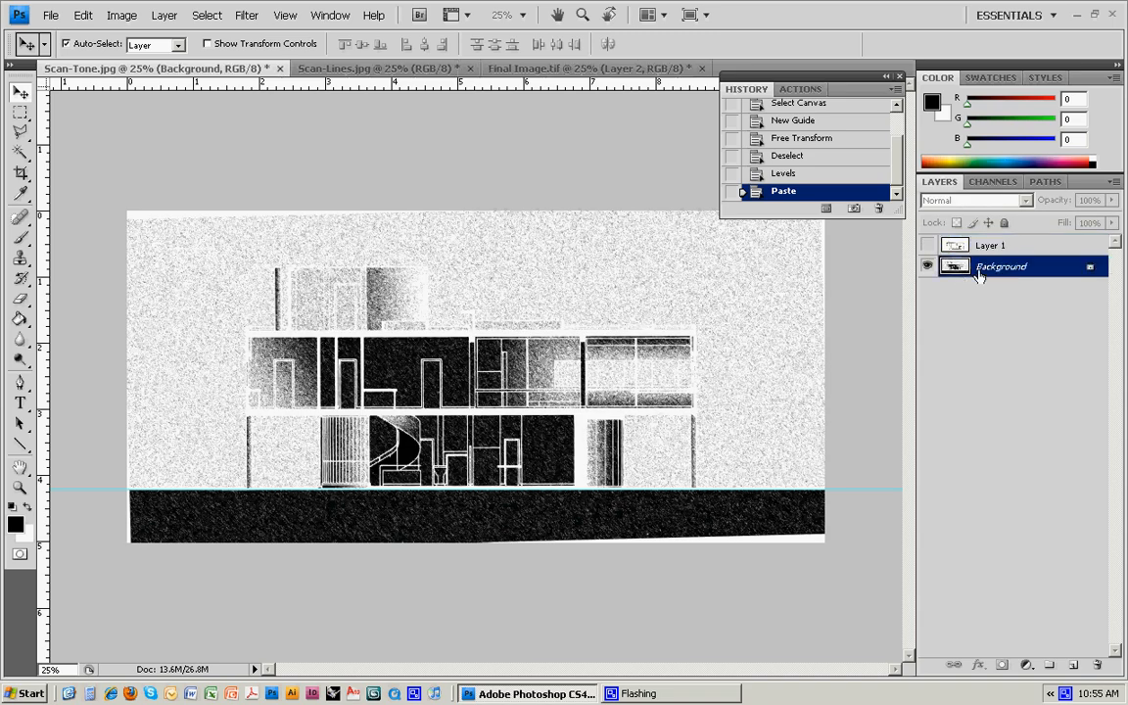
left_click(207, 14)
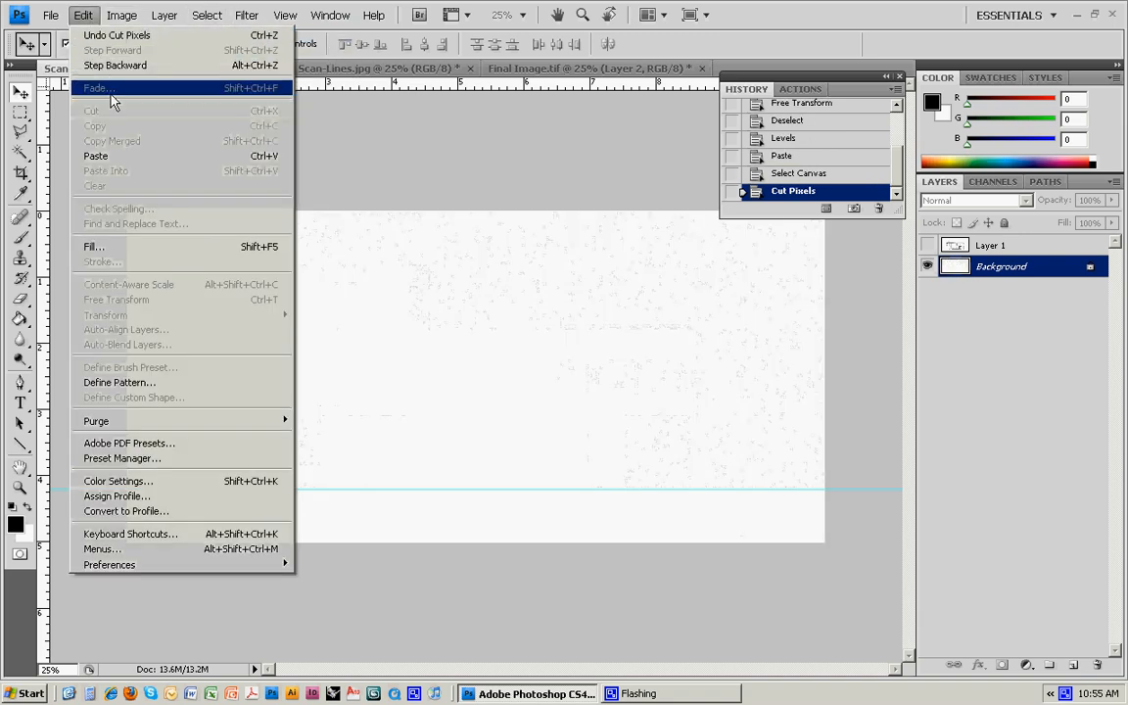
Paste the cut tone scan as Layer 2, delete the guide, and show Layer 1
left_click(96, 156)
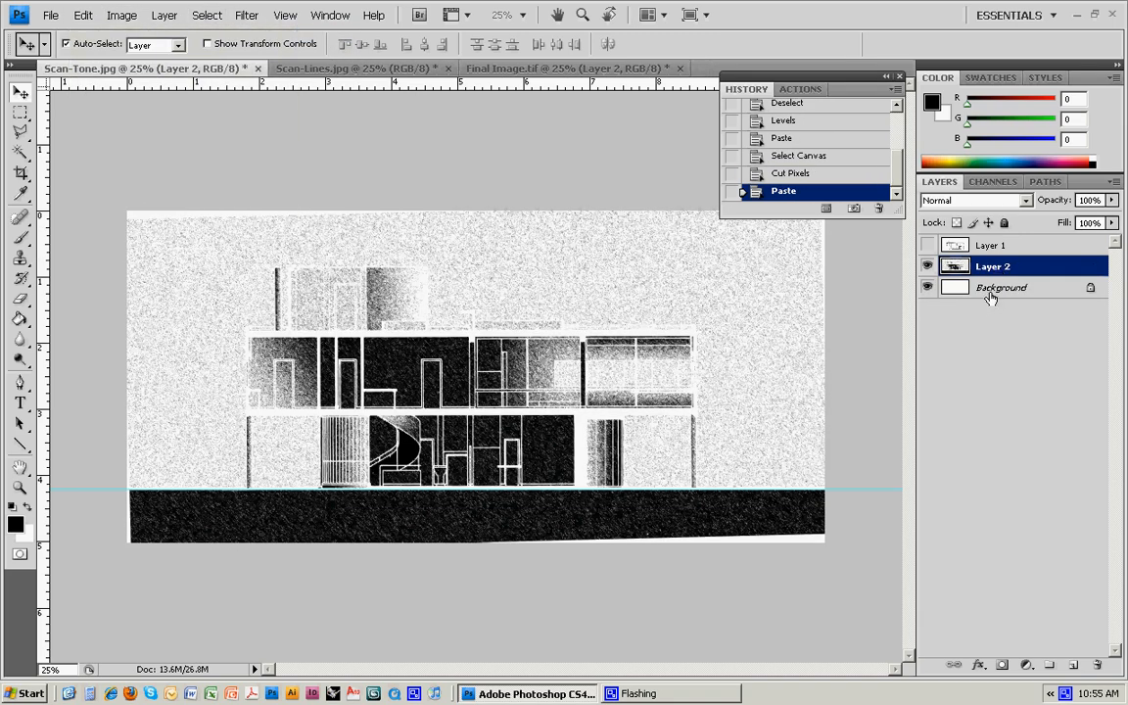
left_click(926, 287)
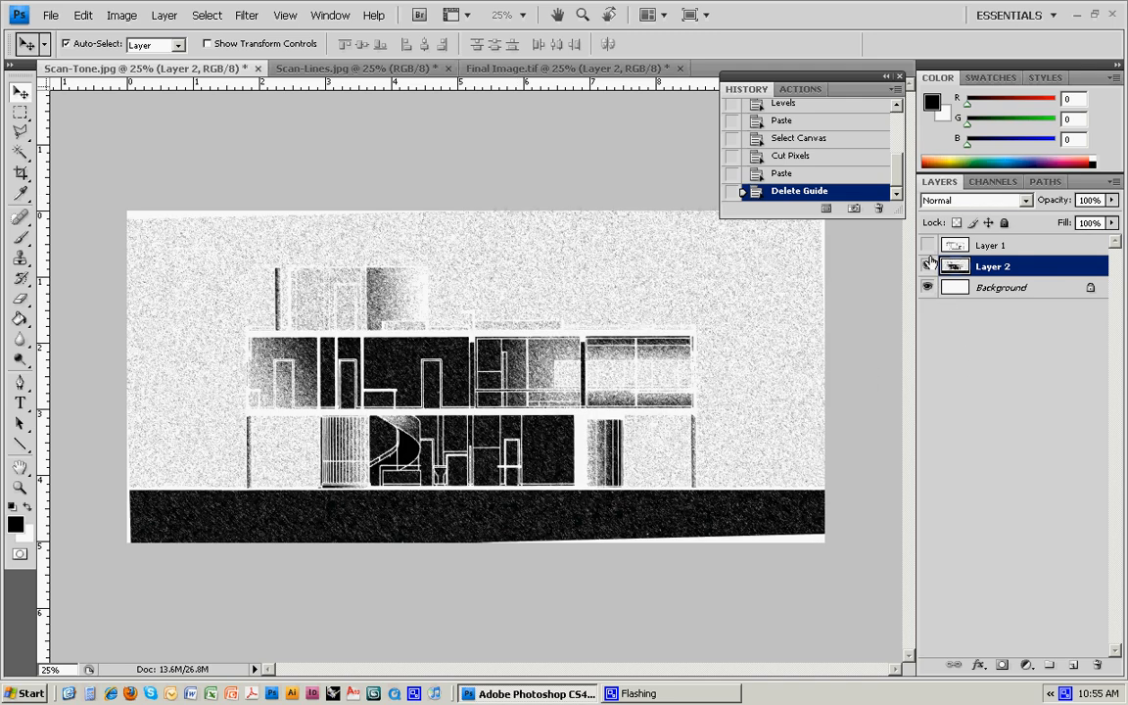
left_click(927, 265)
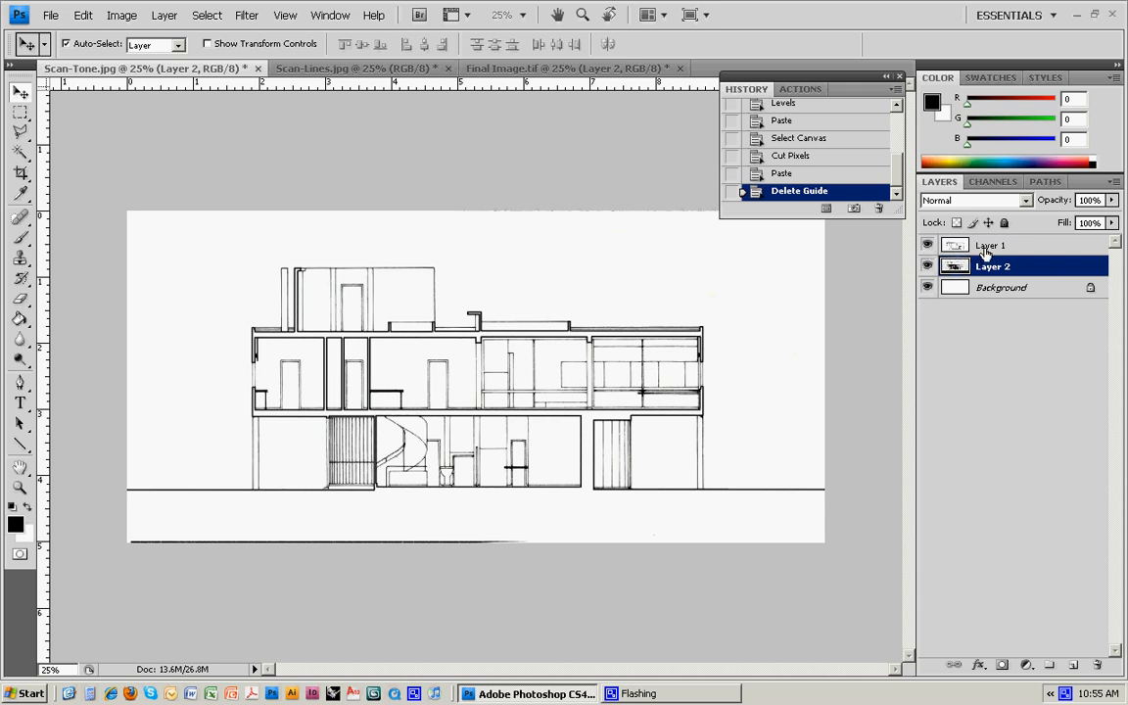
Set Layer 1 to Multiply blend mode and nudge it into alignment with the Move tool
left_click(991, 245)
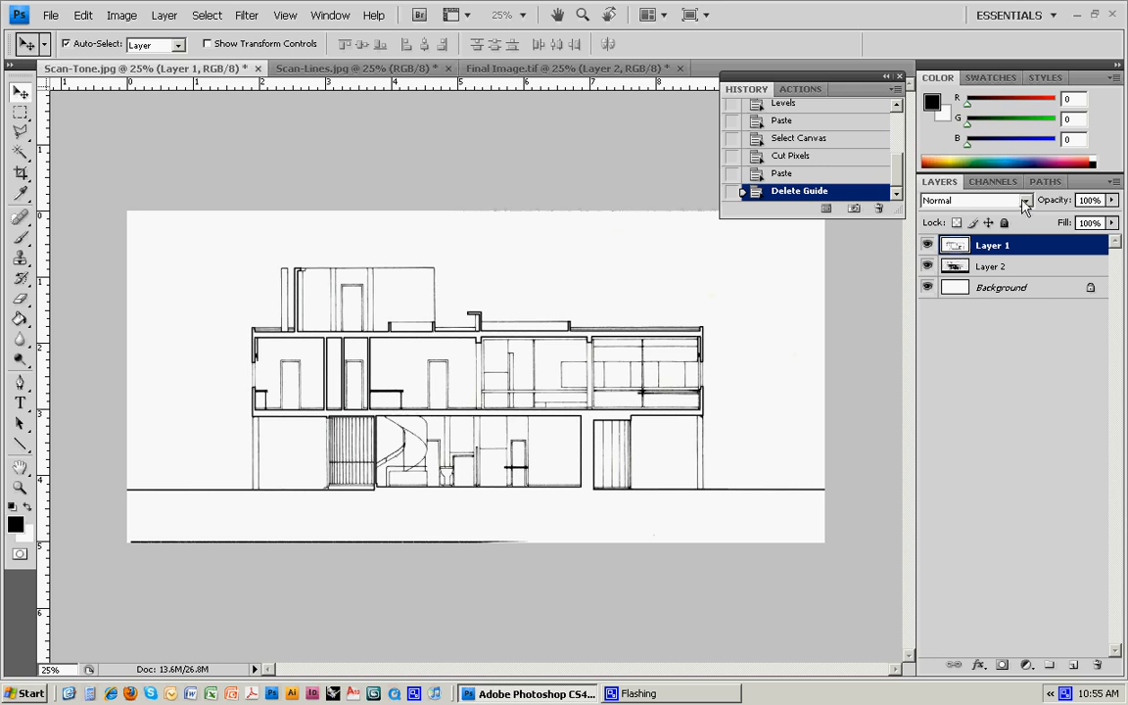
mouse_move(974, 216)
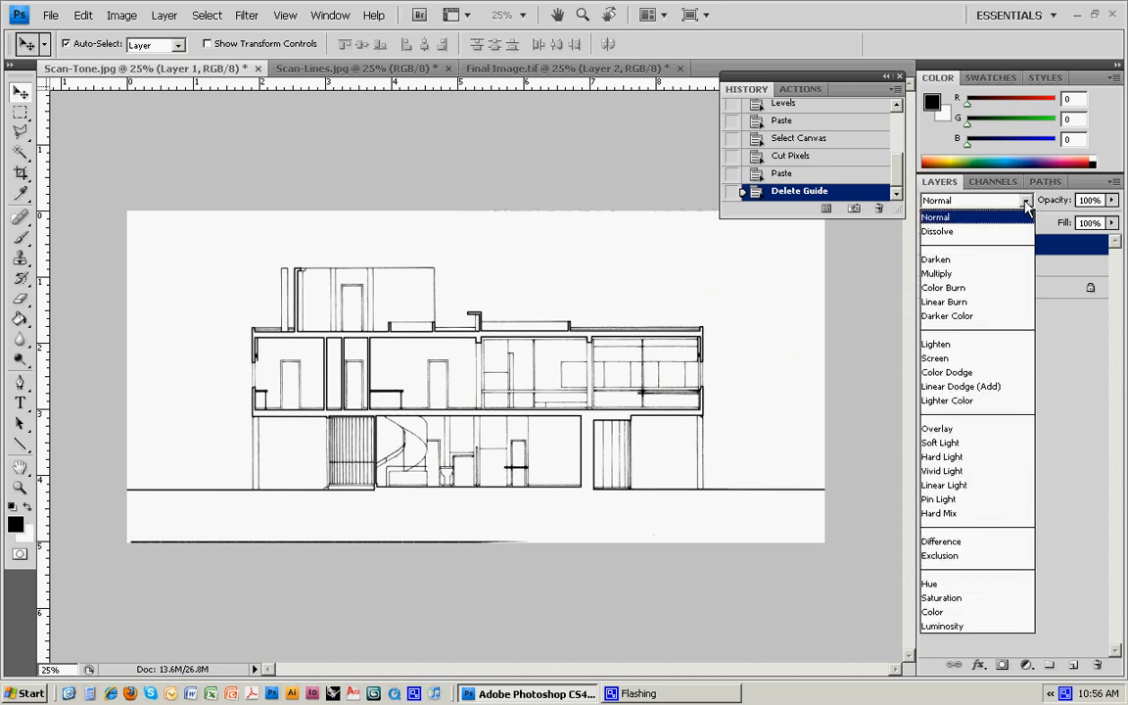
mouse_move(937, 274)
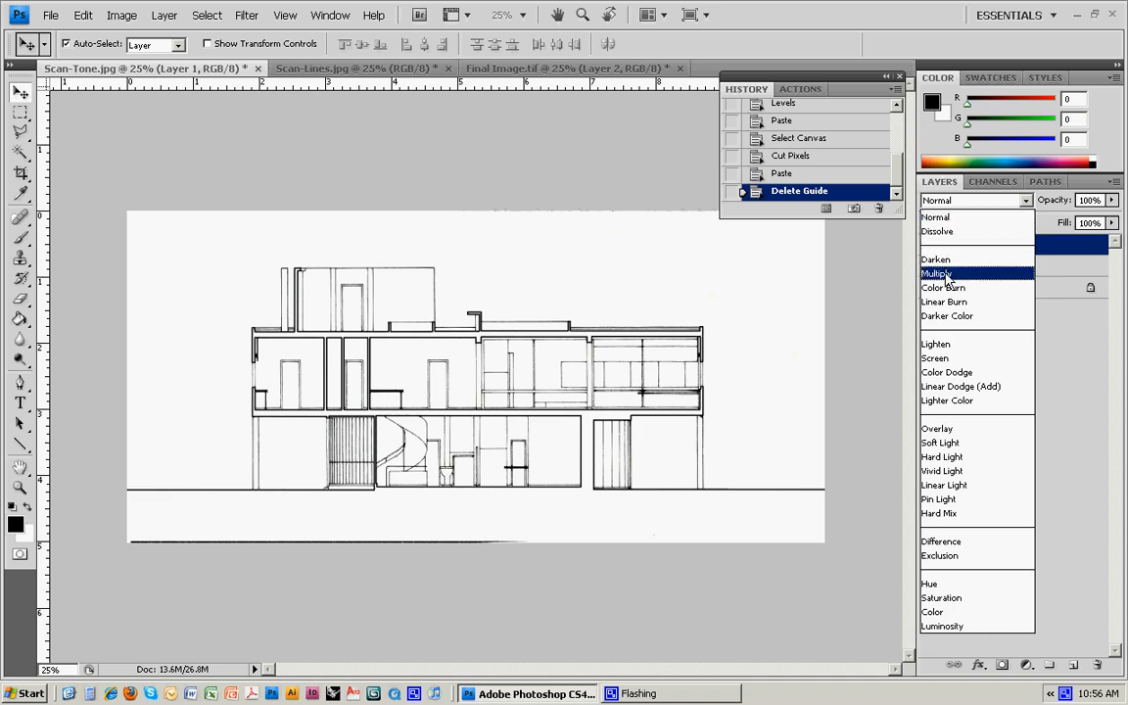
left_click(937, 273)
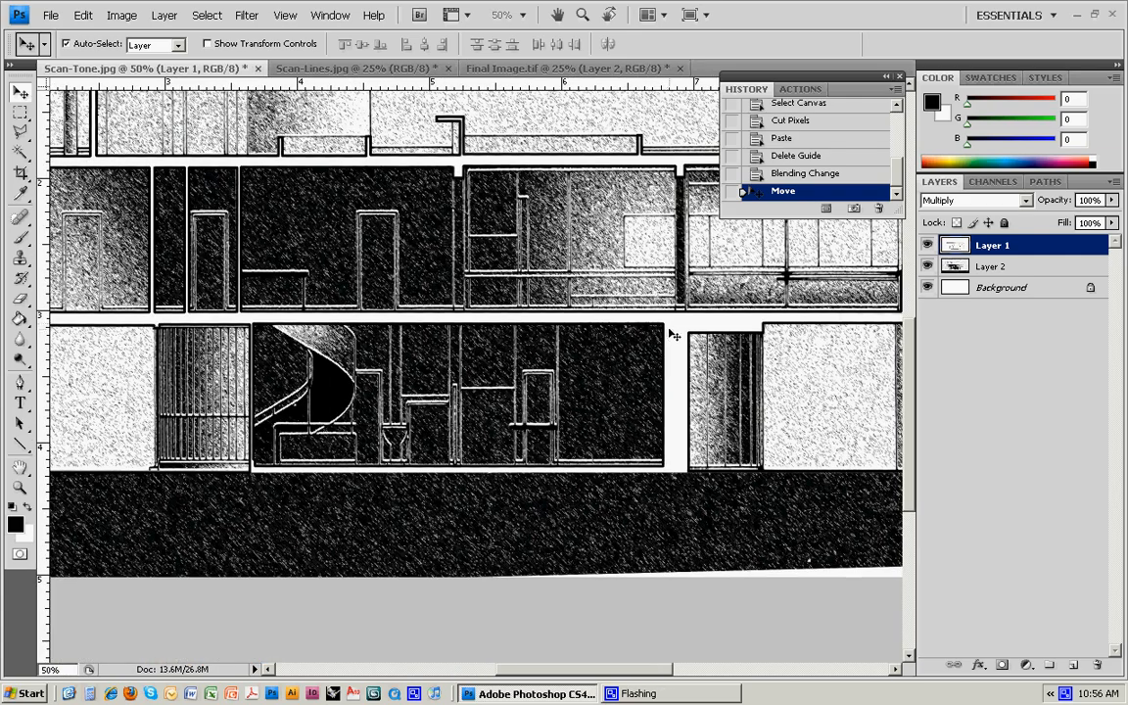
mouse_move(527, 480)
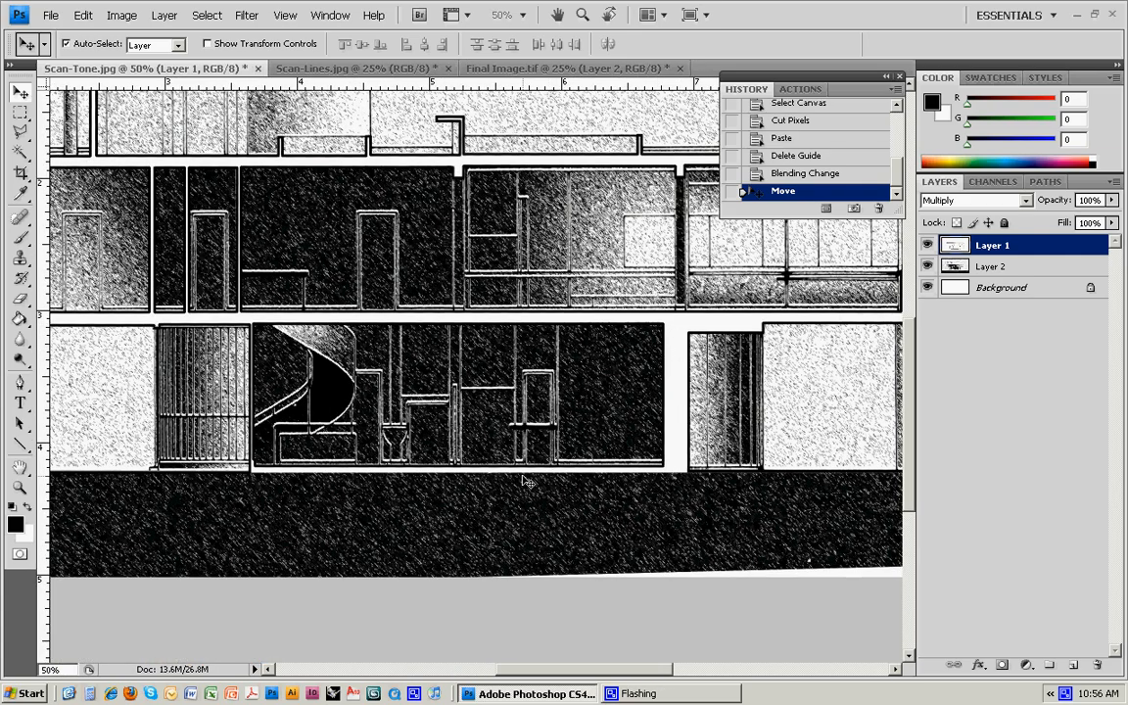
left_click(20, 115)
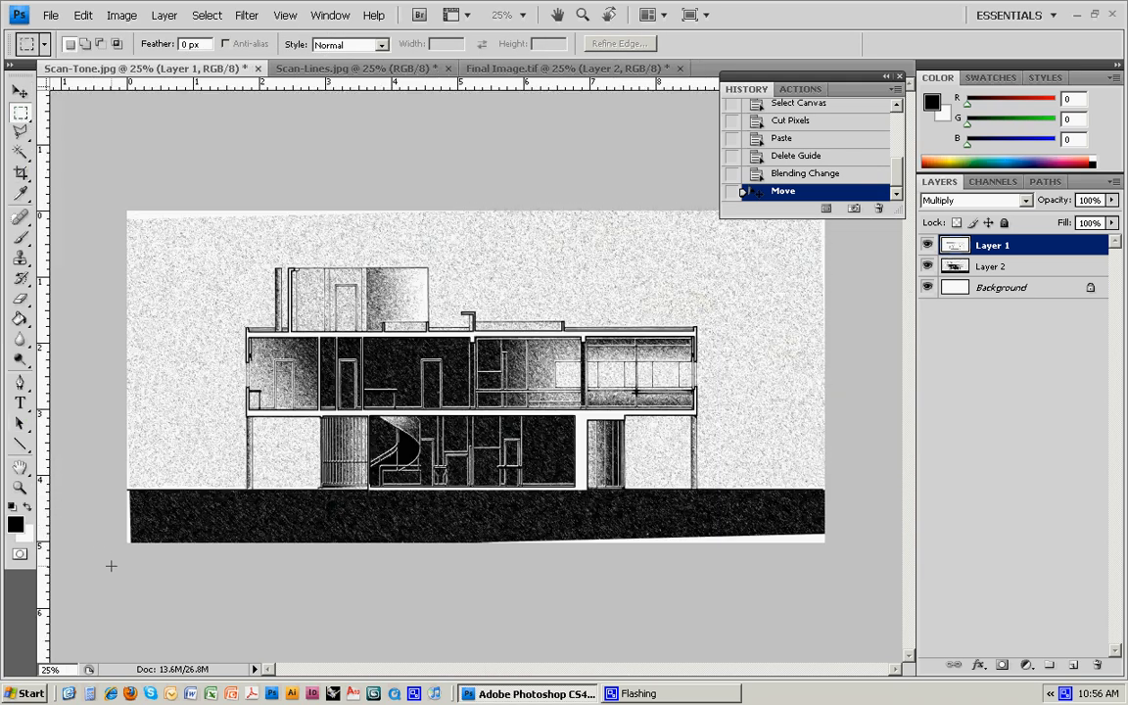
On Layer 2, marquee-select the black ground strip below the building and delete it
left_click(991, 265)
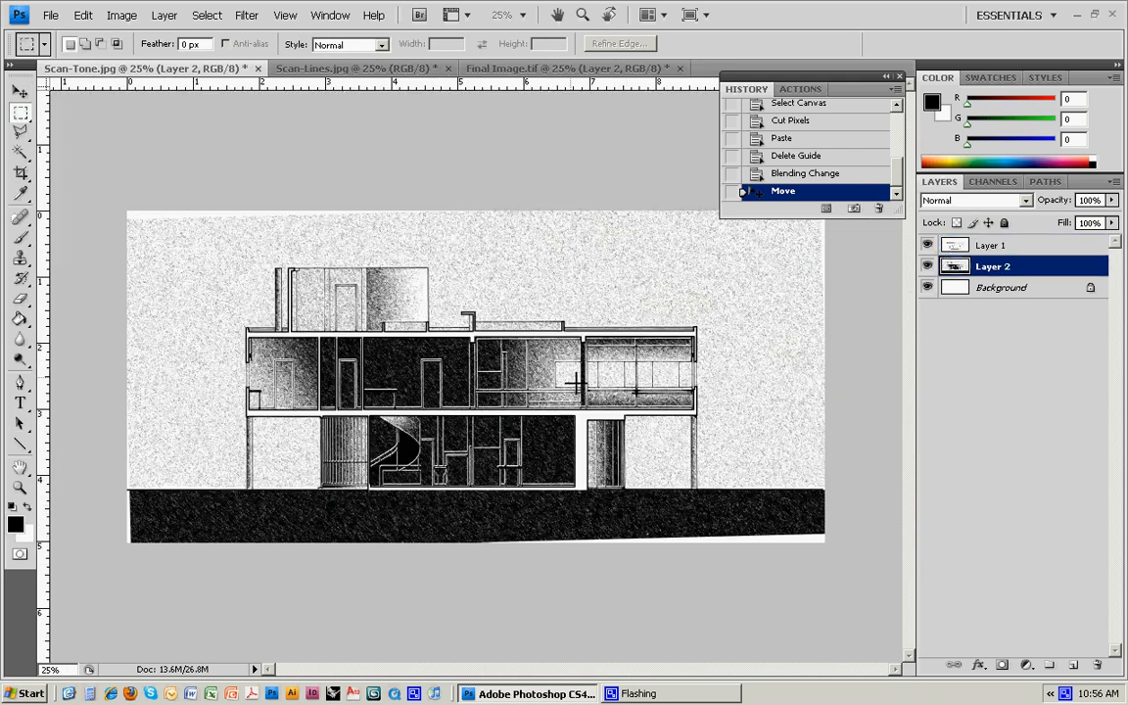
left_click_drag(127, 510, 764, 543)
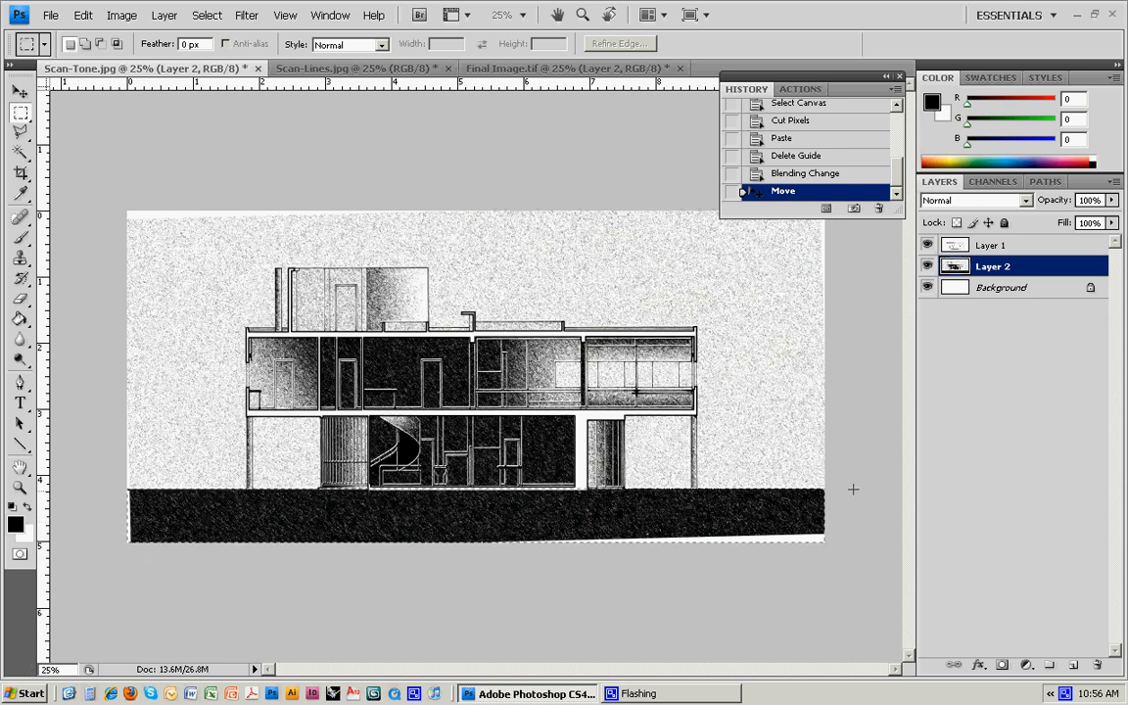
left_click_drag(132, 479, 823, 544)
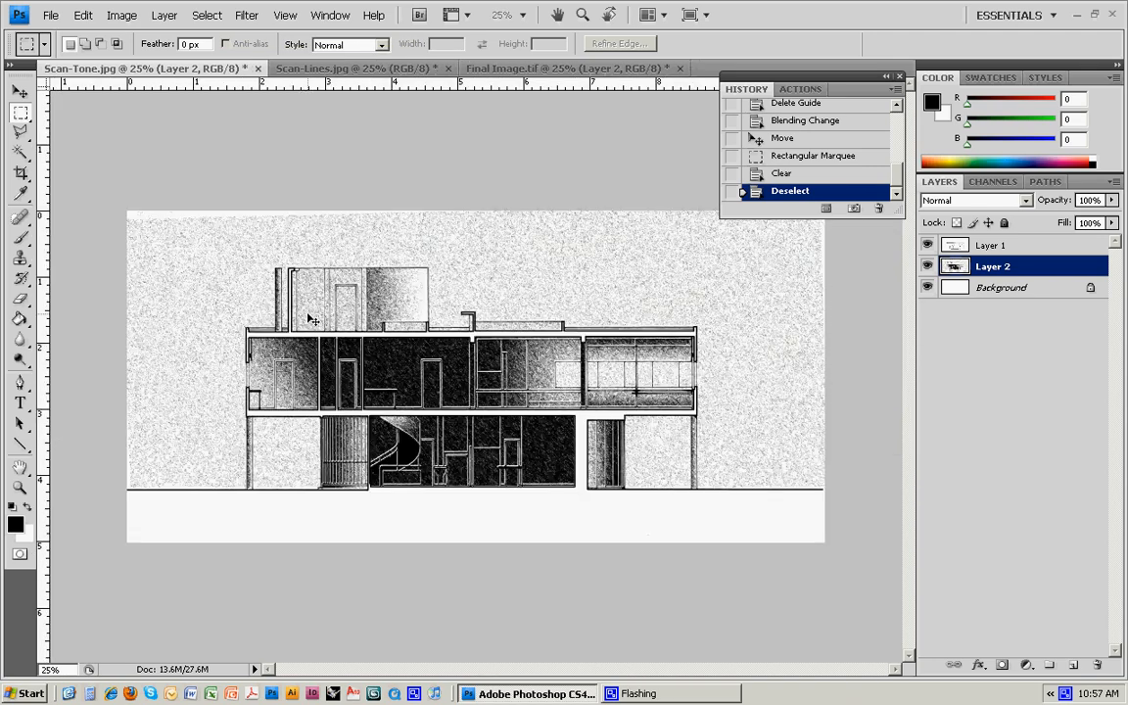
mouse_move(492, 262)
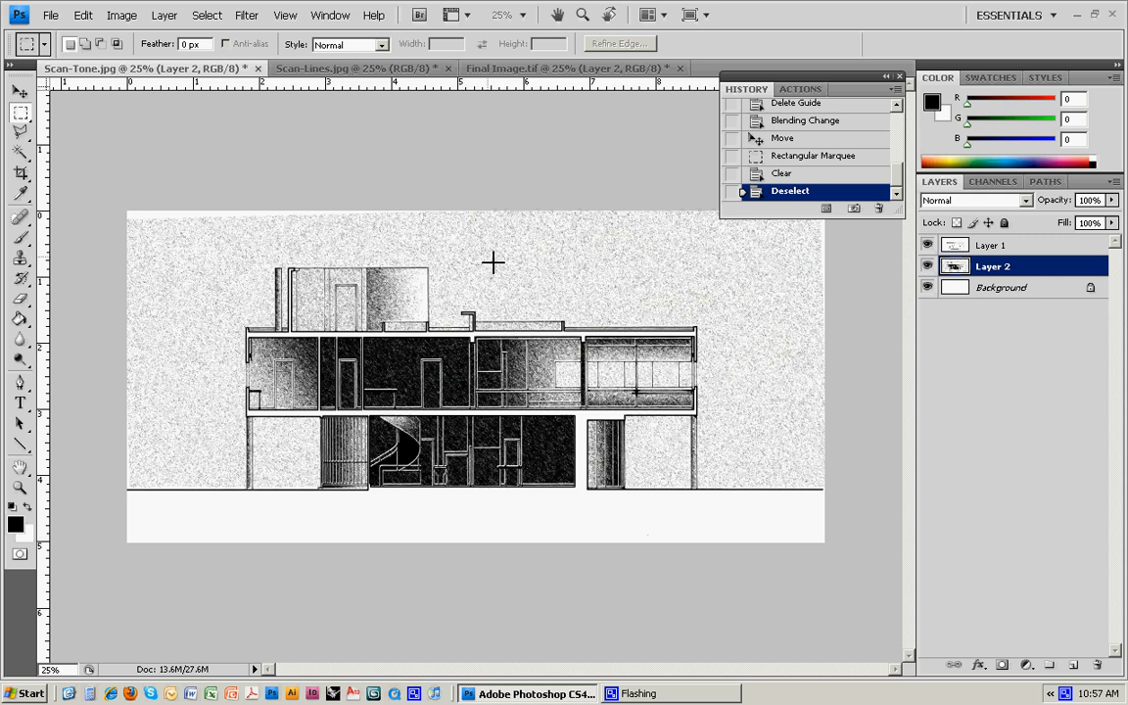
mouse_move(185, 310)
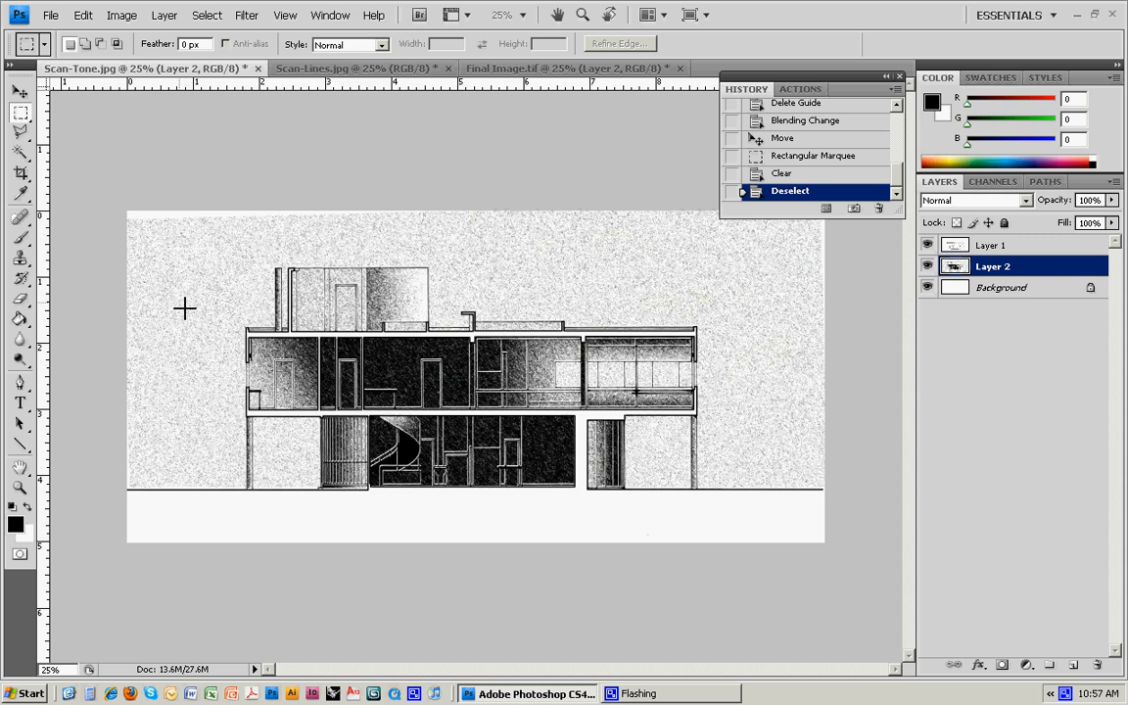
mouse_move(465, 431)
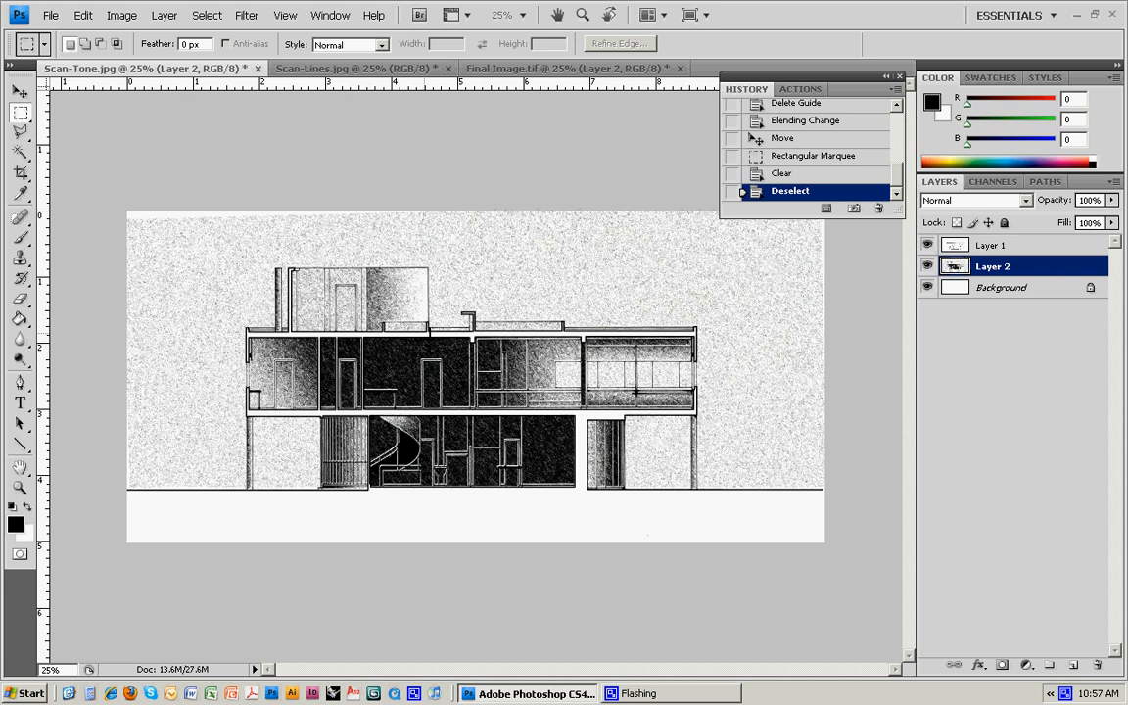
mouse_move(743, 300)
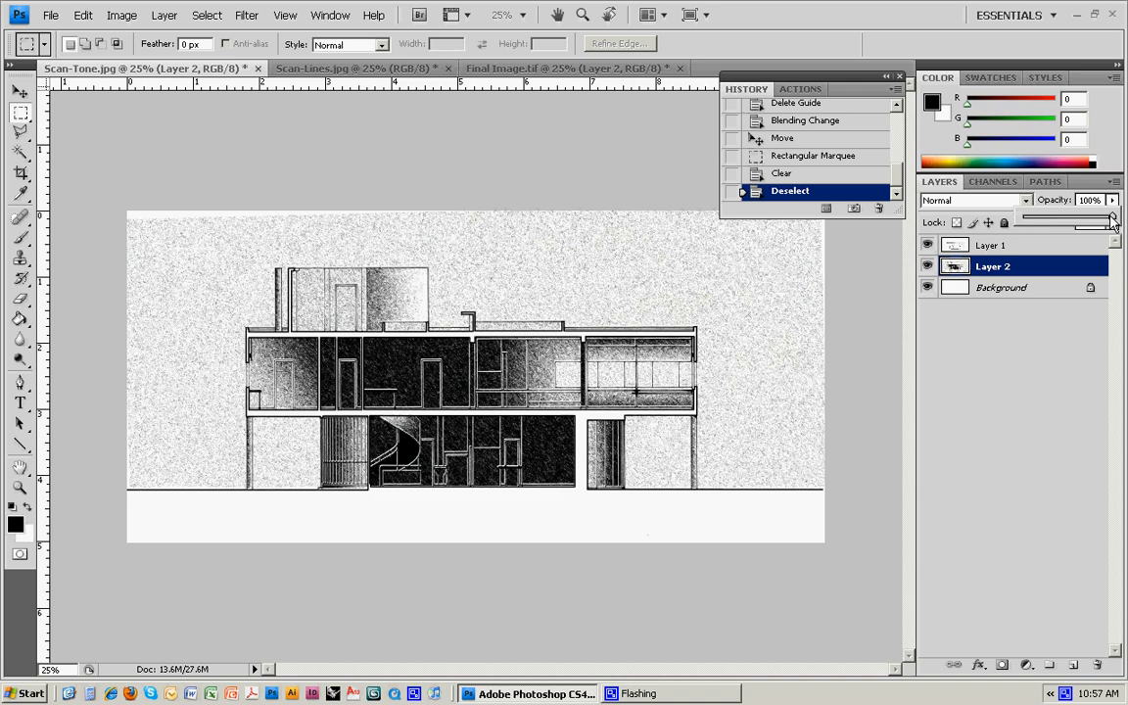
Lower Layer 2's opacity in the Layers panel to 60%
left_click_drag(1113, 221, 1095, 221)
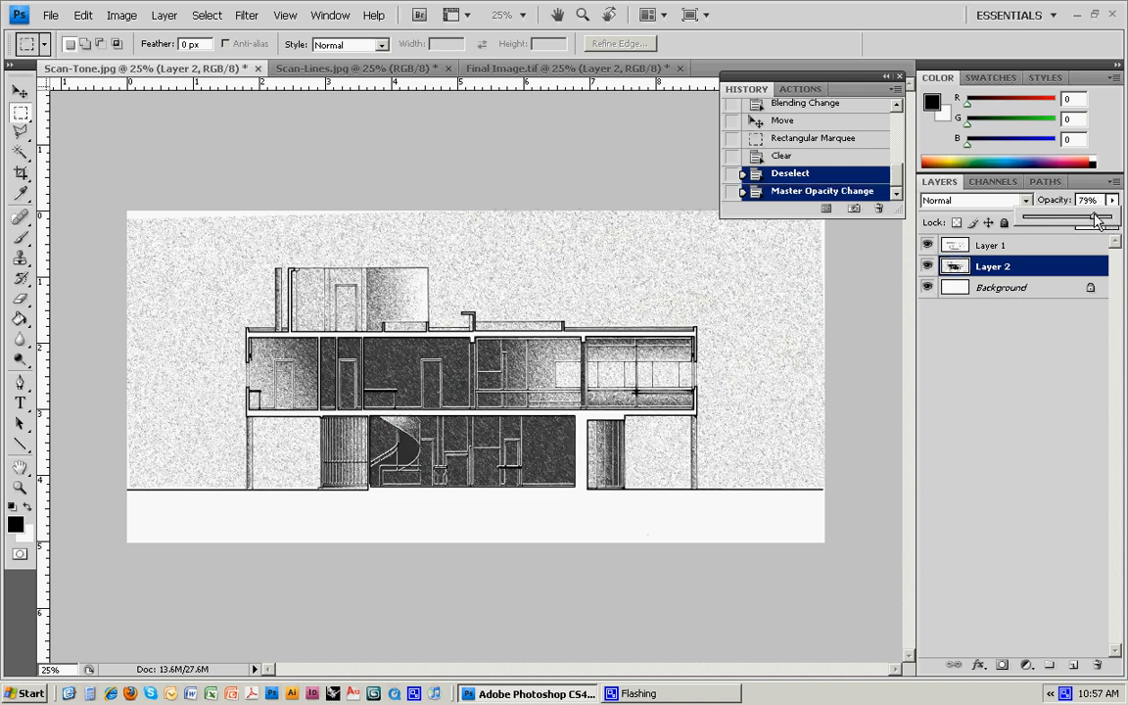
left_click_drag(1096, 217, 1077, 217)
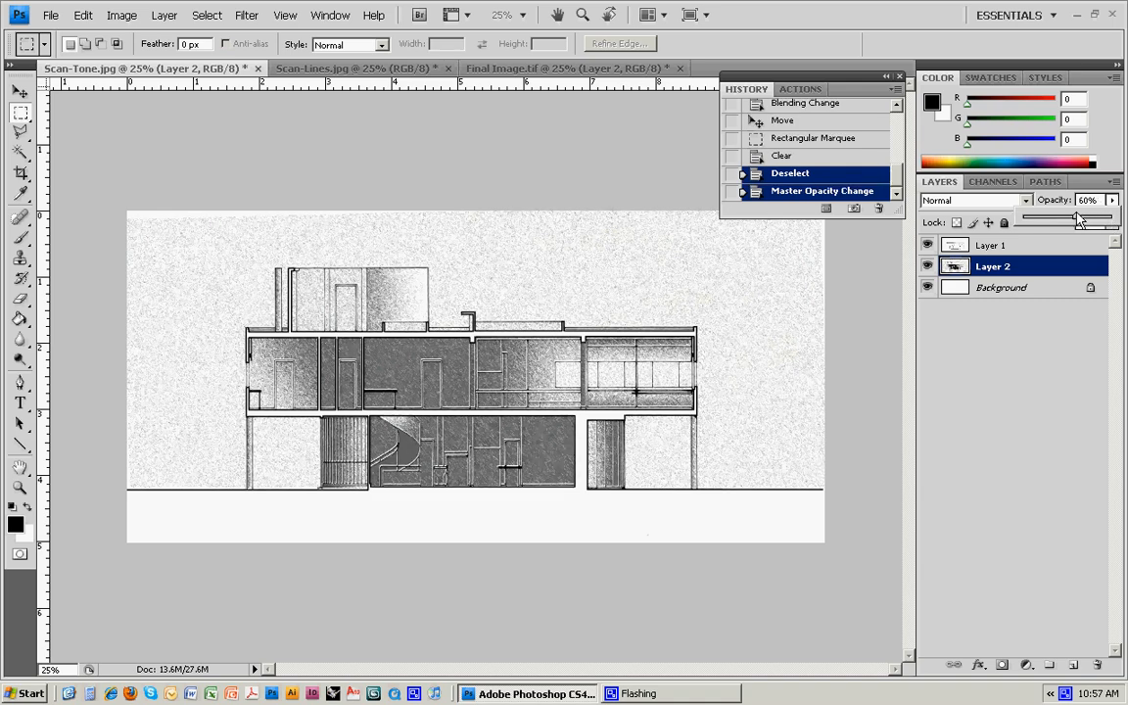
left_click_drag(1078, 218, 1068, 218)
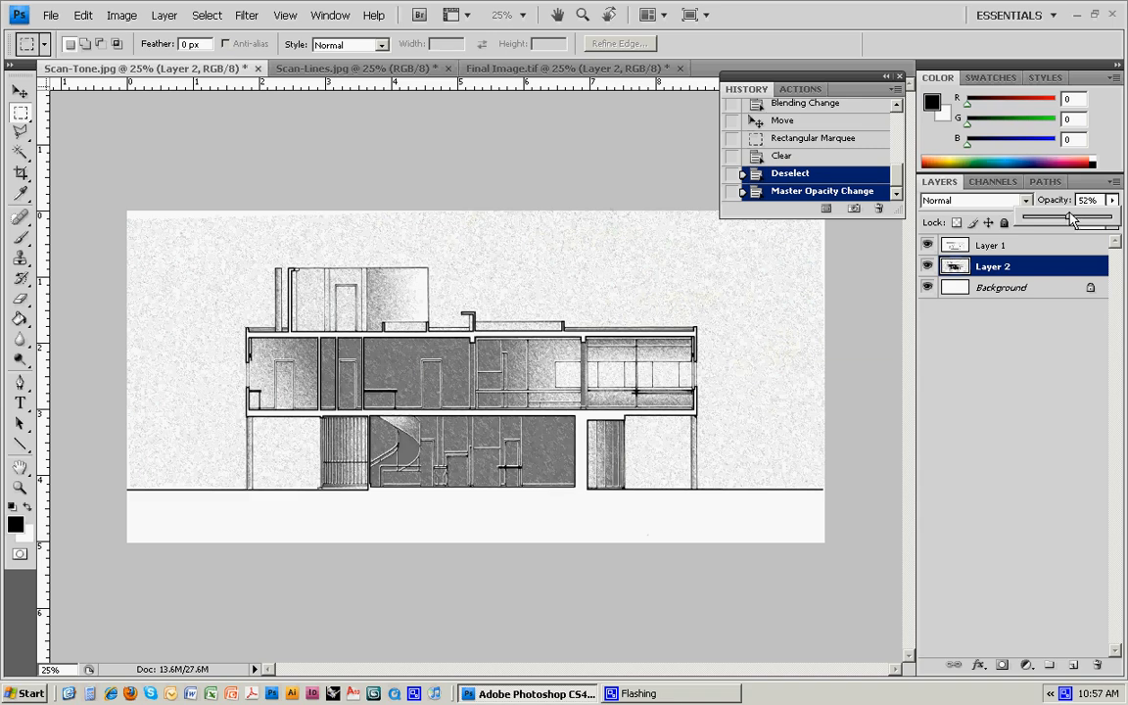
left_click_drag(1072, 216, 1067, 216)
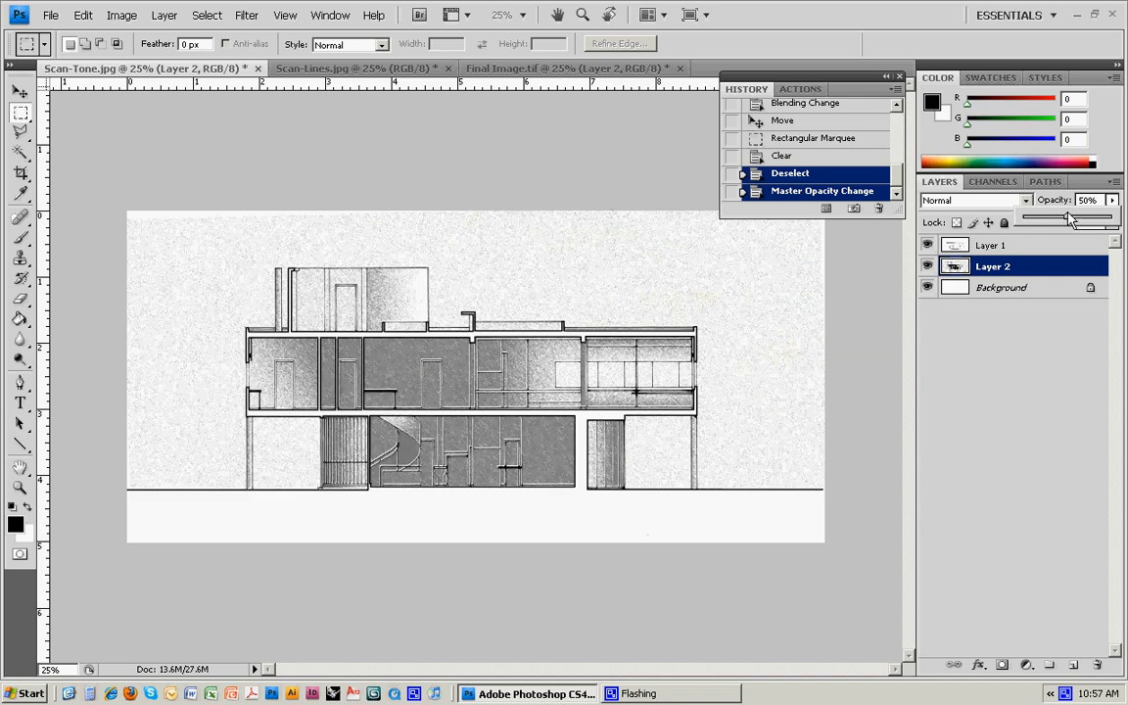
left_click_drag(1062, 217, 1073, 218)
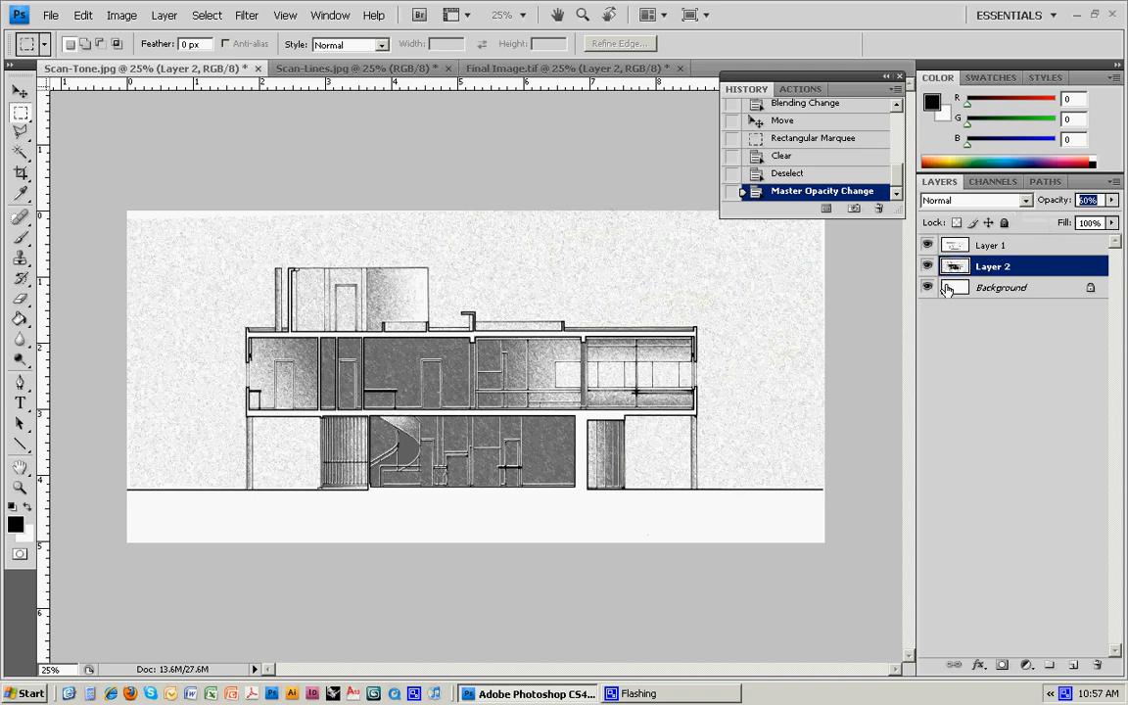
mouse_move(728, 340)
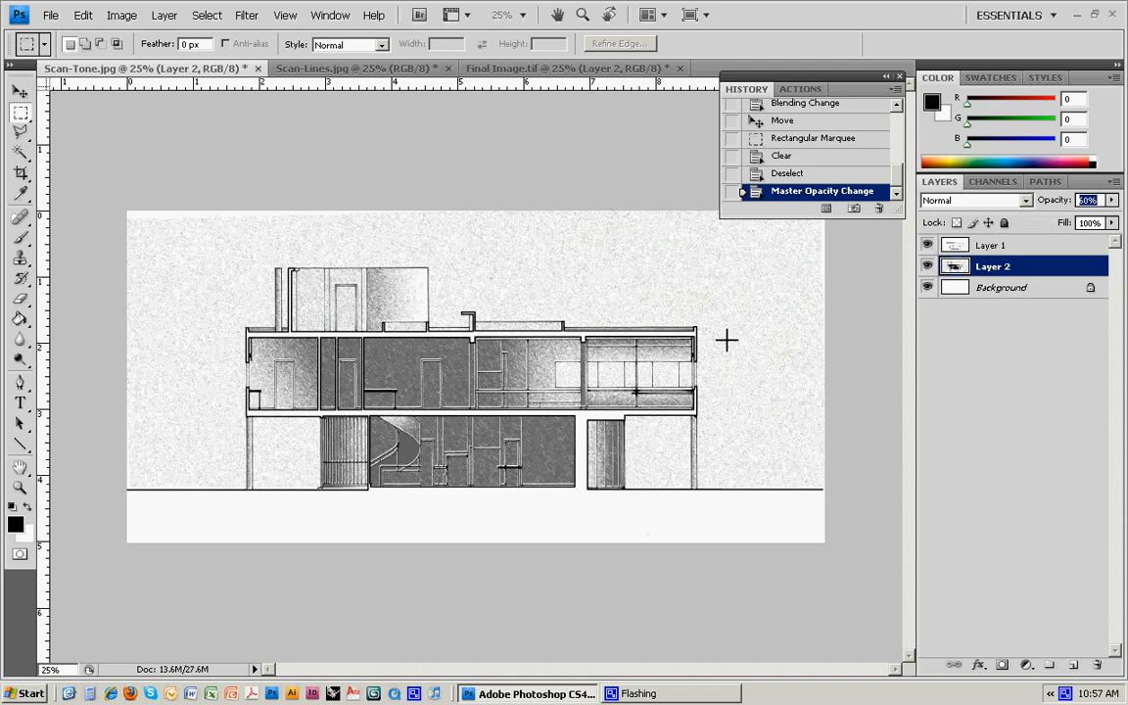
left_click(927, 245)
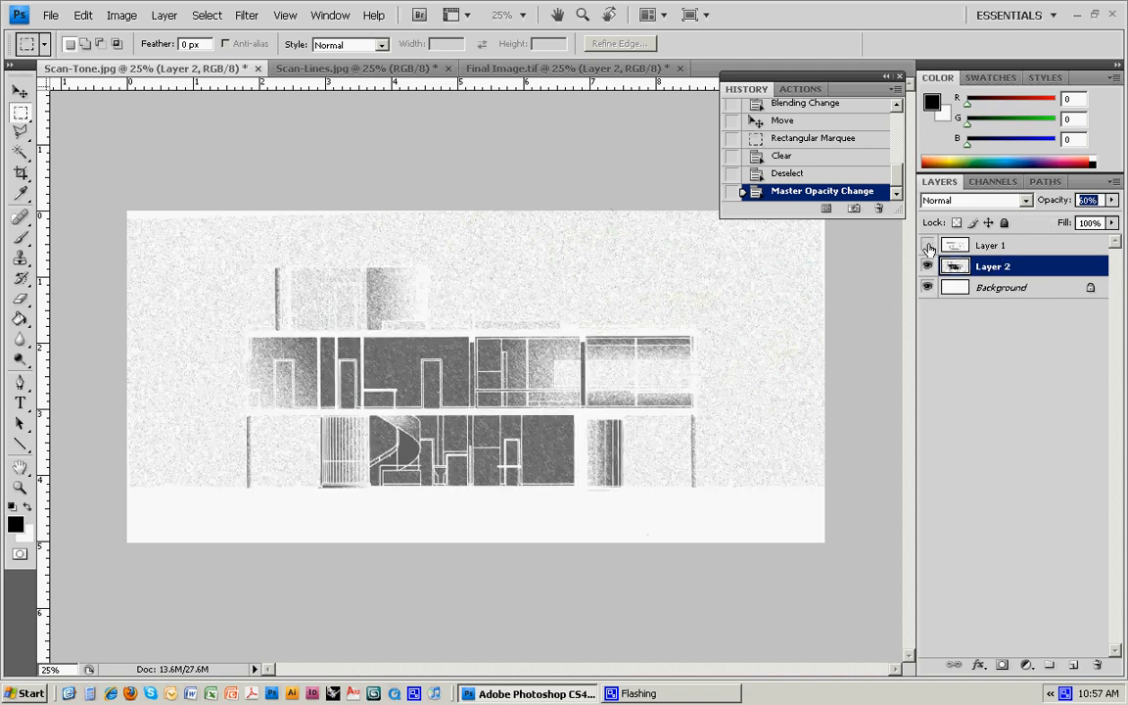
left_click(927, 265)
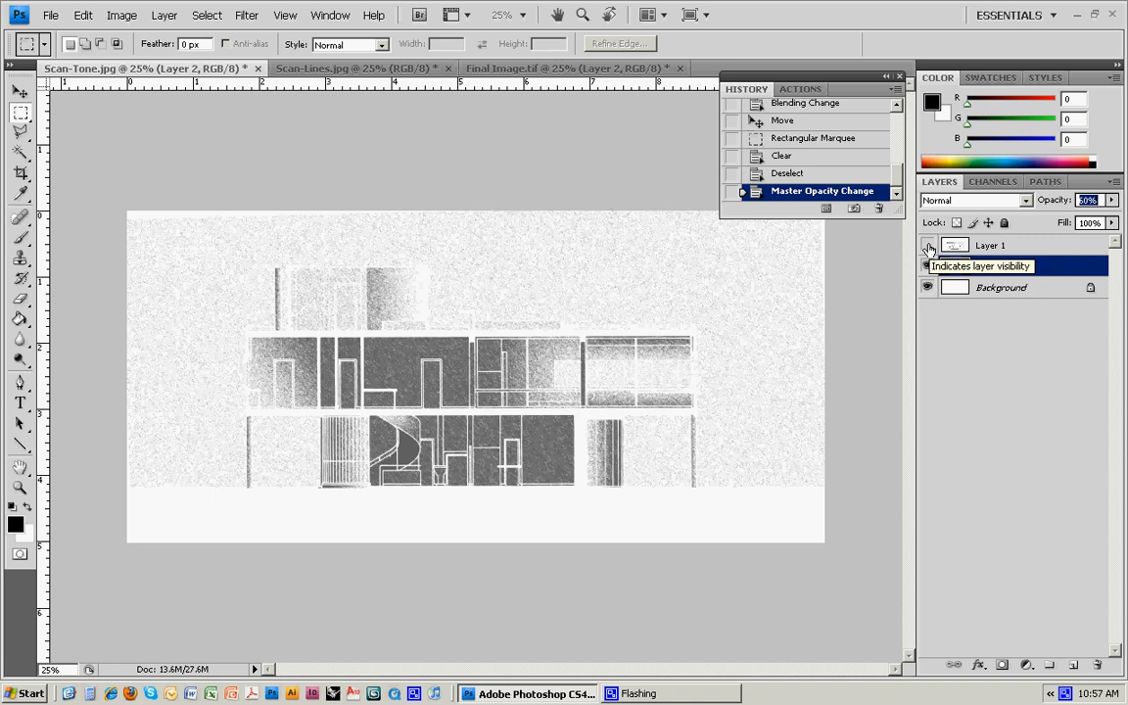
left_click(927, 246)
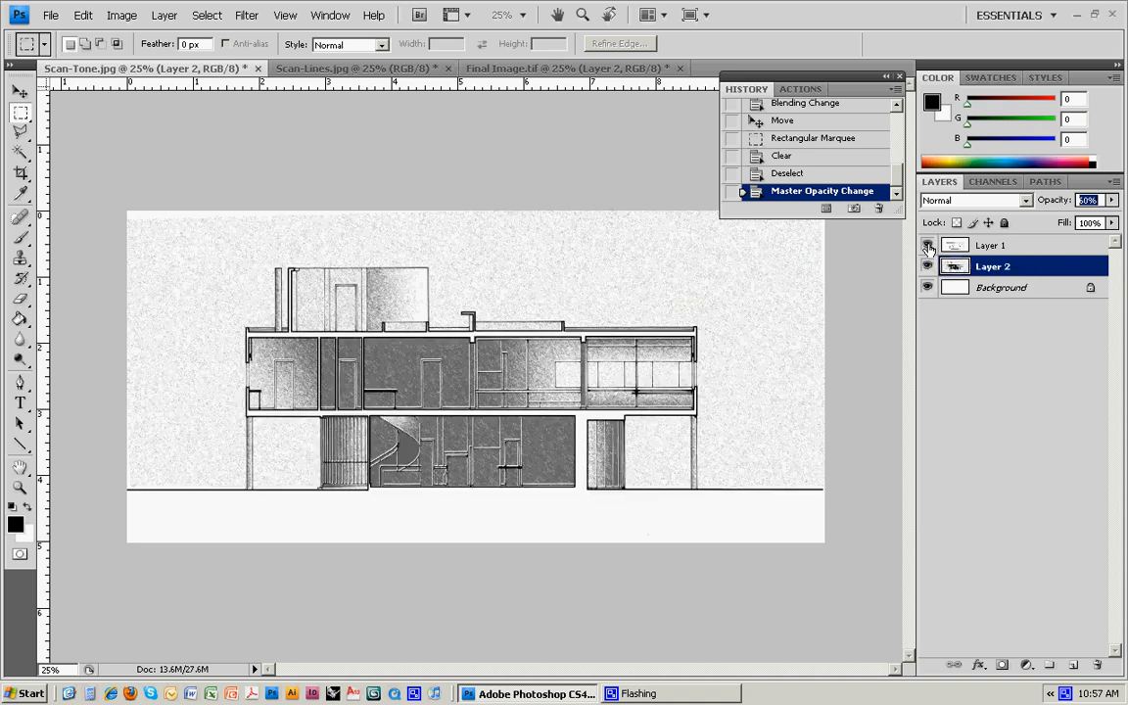
left_click(928, 245)
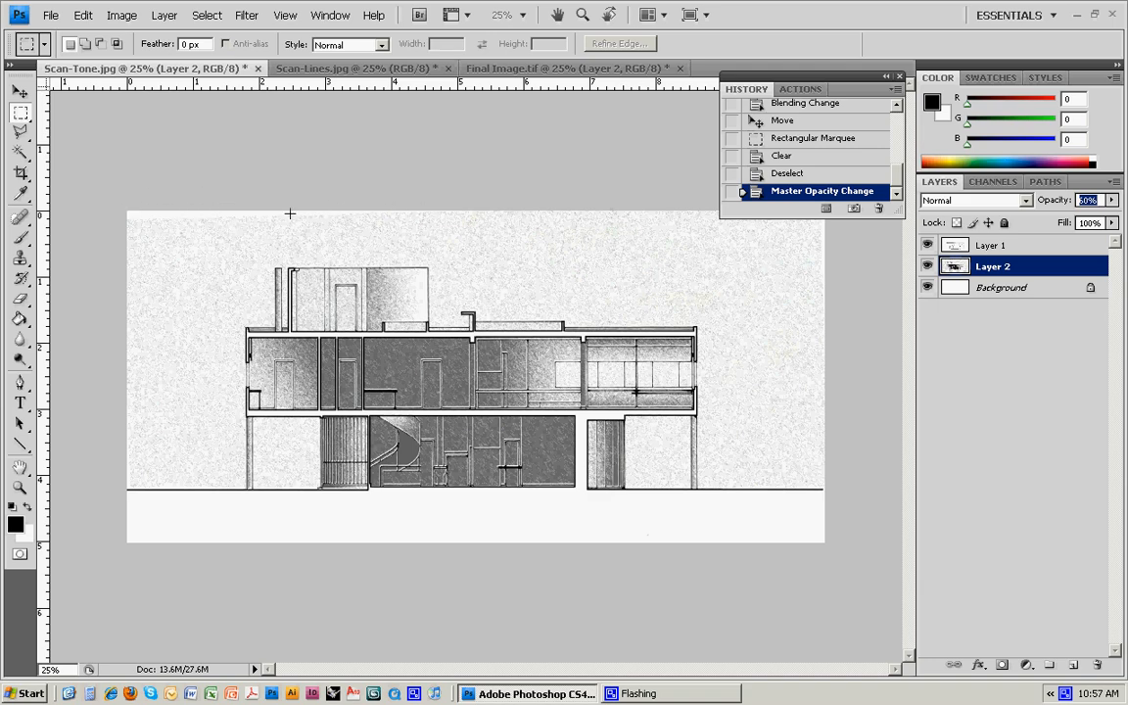
mouse_move(159, 226)
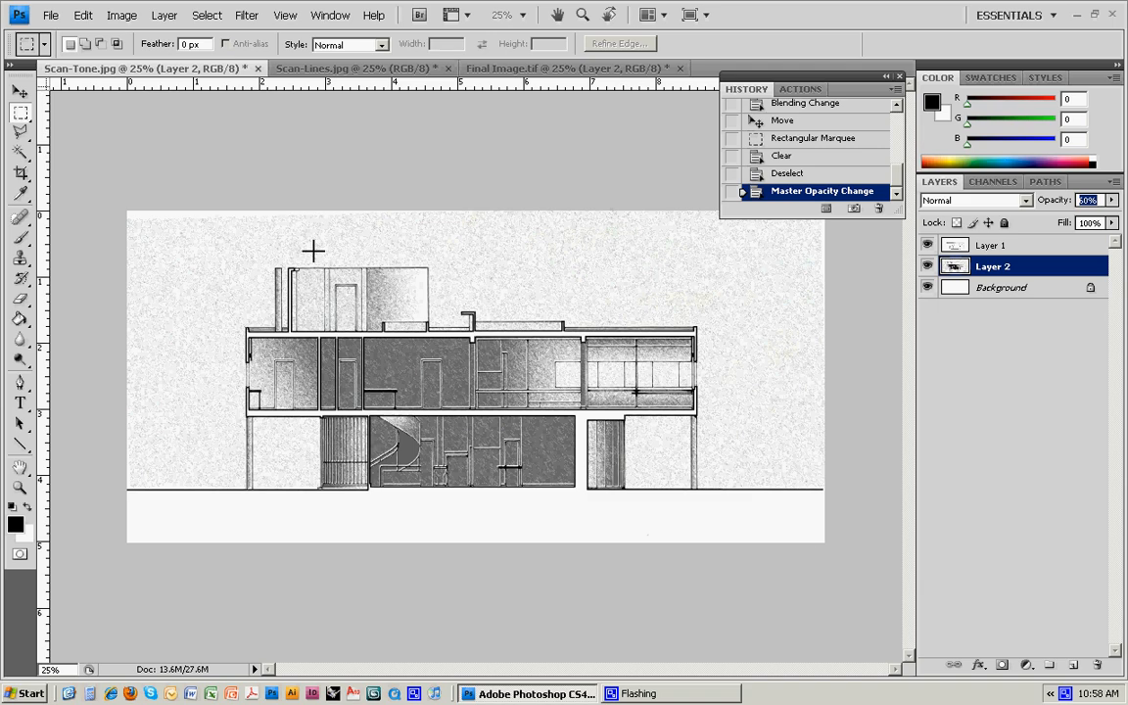
mouse_move(130, 219)
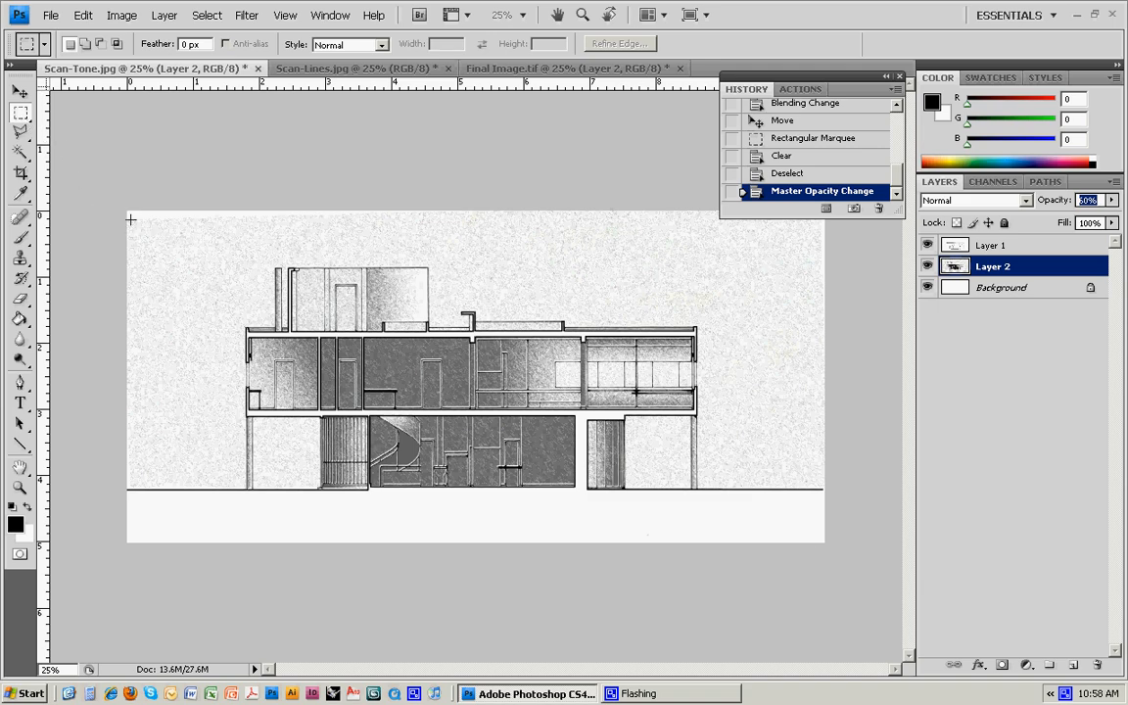
Marquee-select the drawing area and crop the image to that selection
left_click_drag(130, 219, 816, 541)
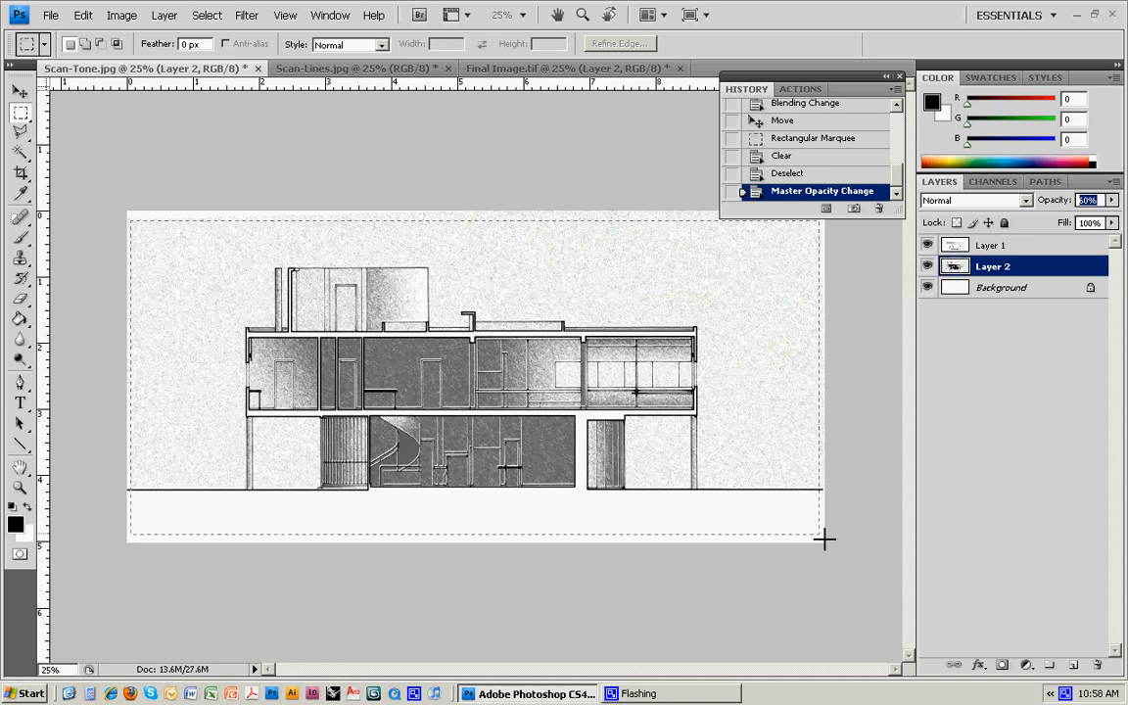
left_click(121, 15)
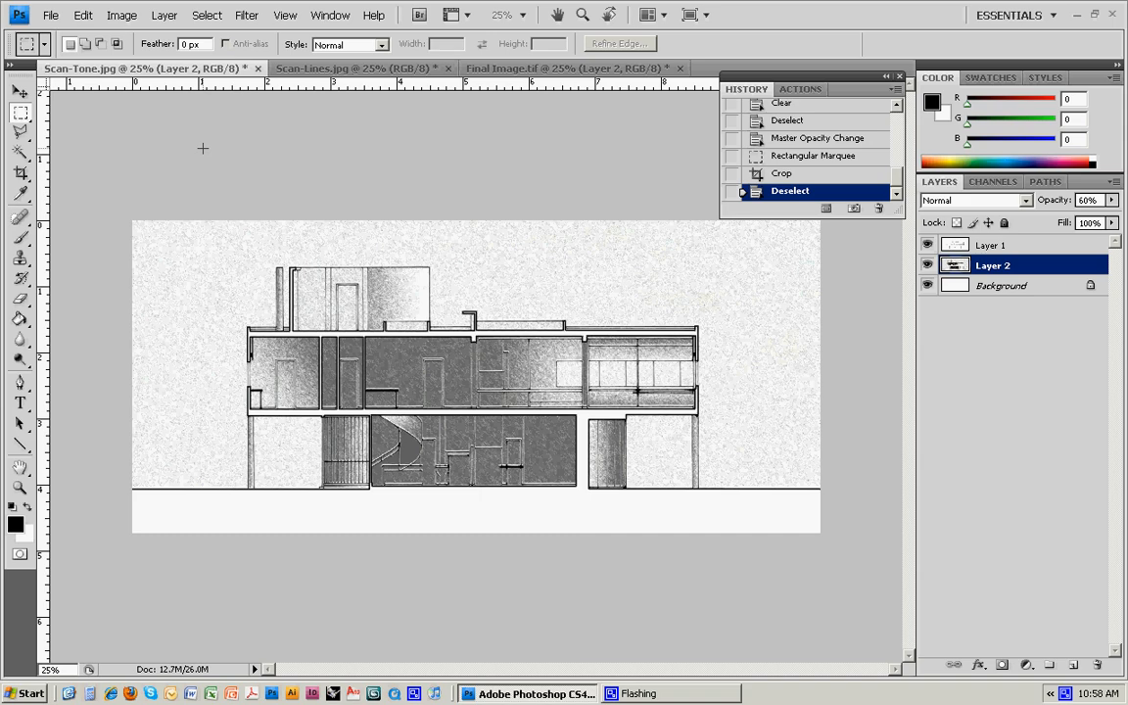
mouse_move(255, 122)
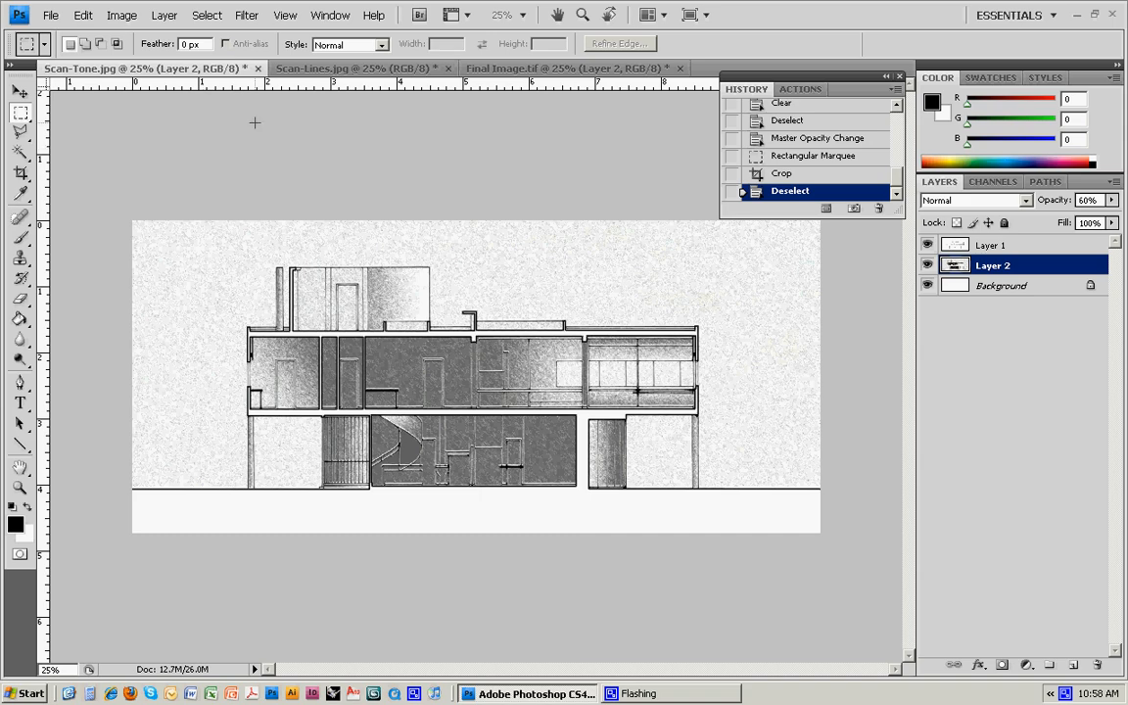
mouse_move(520, 187)
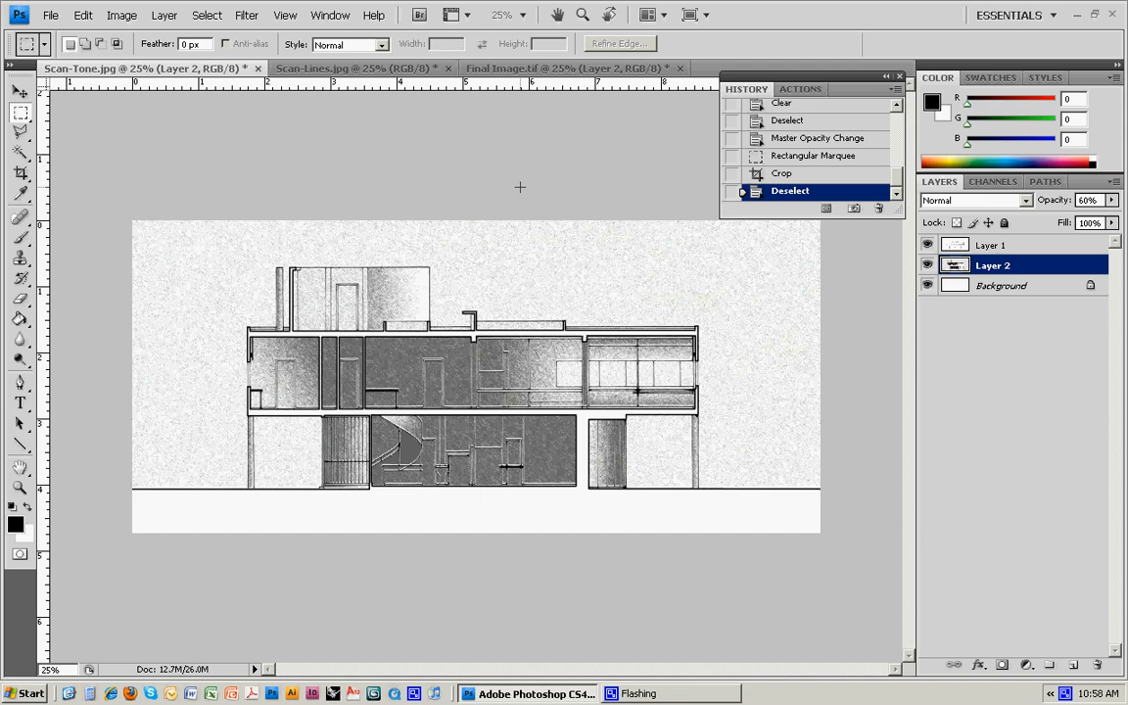
mouse_move(426, 158)
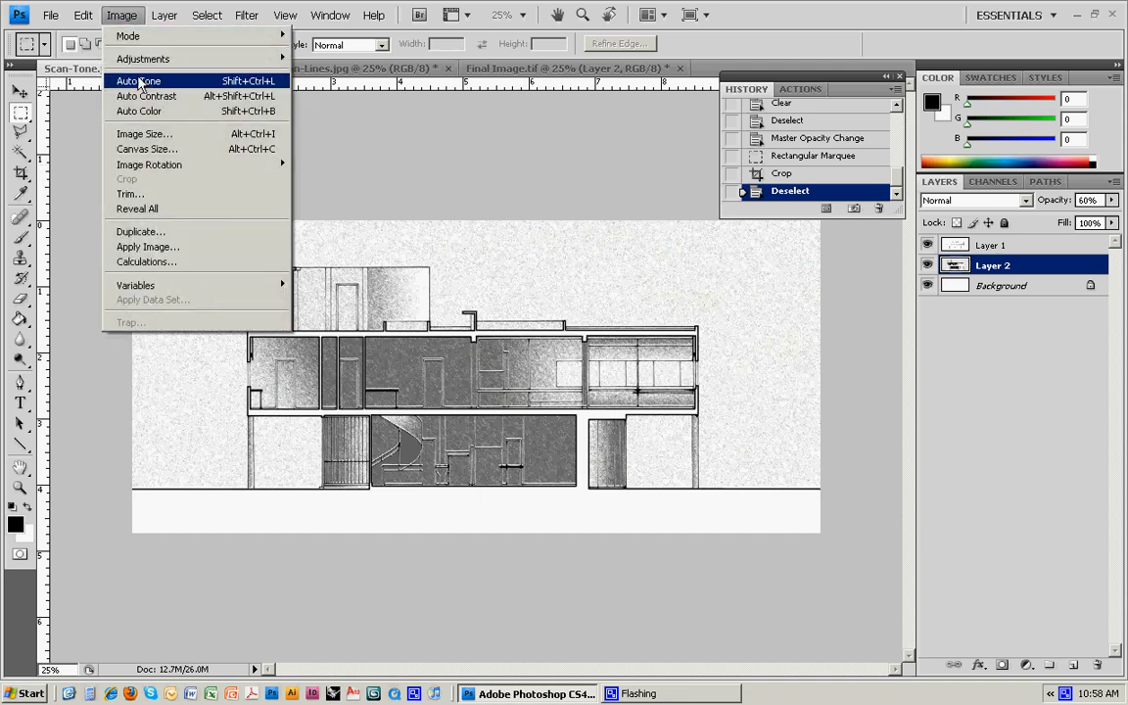
Set the document width to 15 inches in Image Size without resampling
left_click(144, 133)
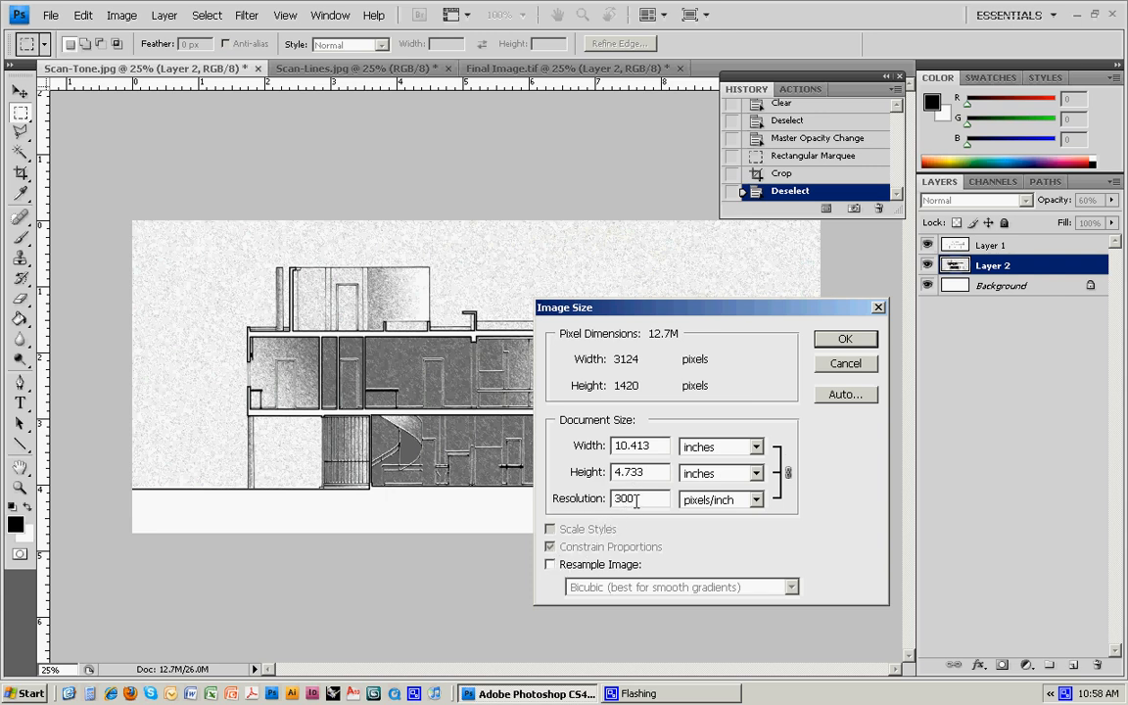
mouse_move(637, 498)
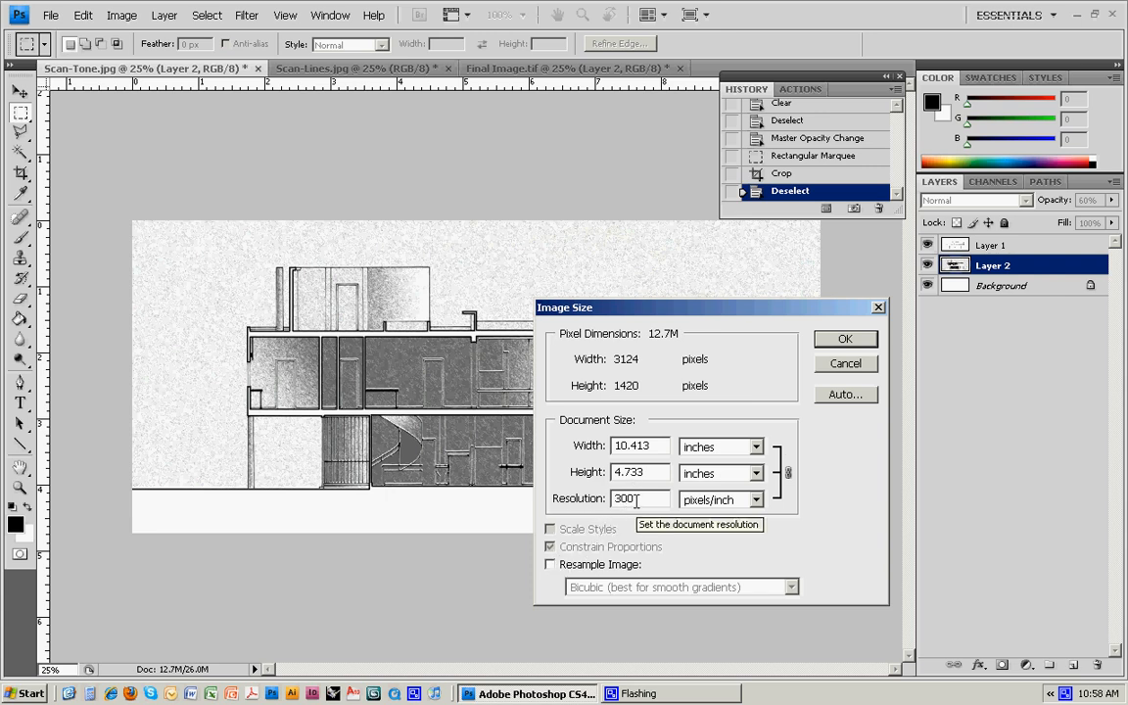
triple_click(631, 446)
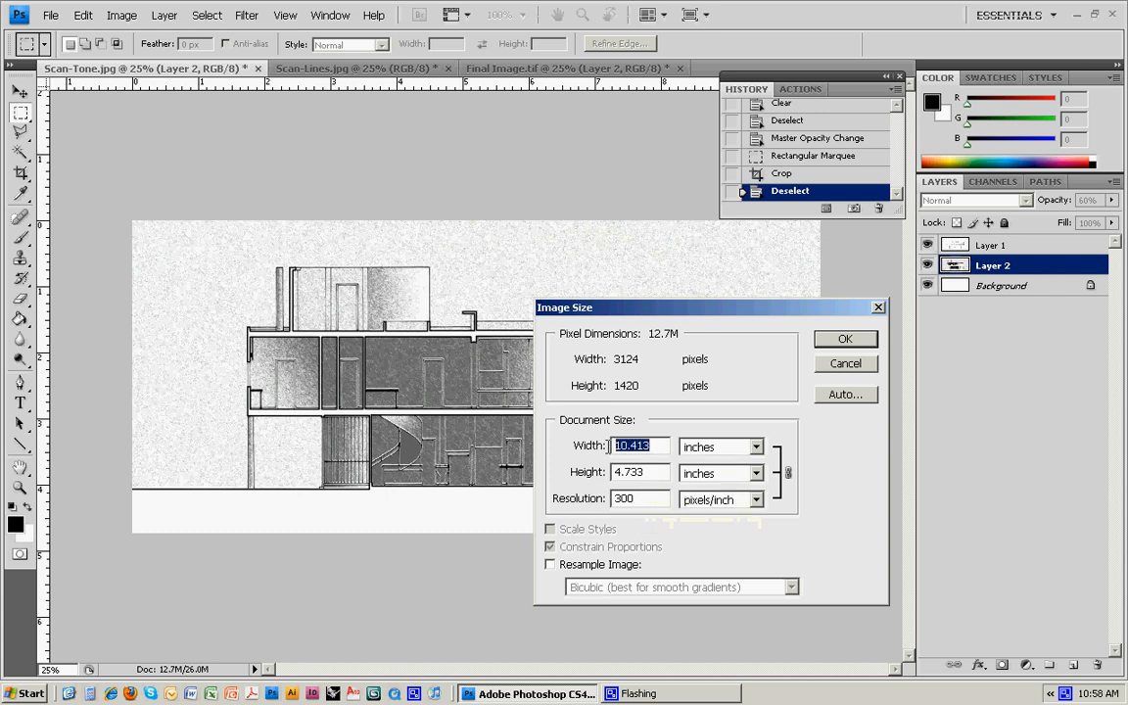
type("15")
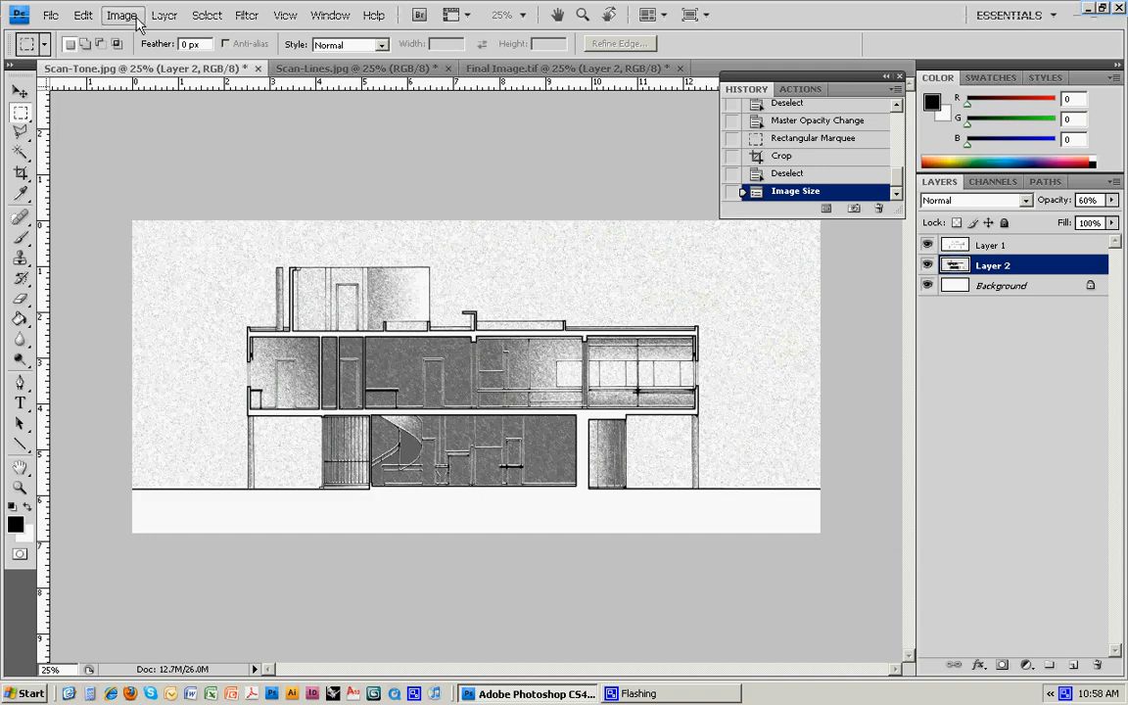
Set the canvas to 17 inches wide and 11 inches high in Canvas Size
left_click(120, 14)
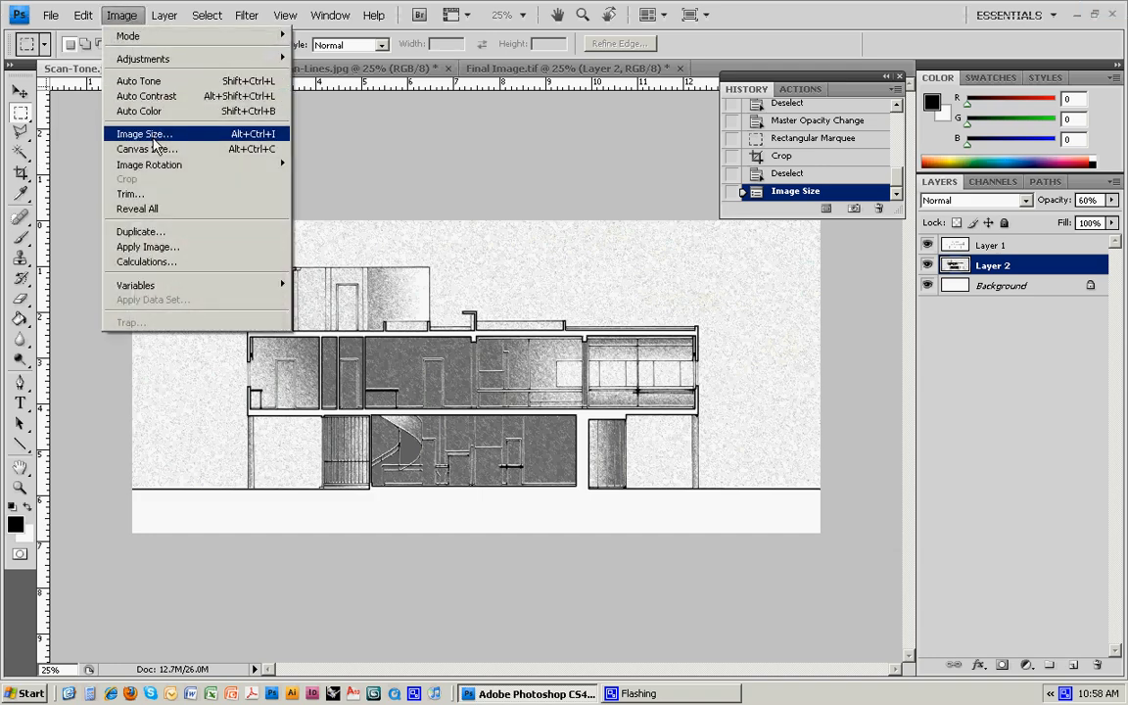
left_click(147, 148)
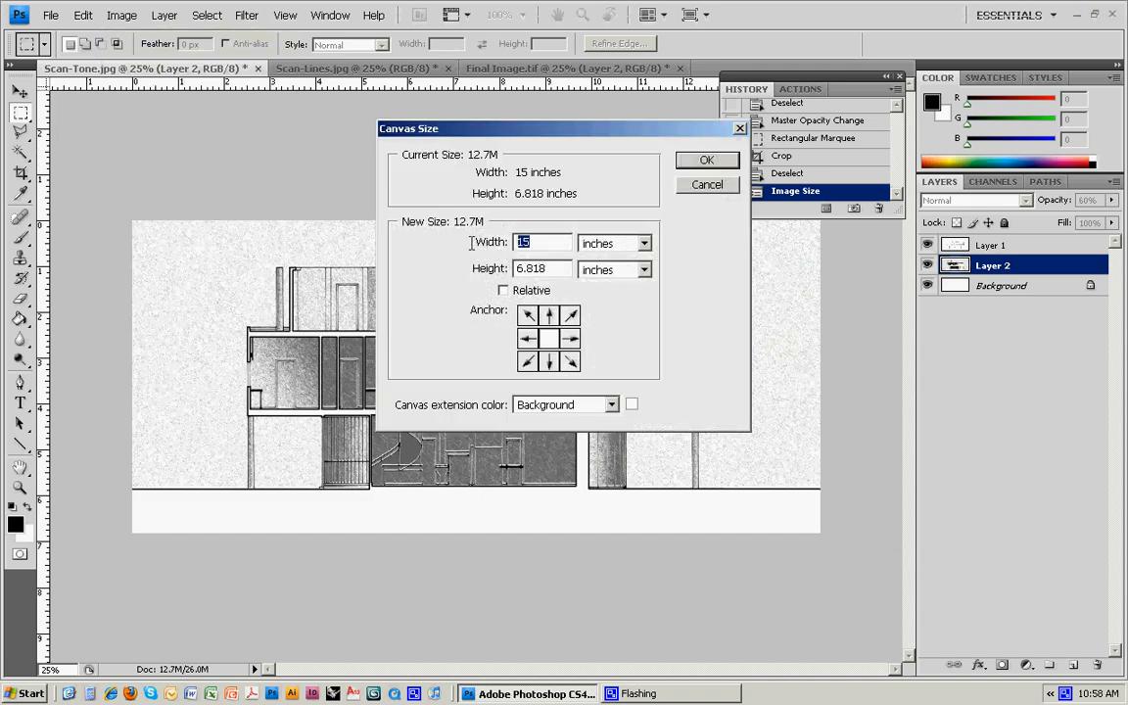
type("17")
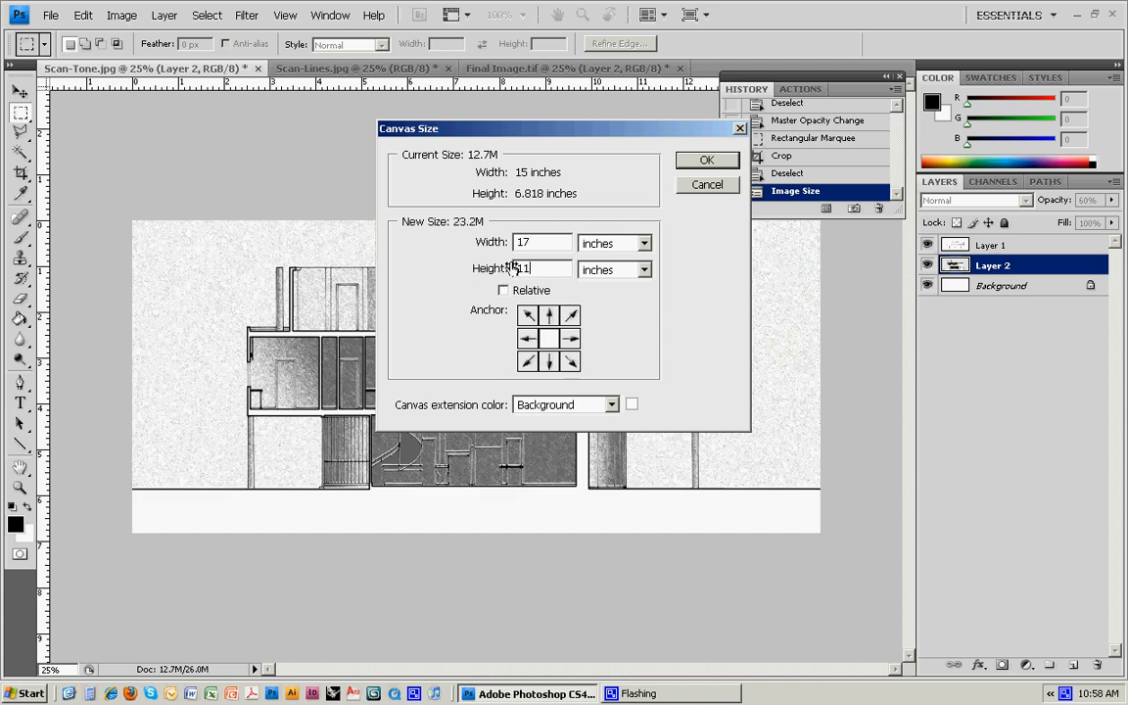
left_click(706, 159)
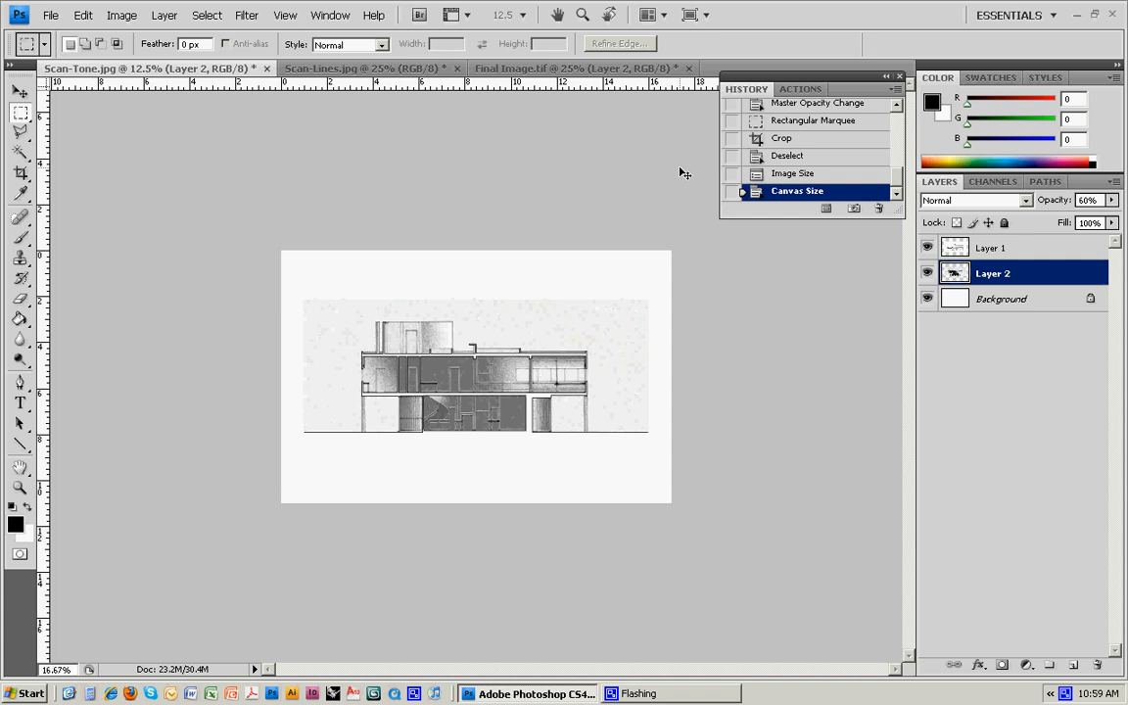
Save as layered TIFF 'Final-2', accepting TIFF options and the layers file-size warning
left_click(50, 15)
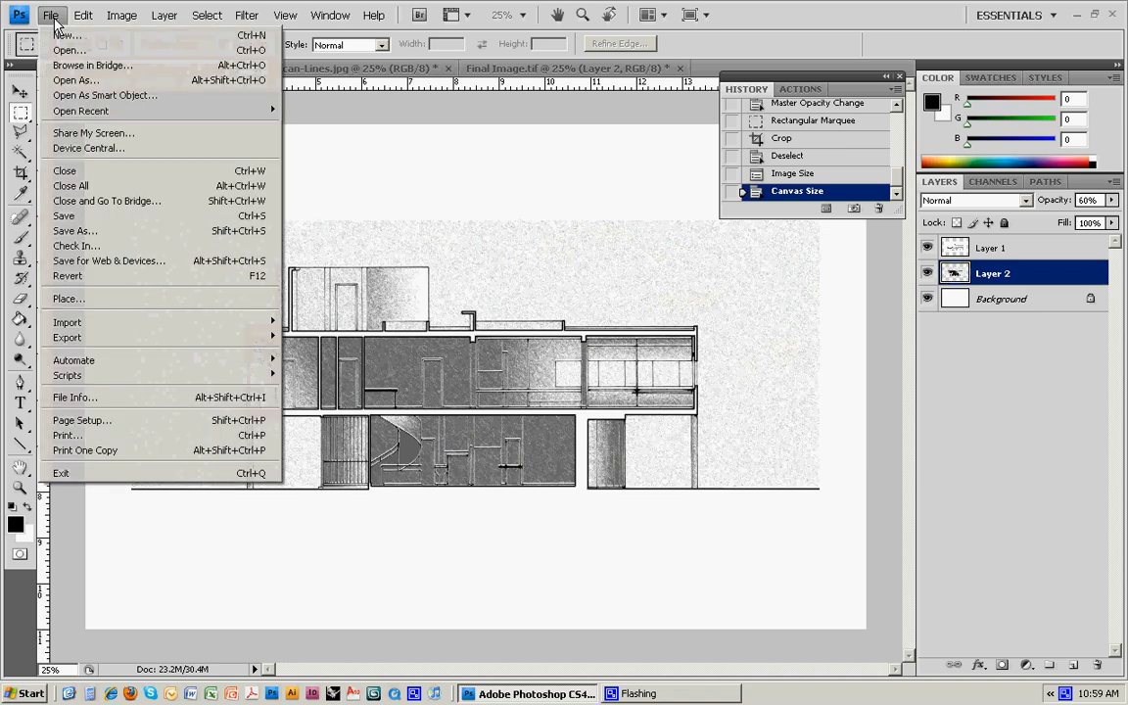
left_click(74, 230)
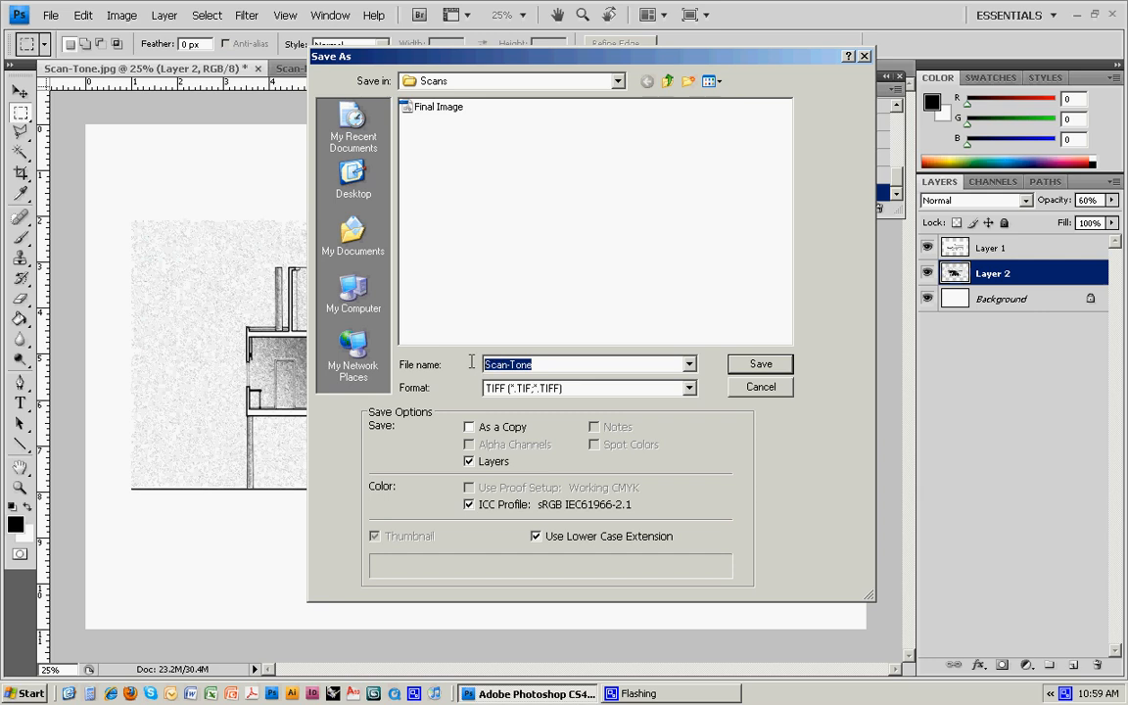
type("Final")
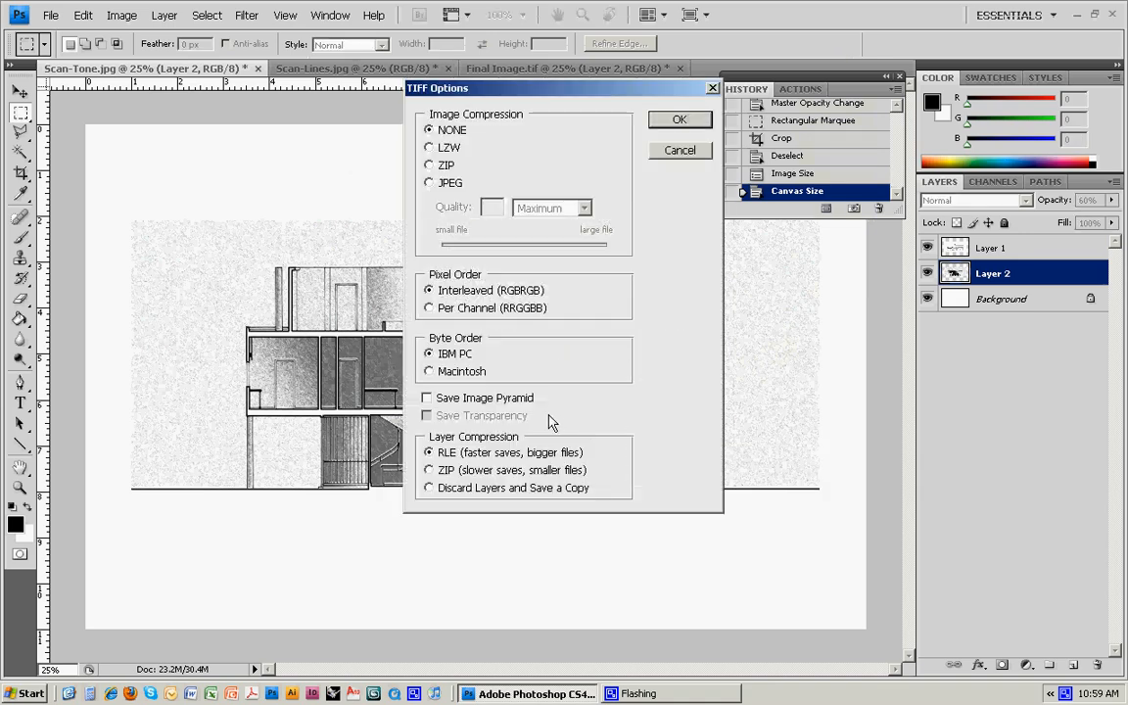
left_click(680, 118)
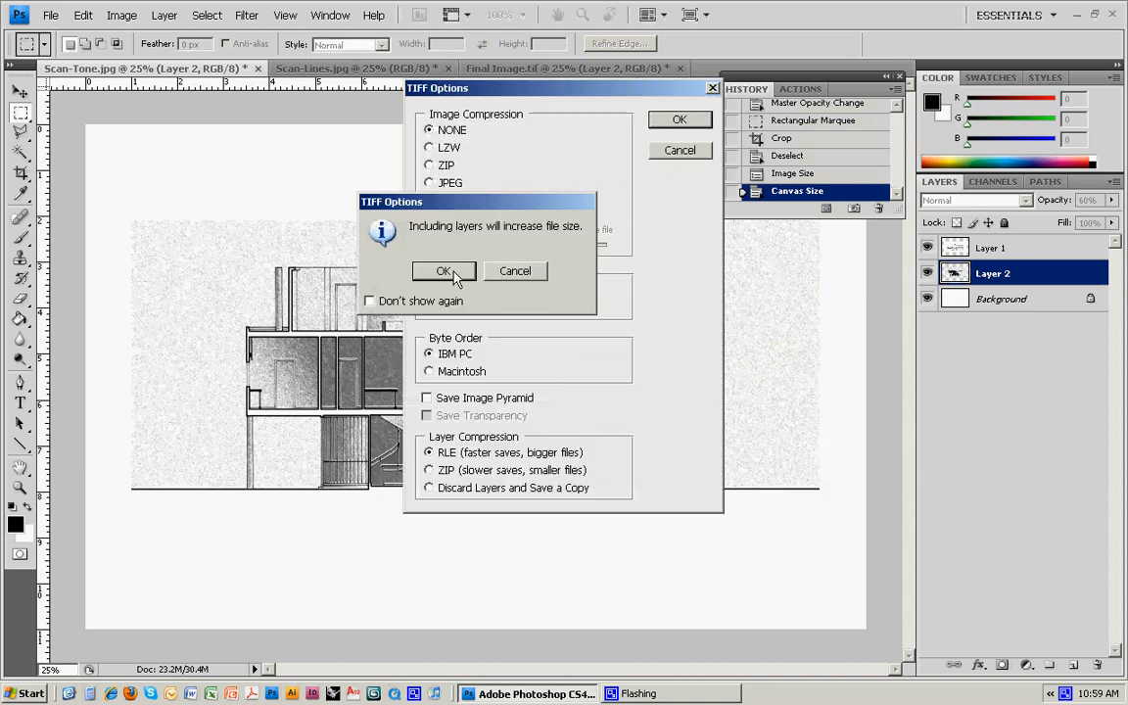
left_click(443, 271)
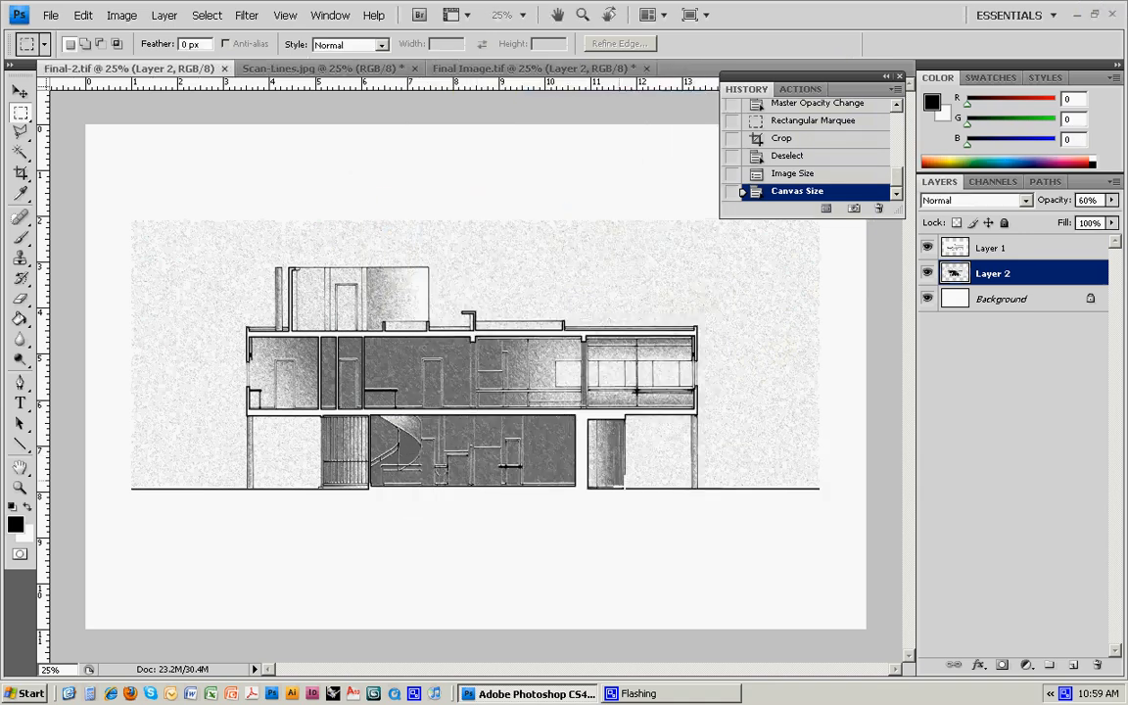